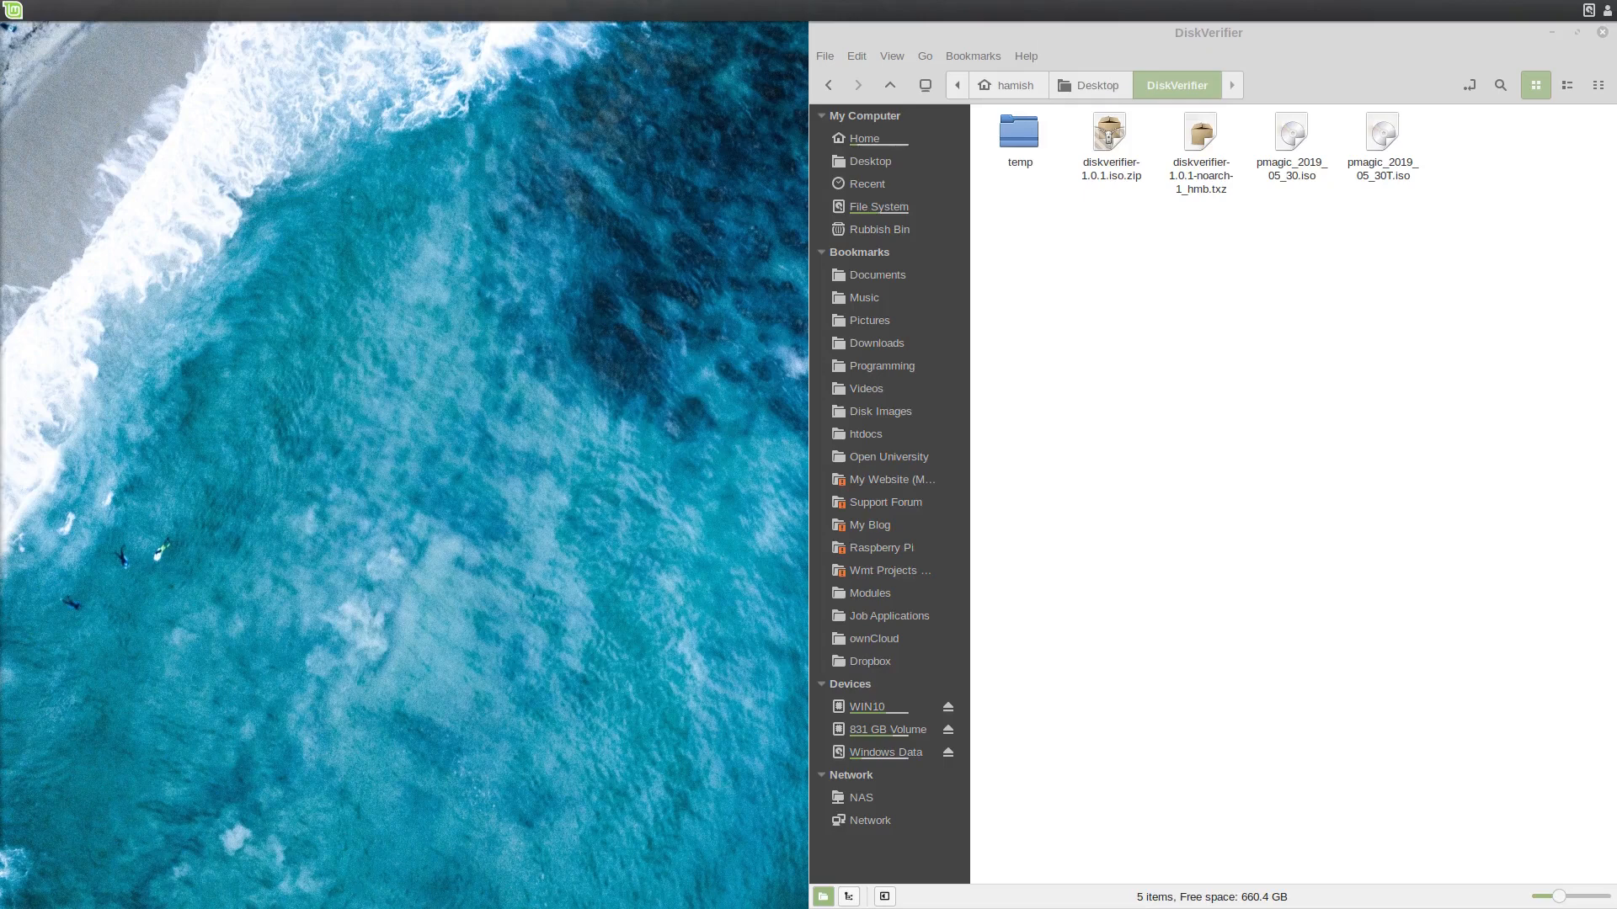
mouse_move(593, 414)
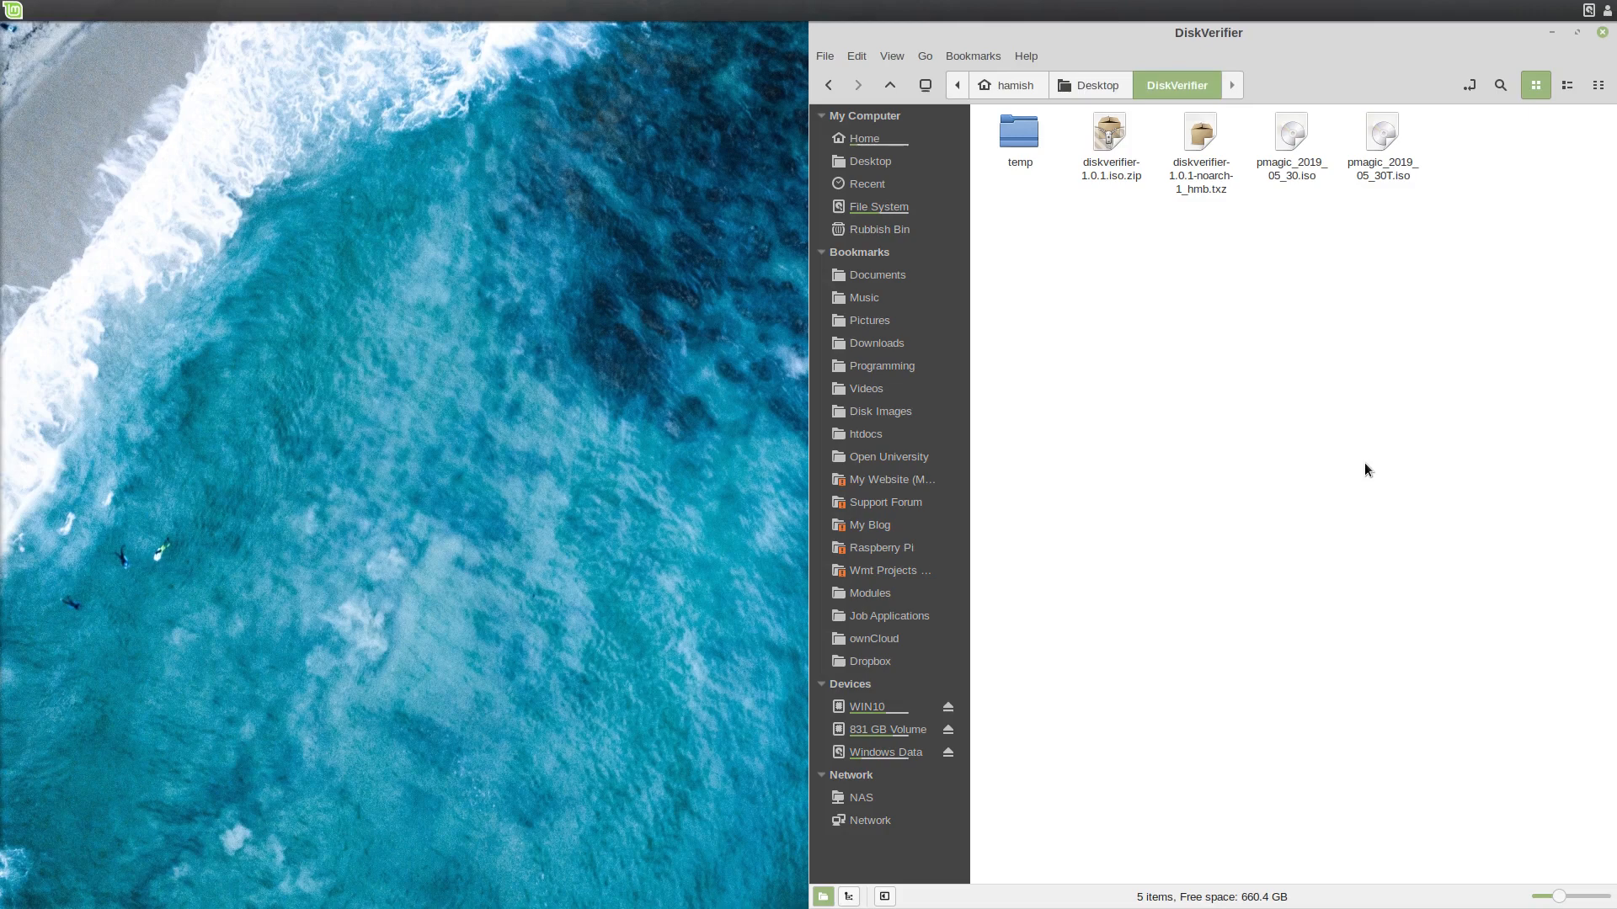
mouse_move(1363, 472)
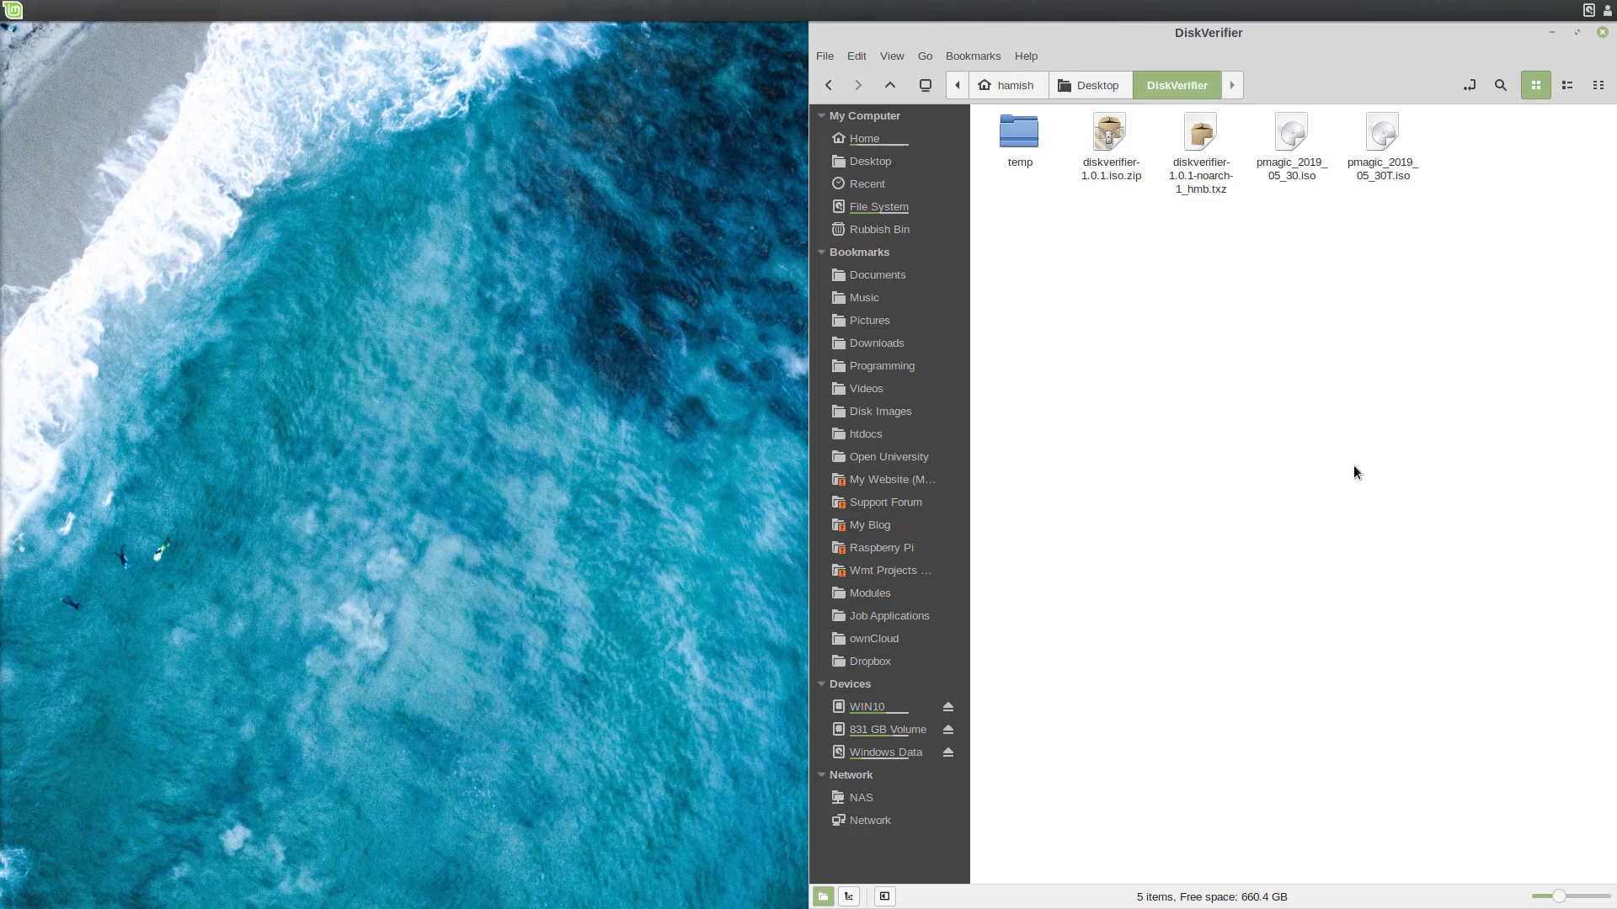
mouse_move(1325, 427)
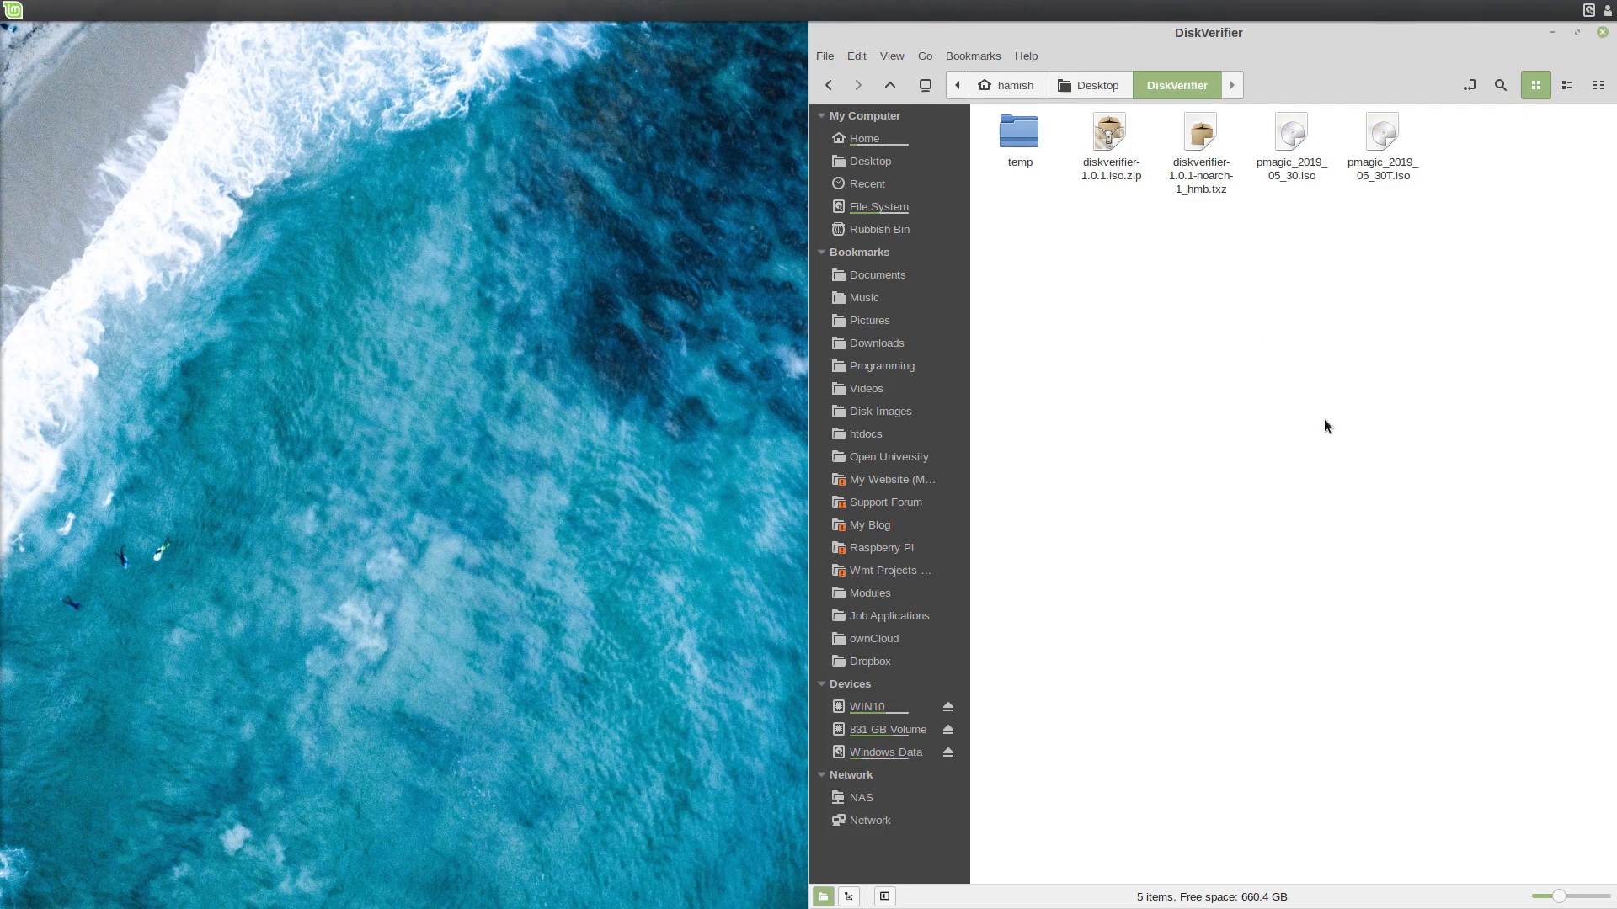
mouse_move(1301, 574)
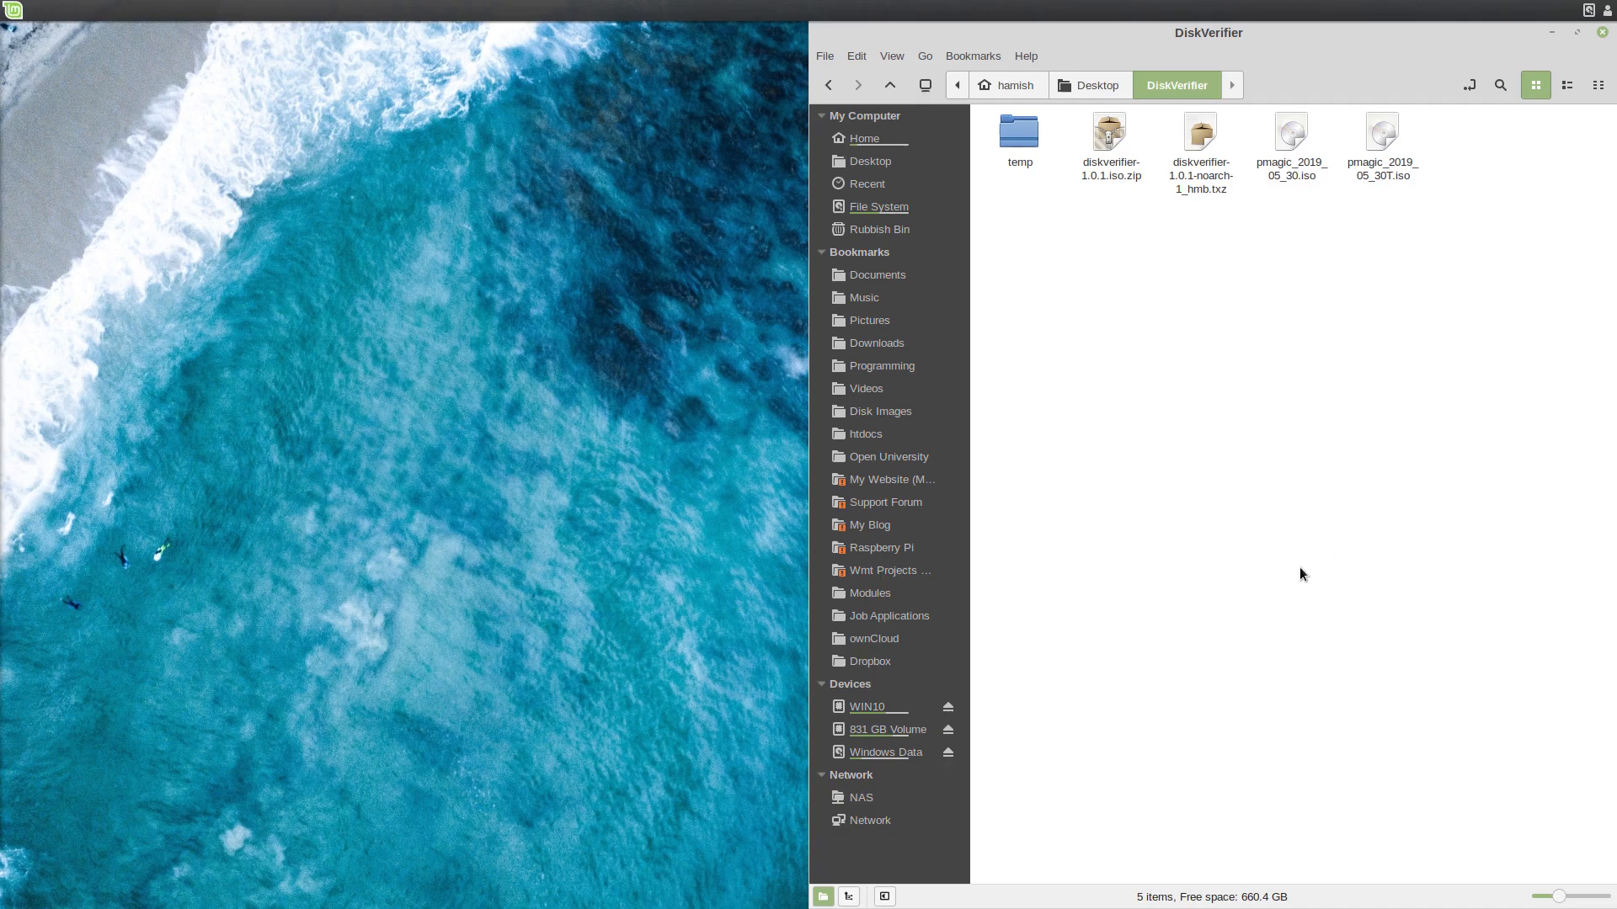
mouse_move(1302, 574)
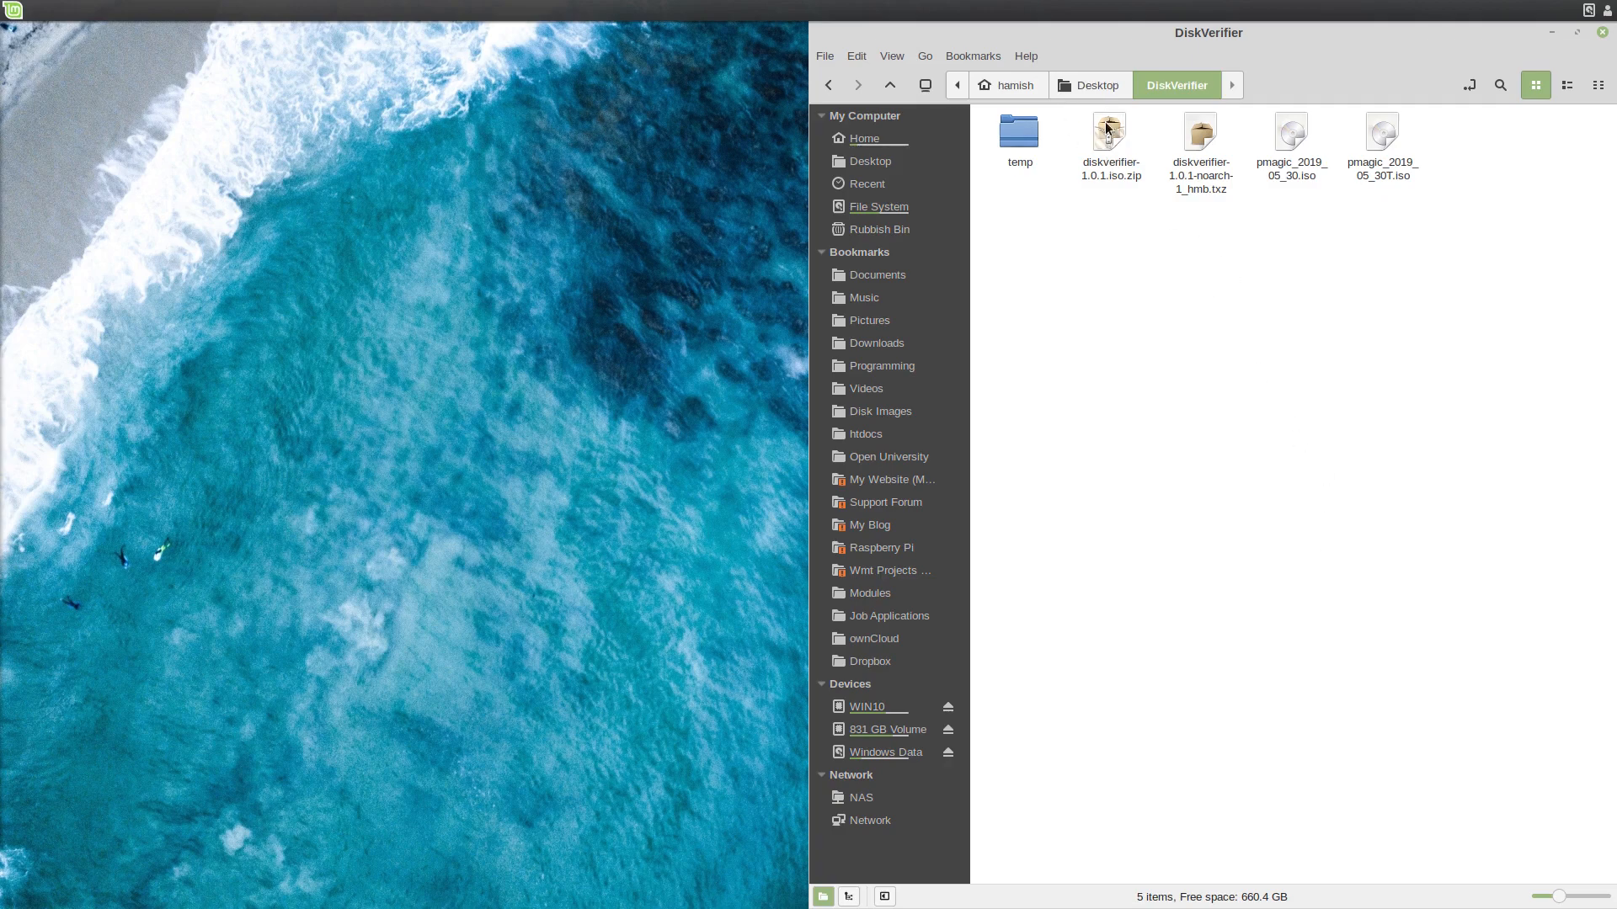
Step: Extract diskverifier-1.0.1.iso from diskverifier-1.0.1.iso.zip using Extract Here
right_click(1108, 134)
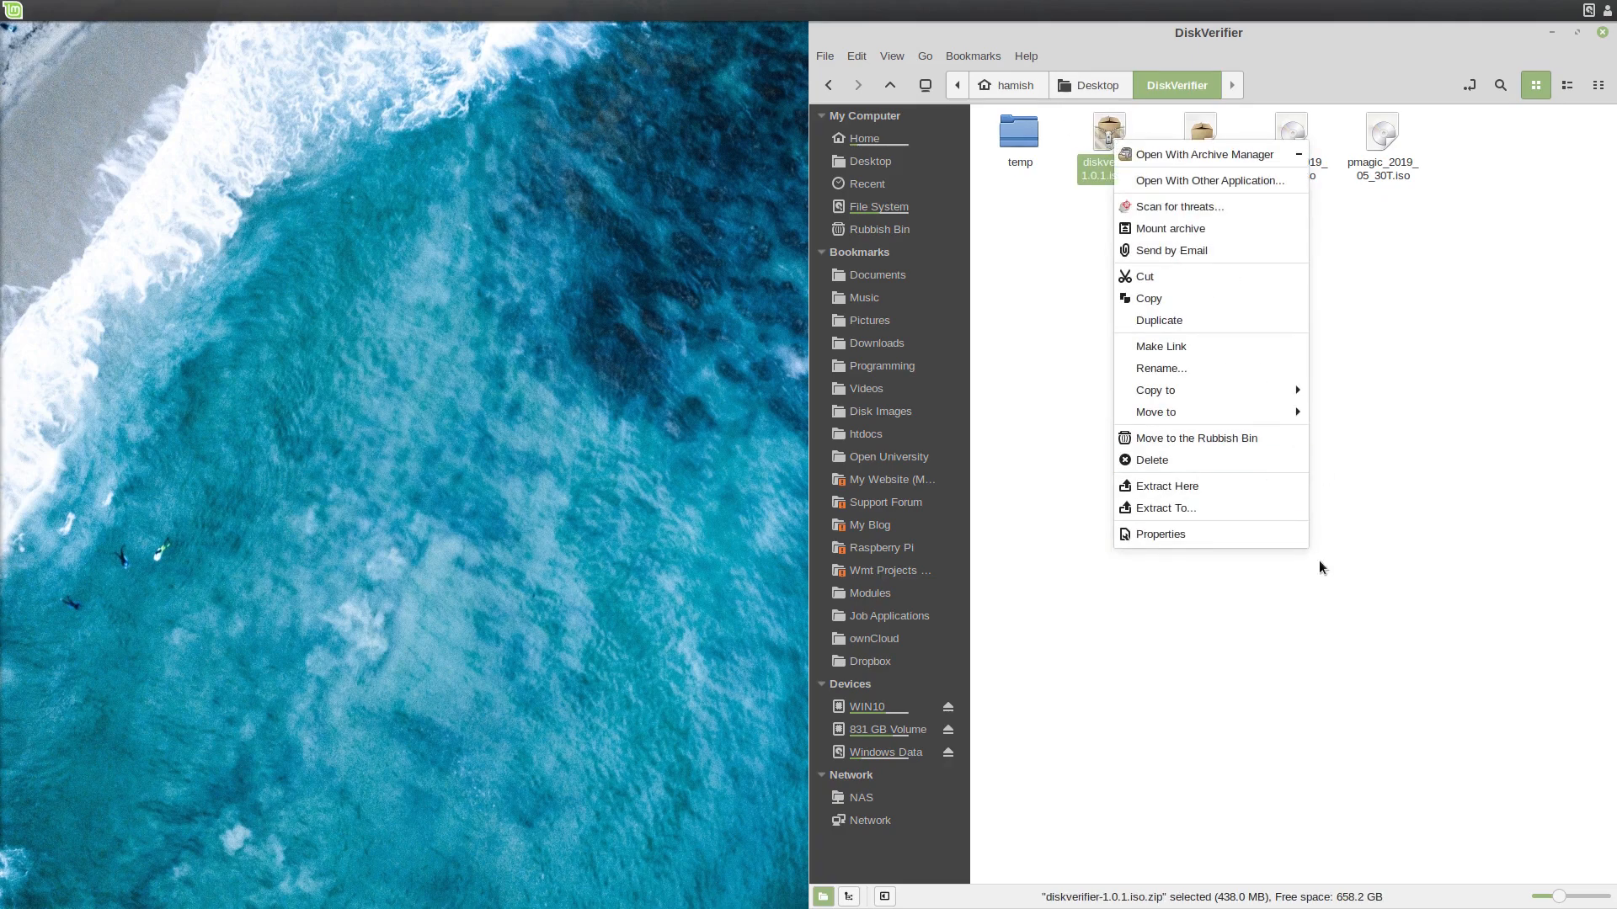
left_click(1166, 486)
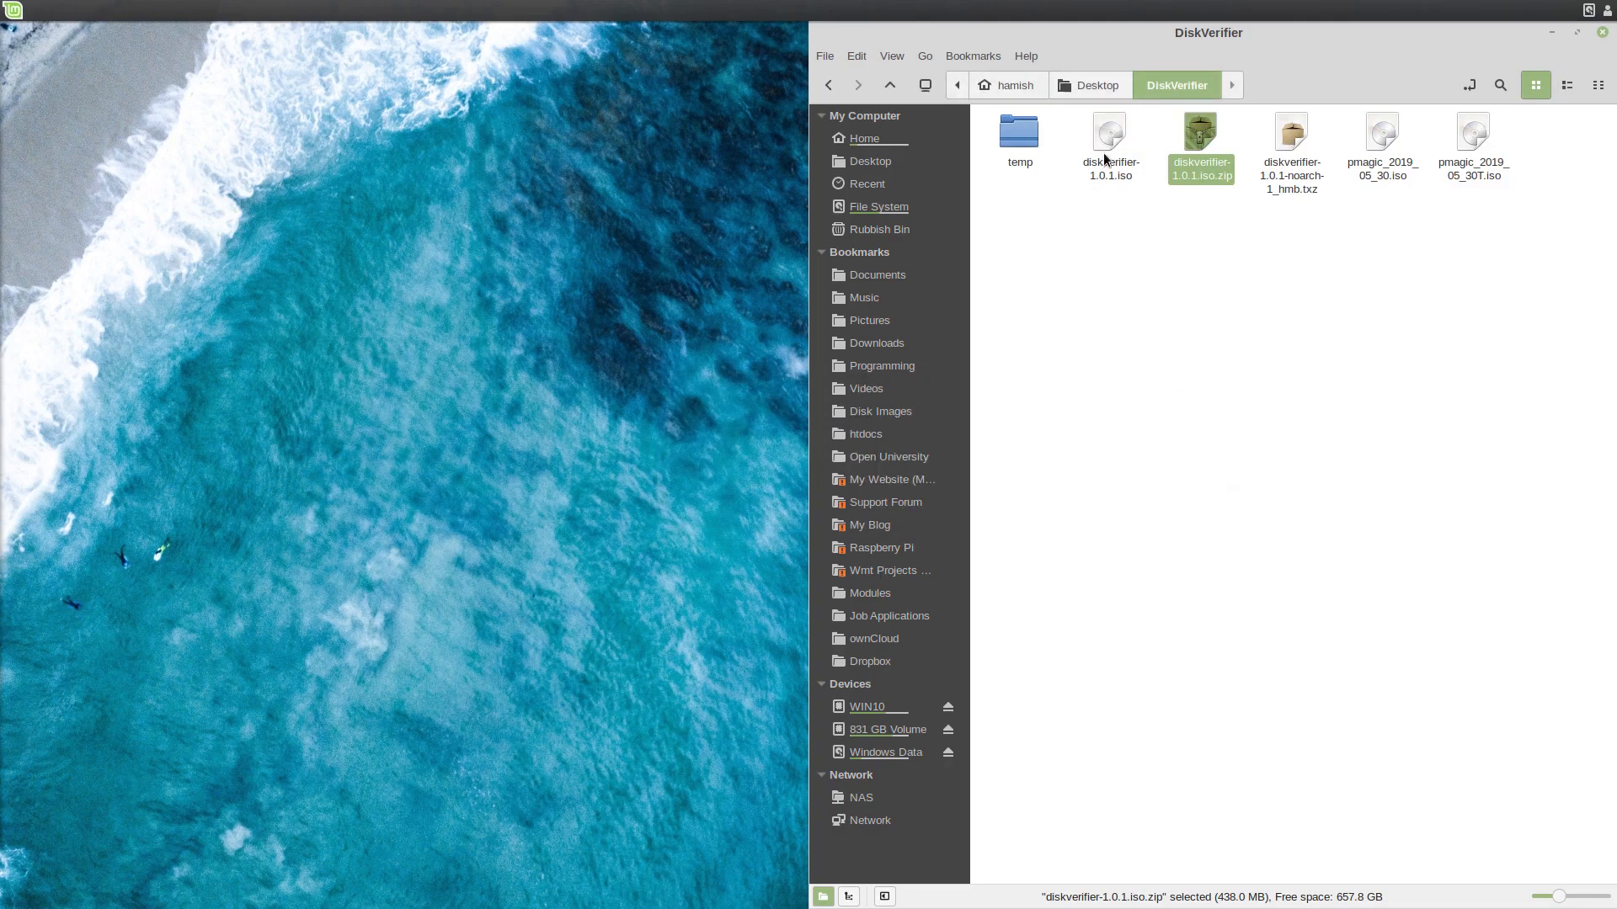
left_click(1110, 142)
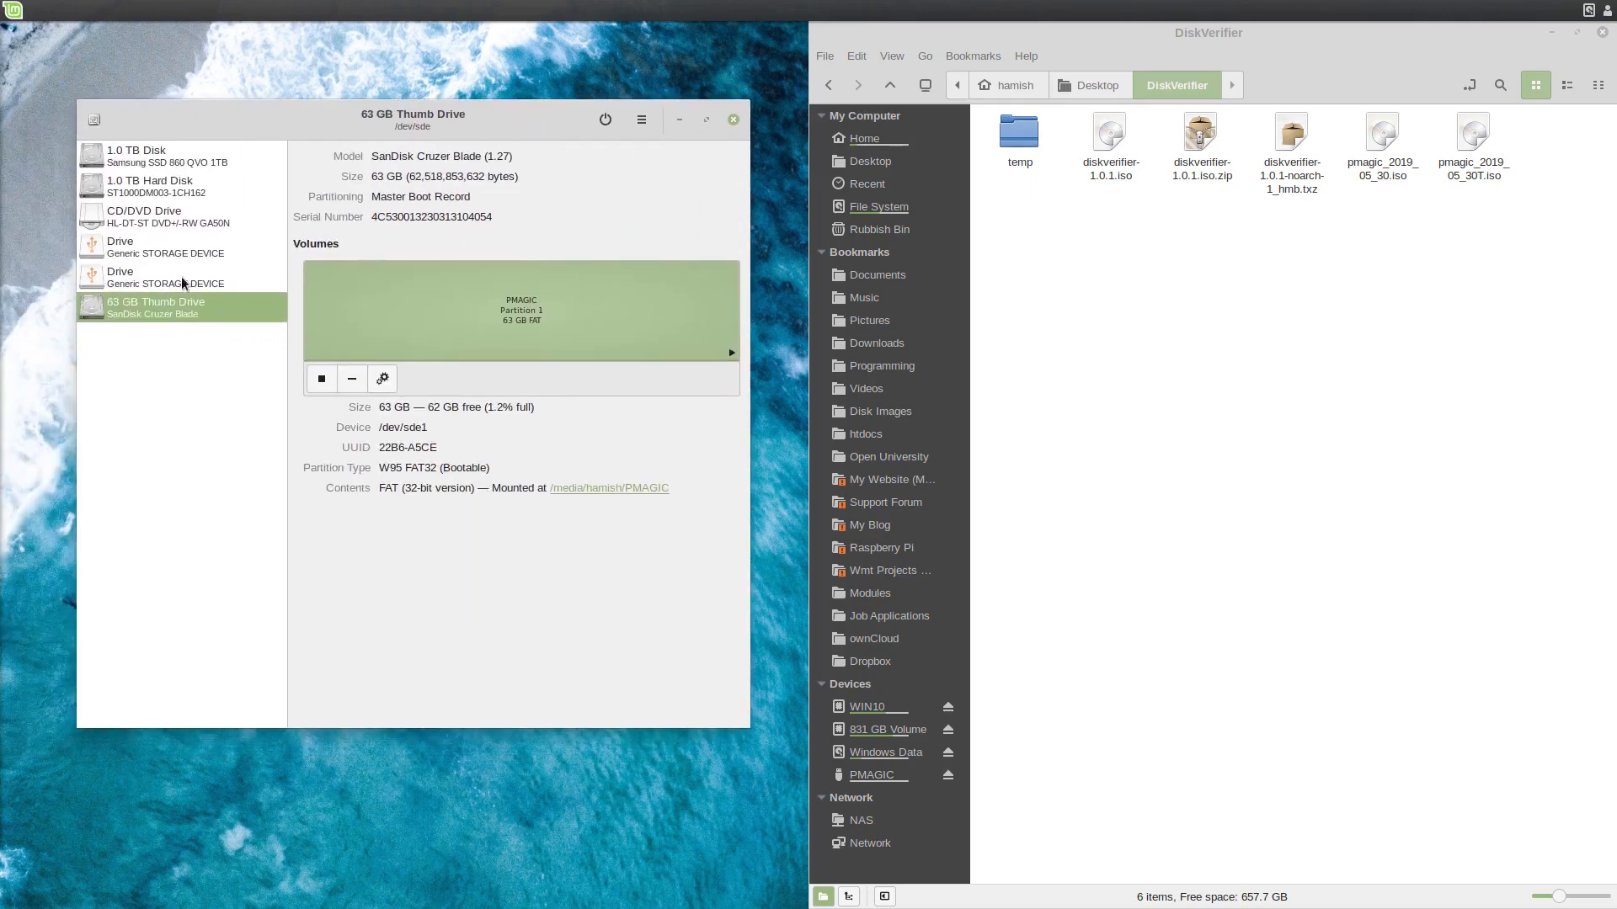
Step: Unmount the 63 GB thumb drive and pick diskverifier-1.0.1.iso as the restore image
left_click(321, 378)
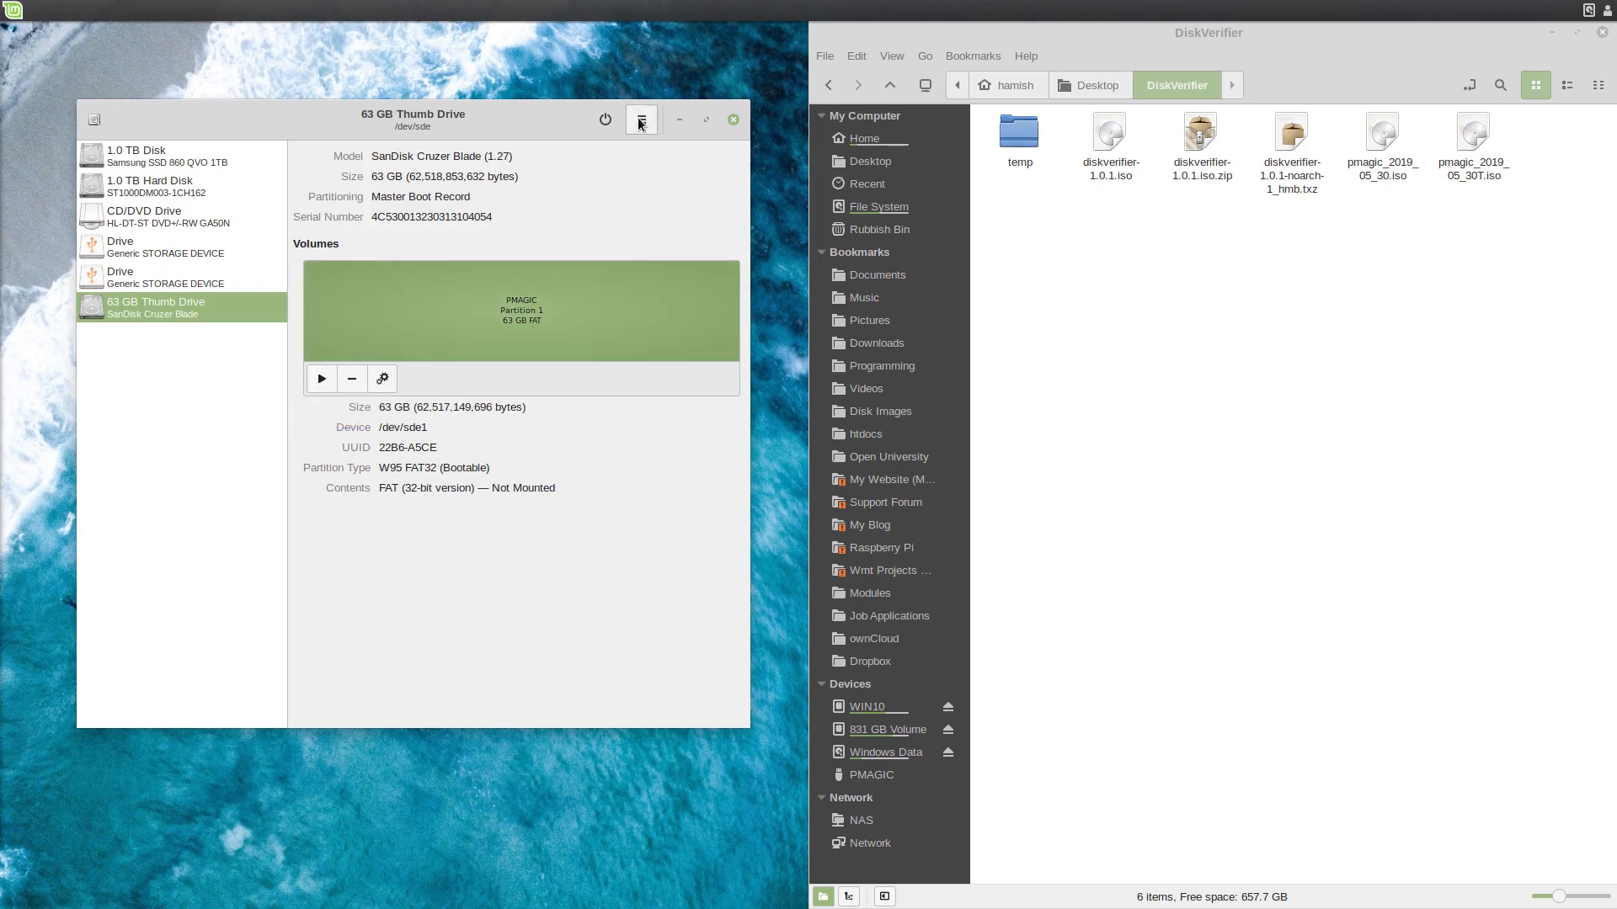
left_click(640, 119)
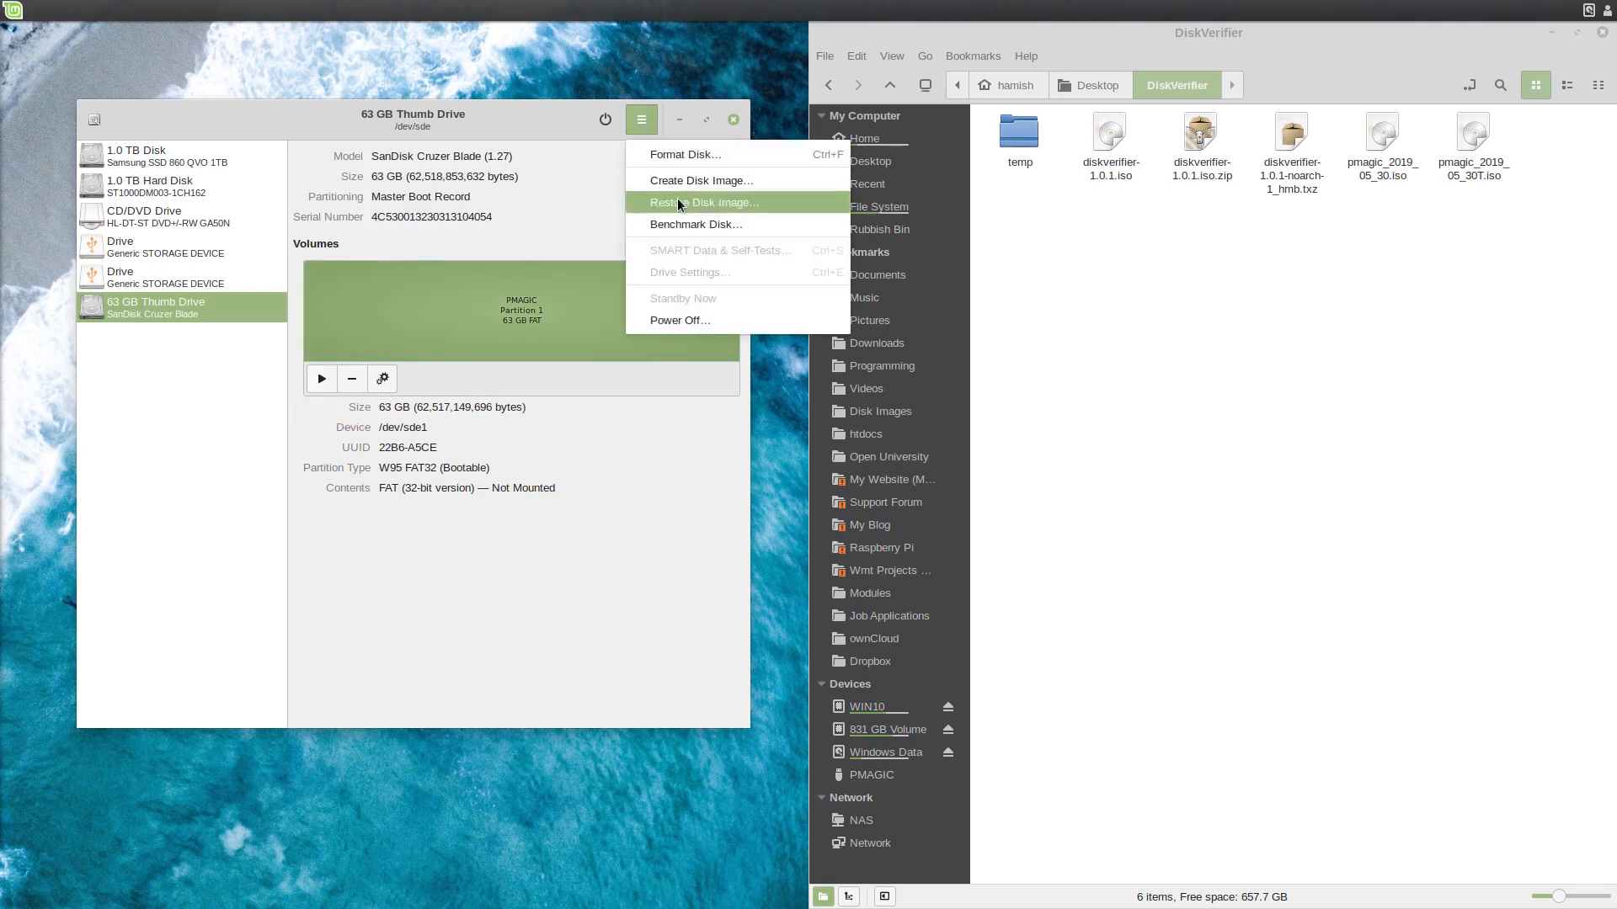
left_click(706, 202)
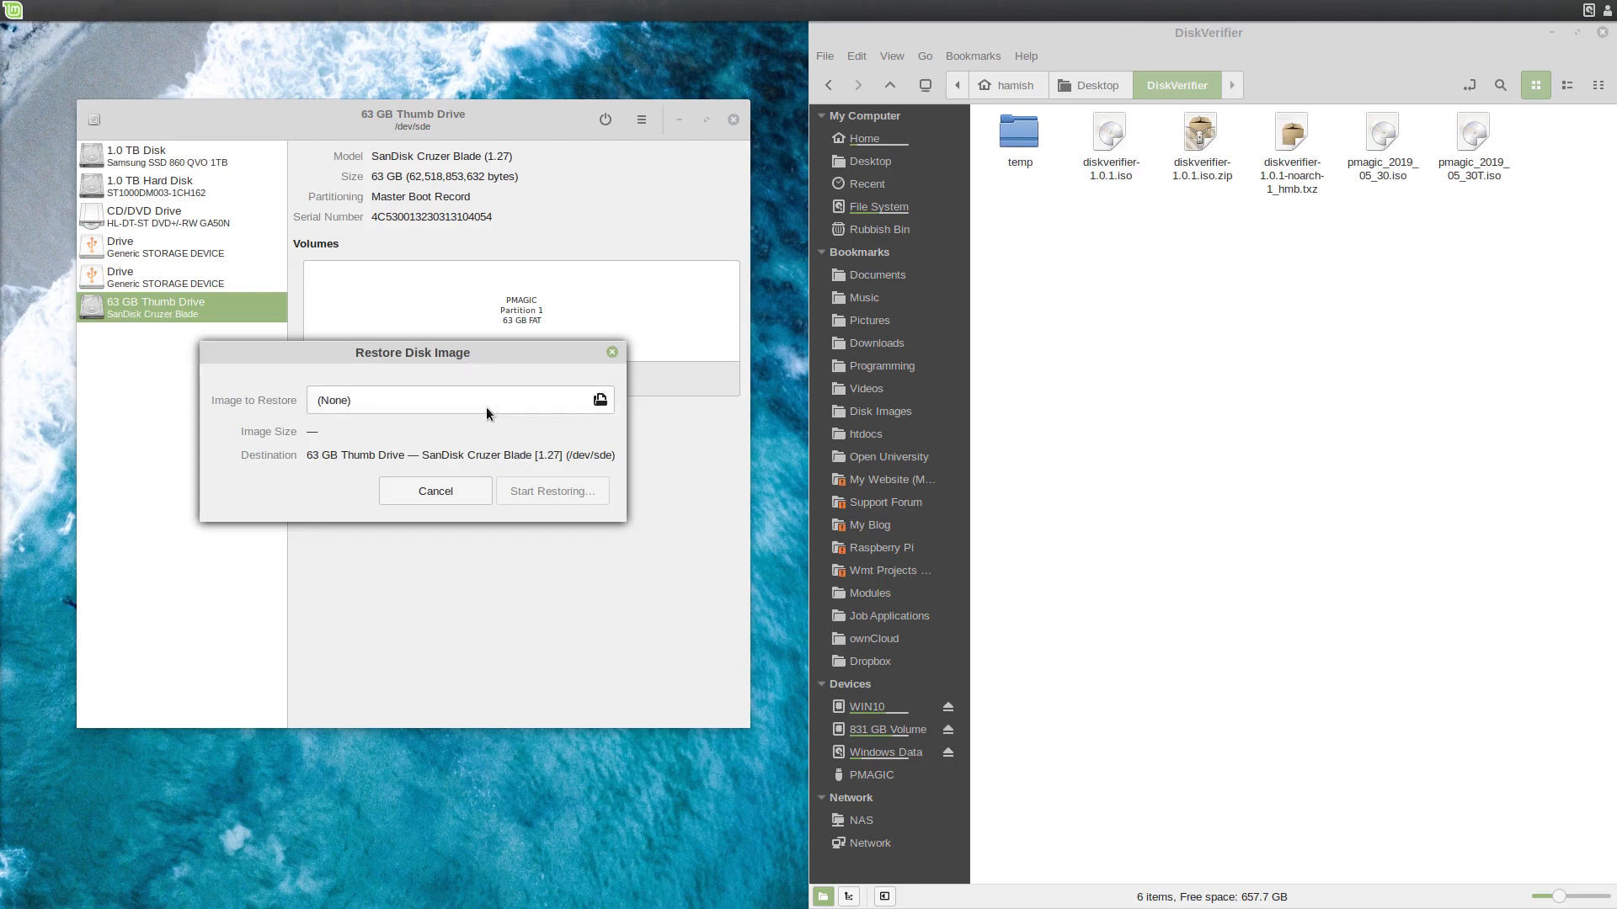
left_click(461, 400)
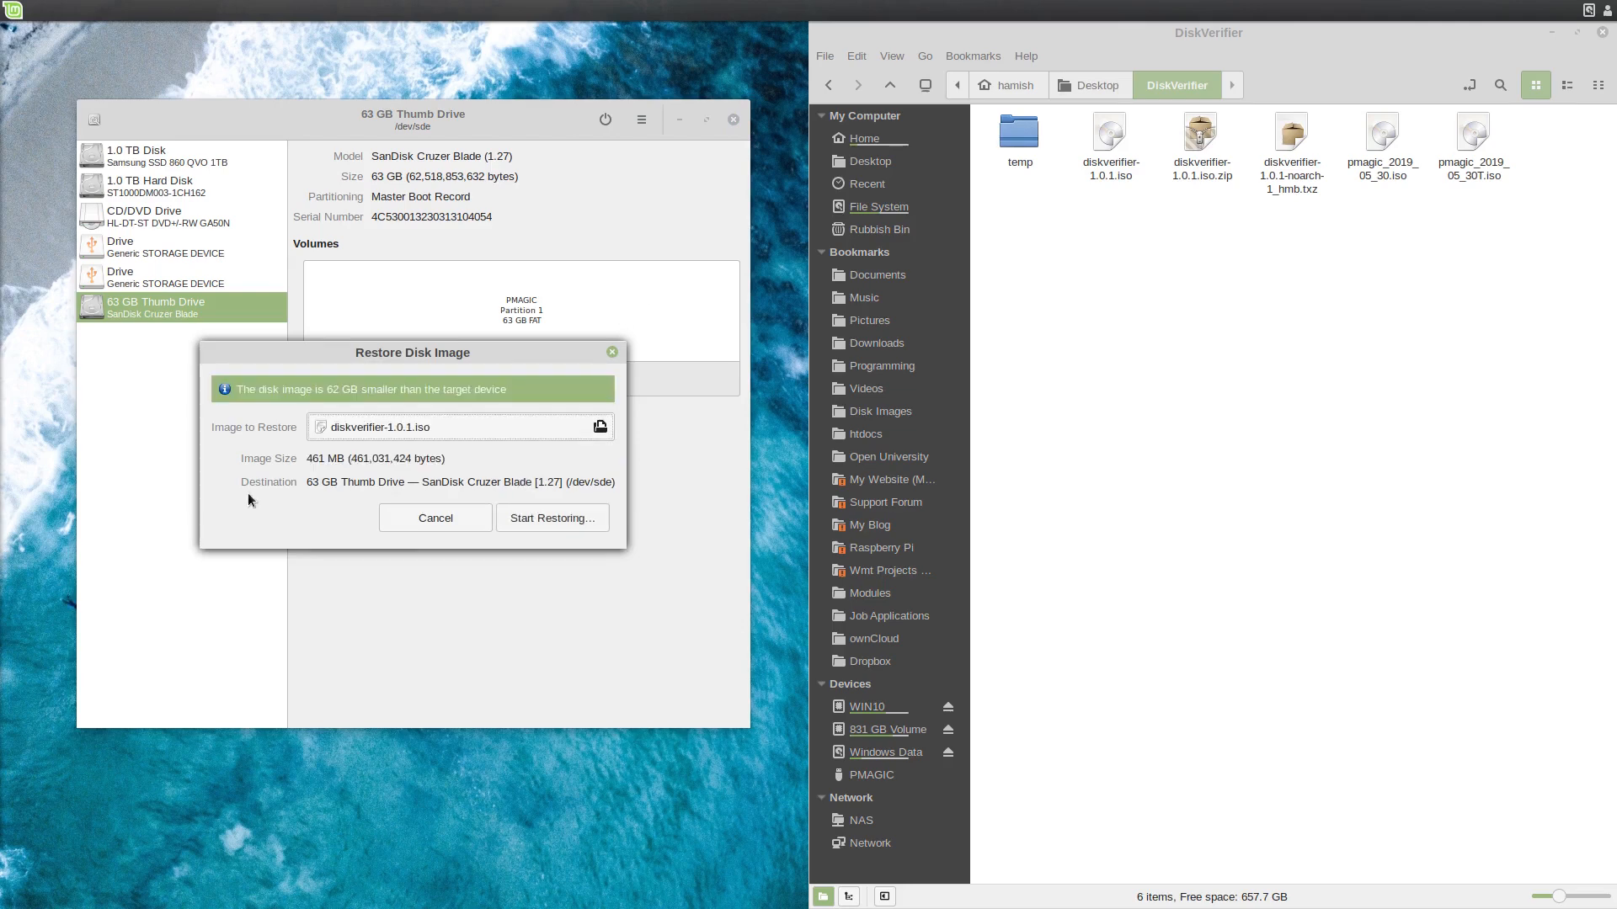
mouse_move(296, 467)
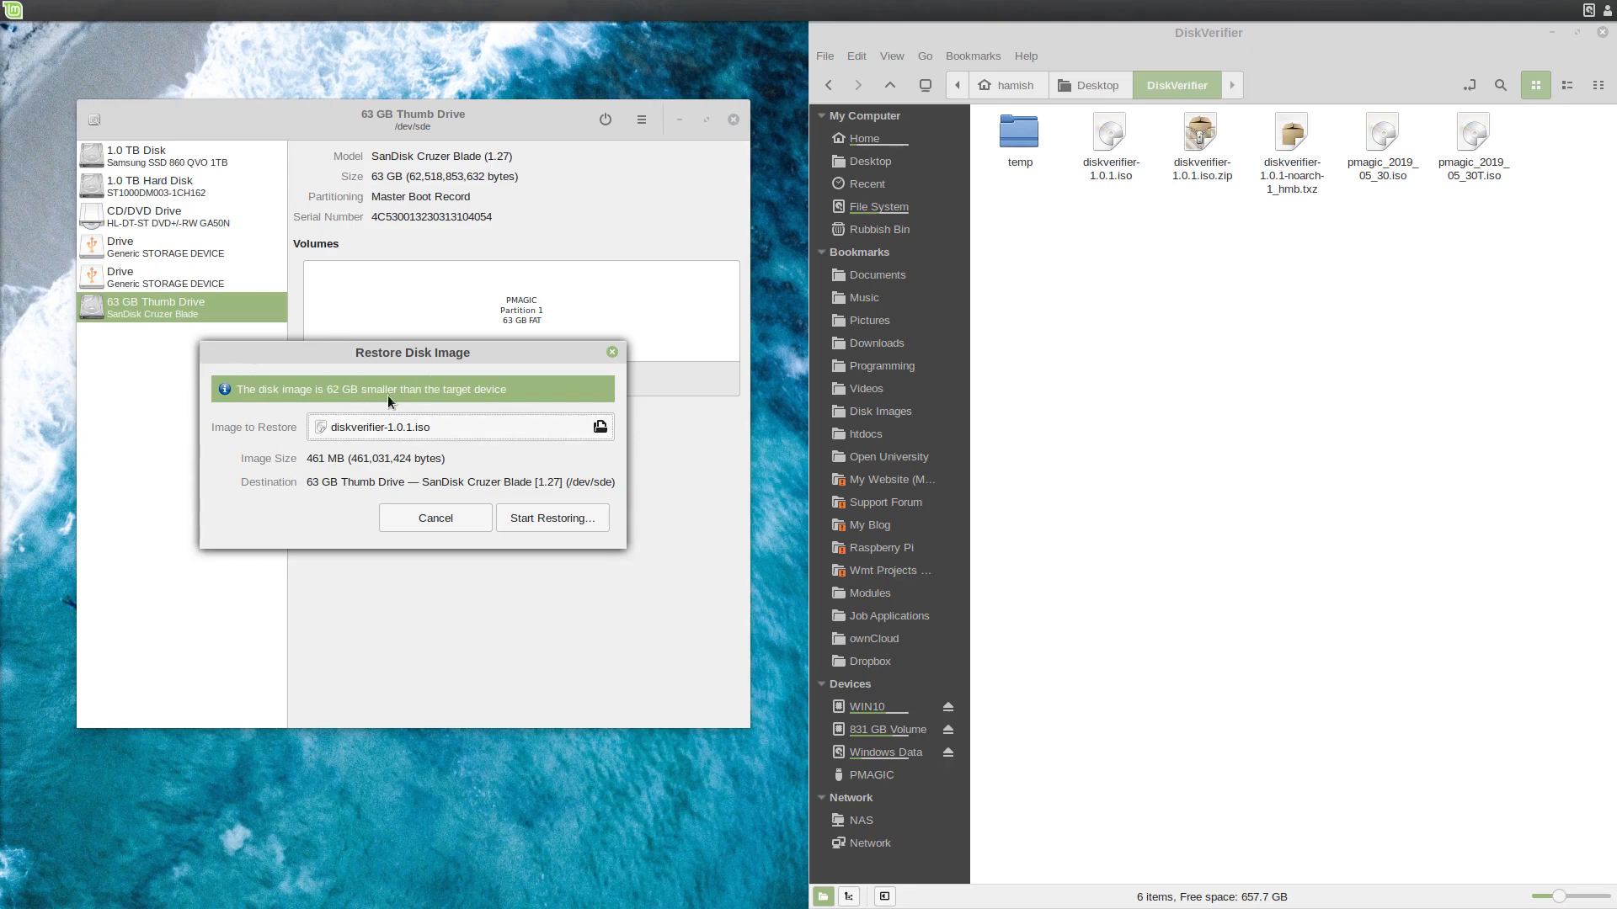
mouse_move(314, 460)
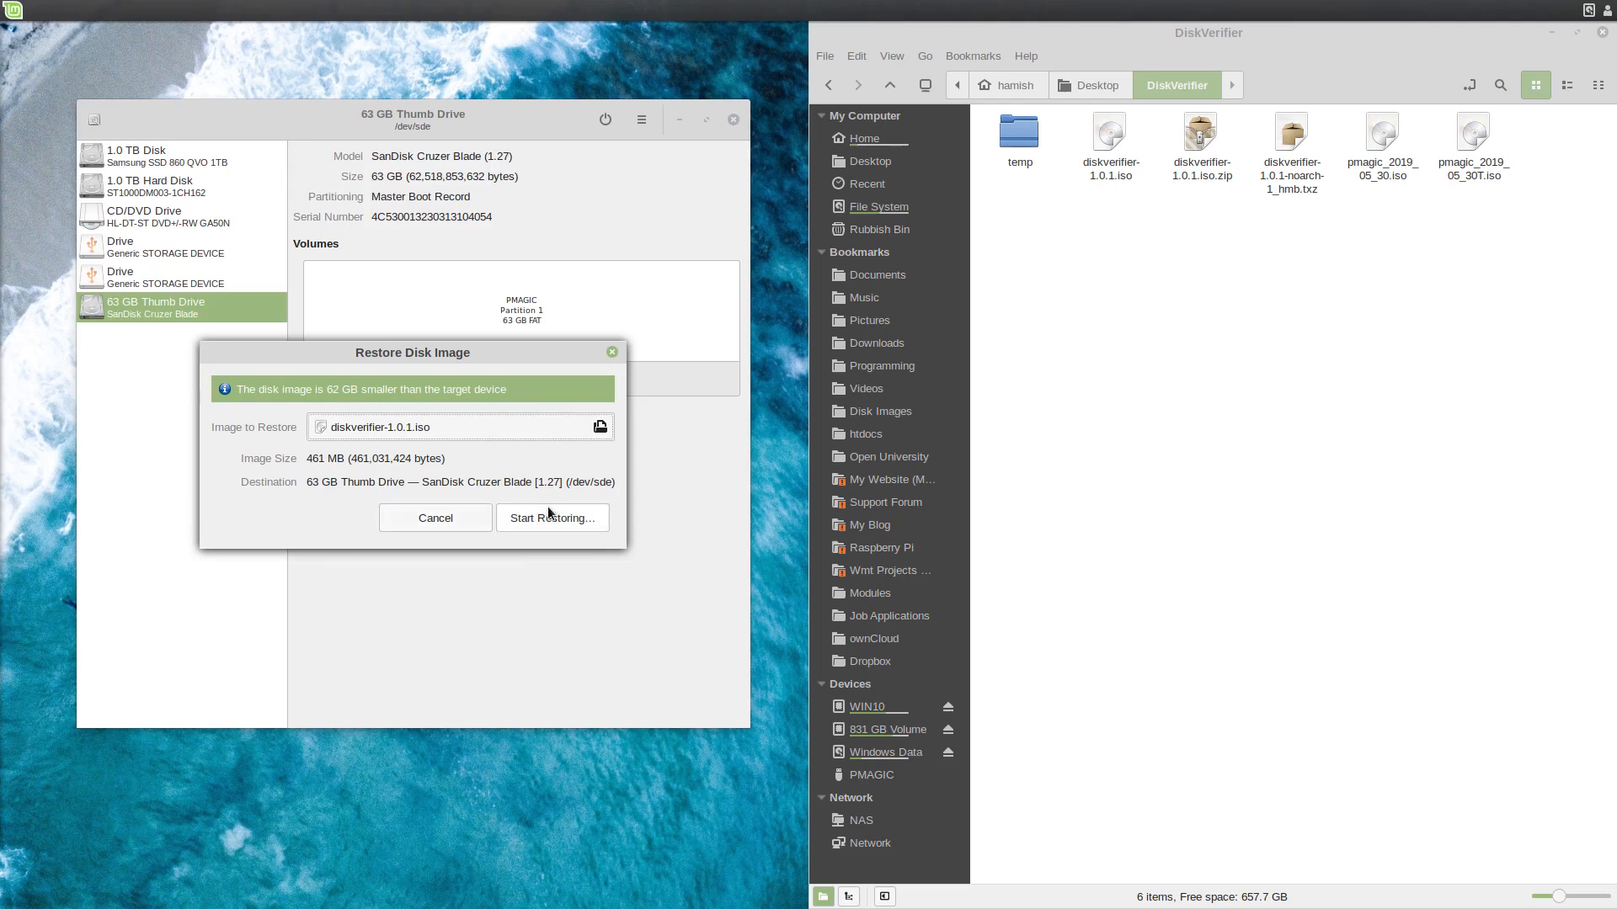
mouse_move(539, 524)
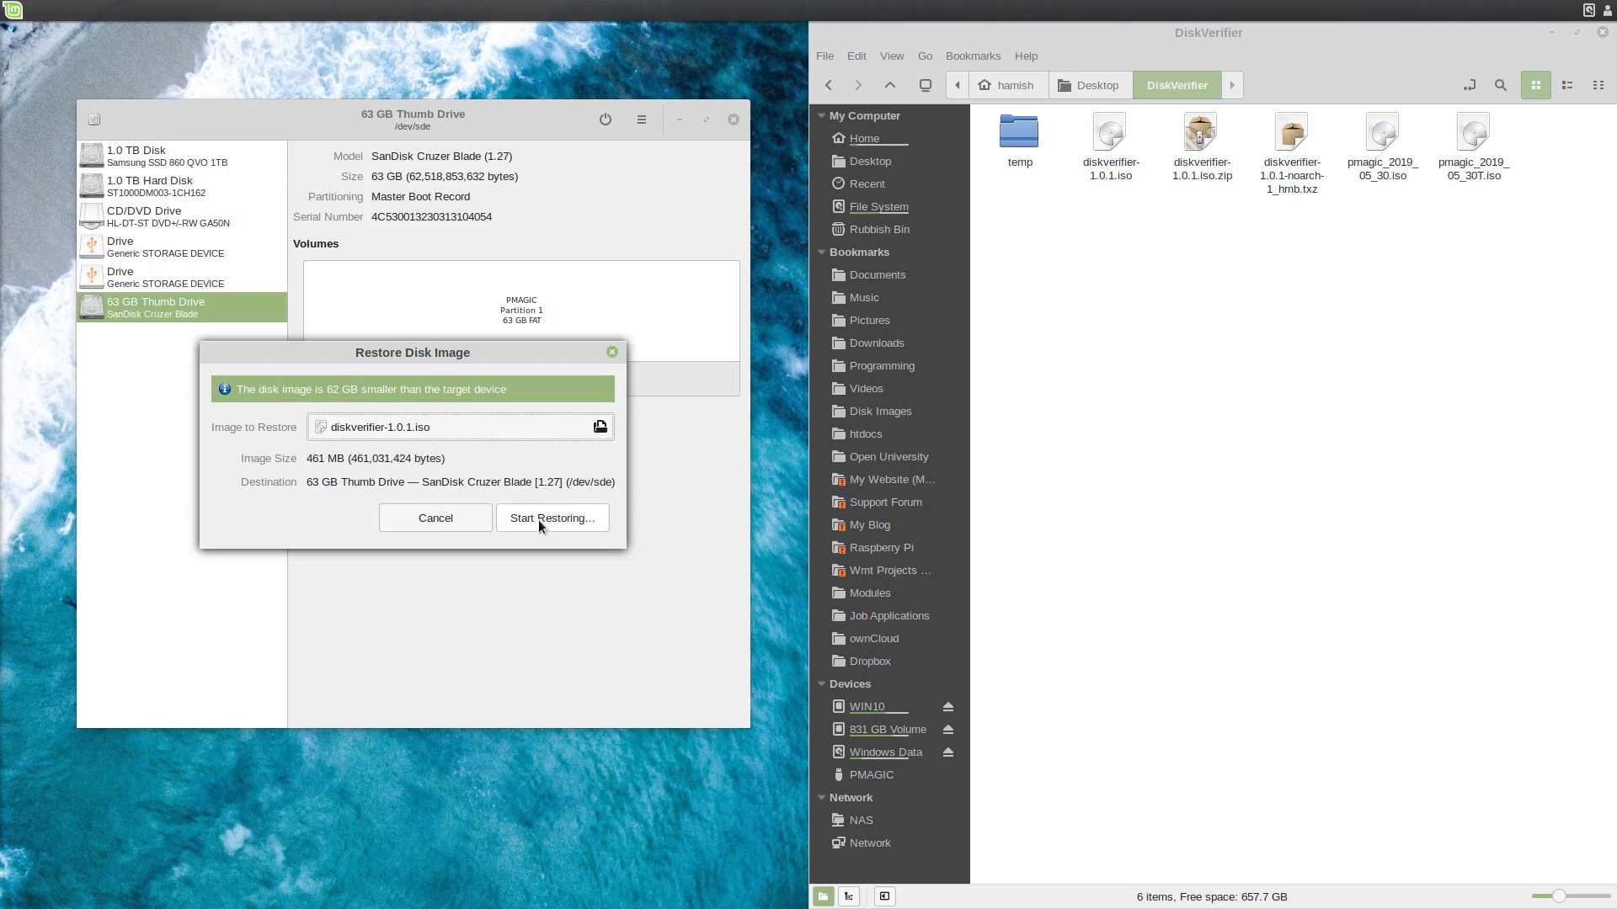
left_click(552, 518)
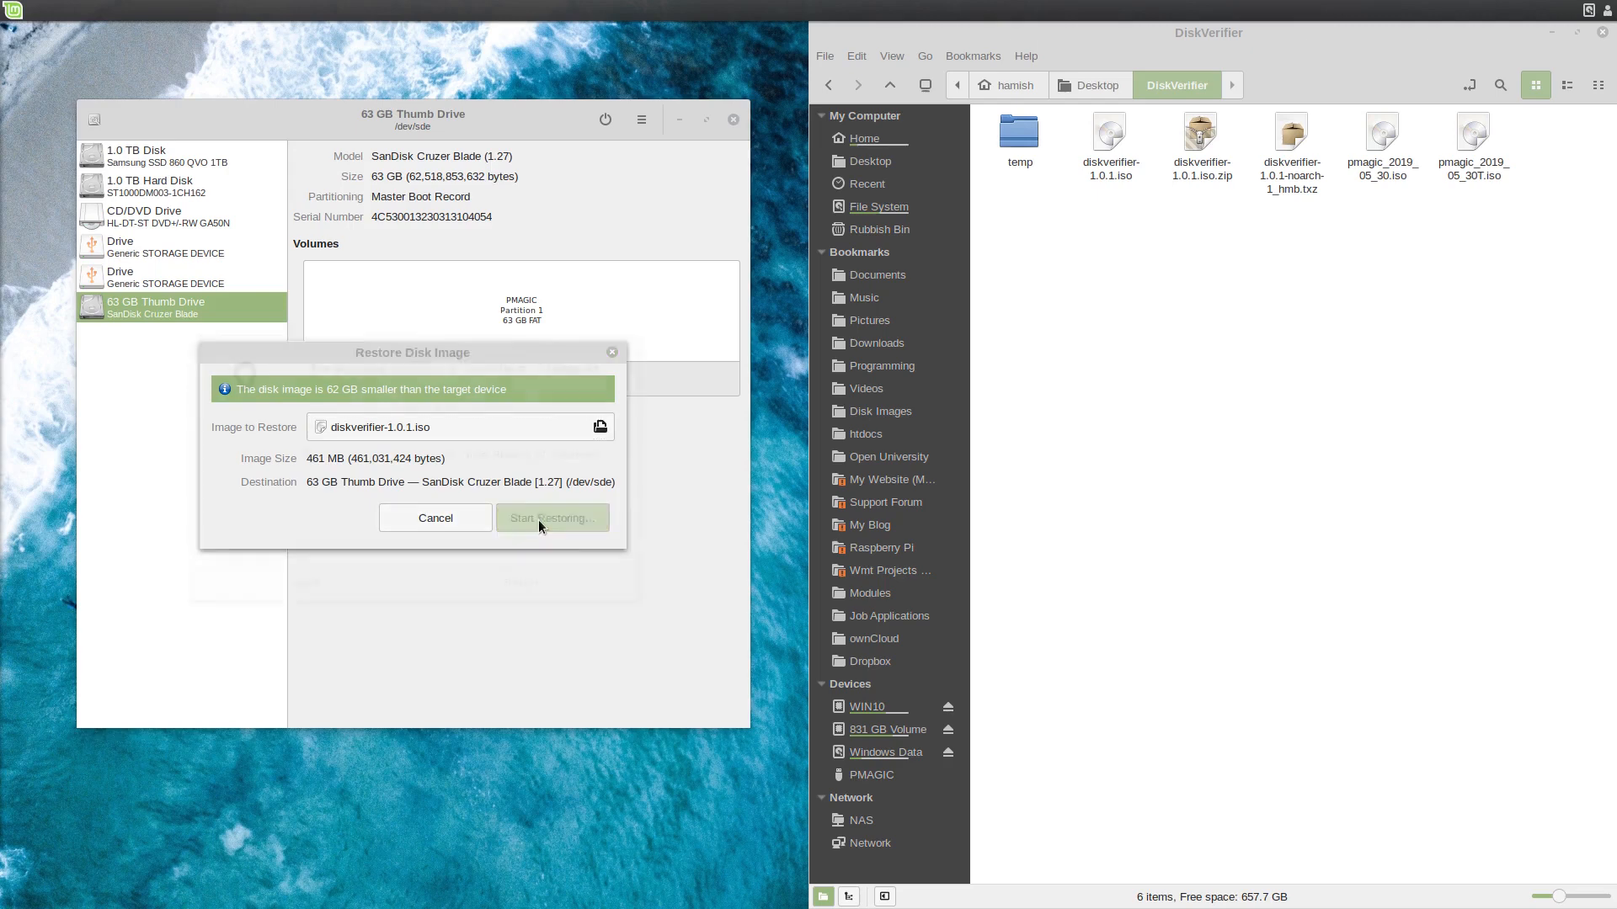
Step: Confirm overwriting the thumb drive and authenticate with the password to begin writing
left_click(552, 518)
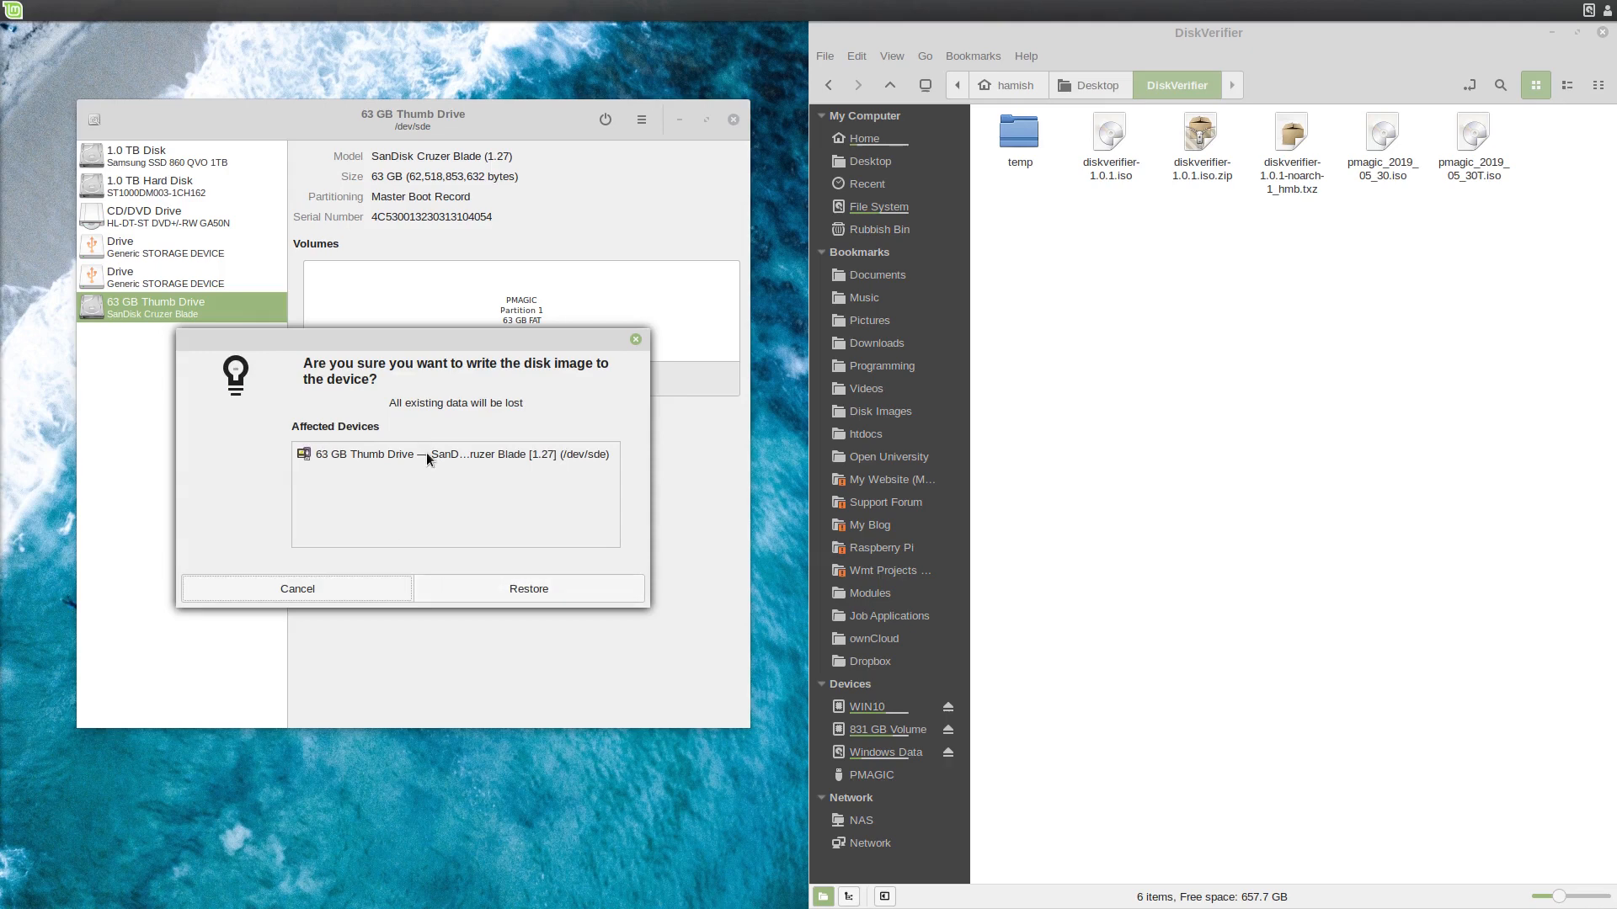
left_click(527, 588)
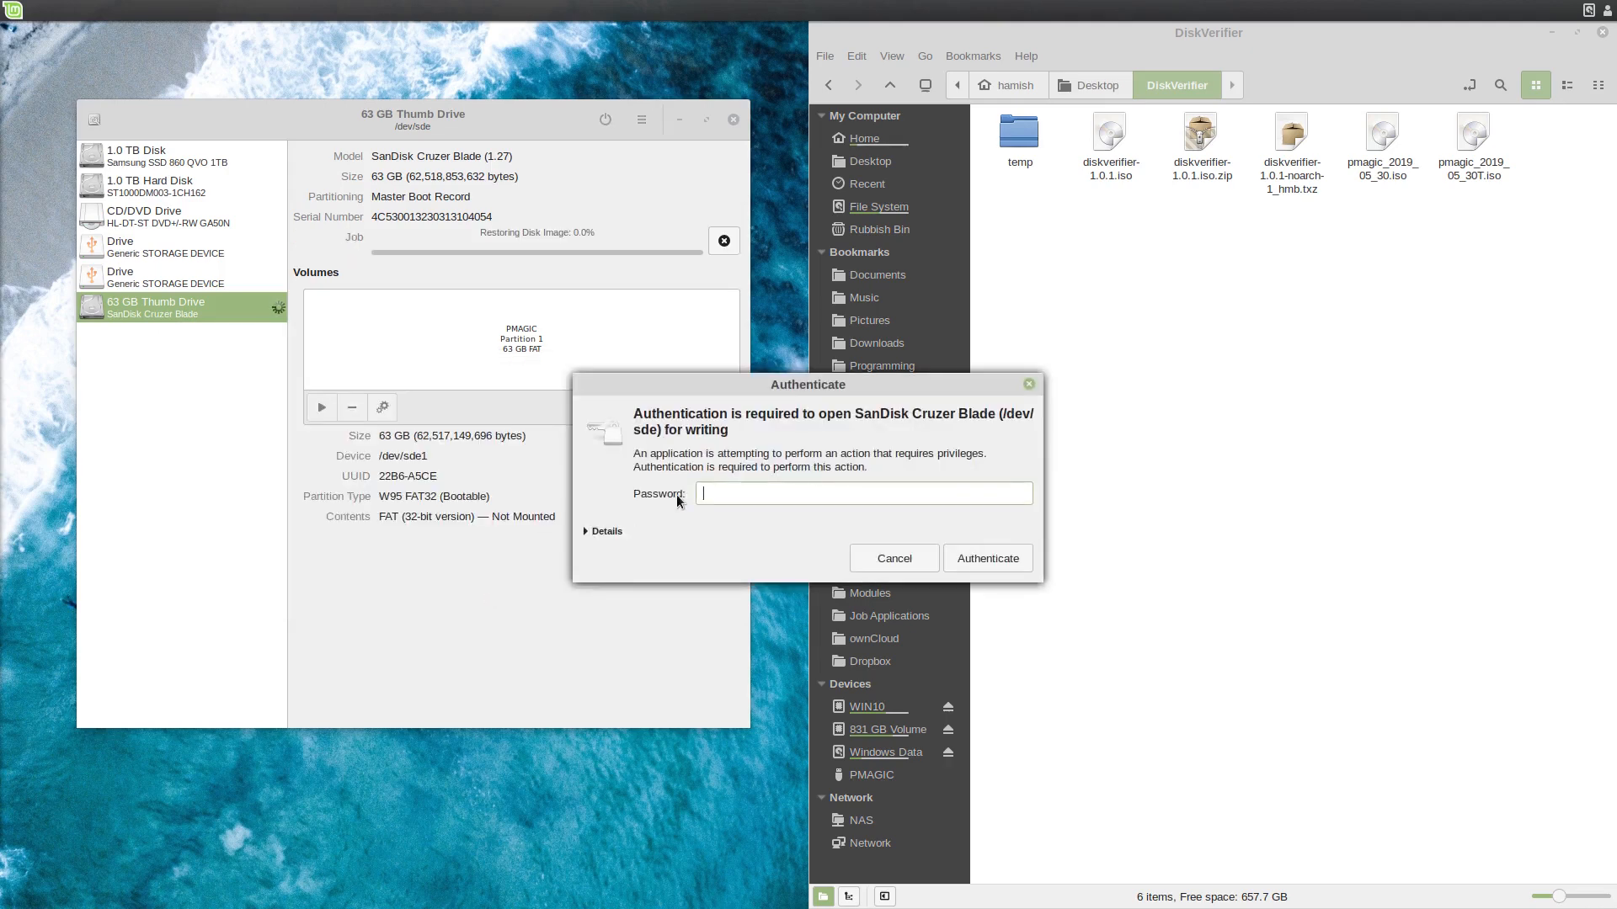
type("password")
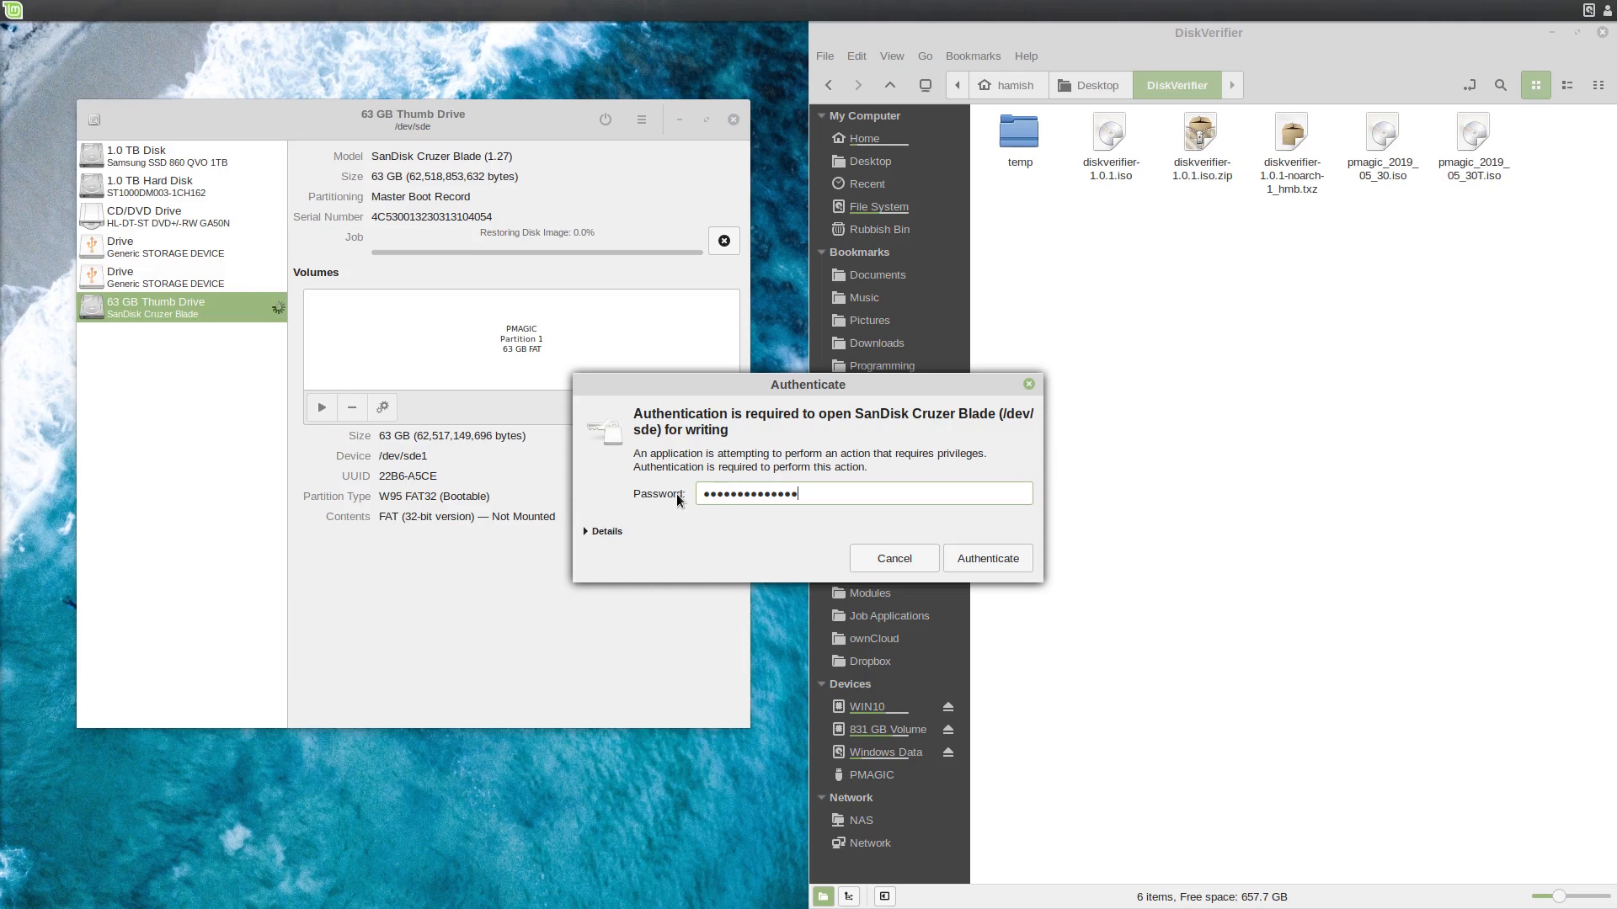
left_click(984, 557)
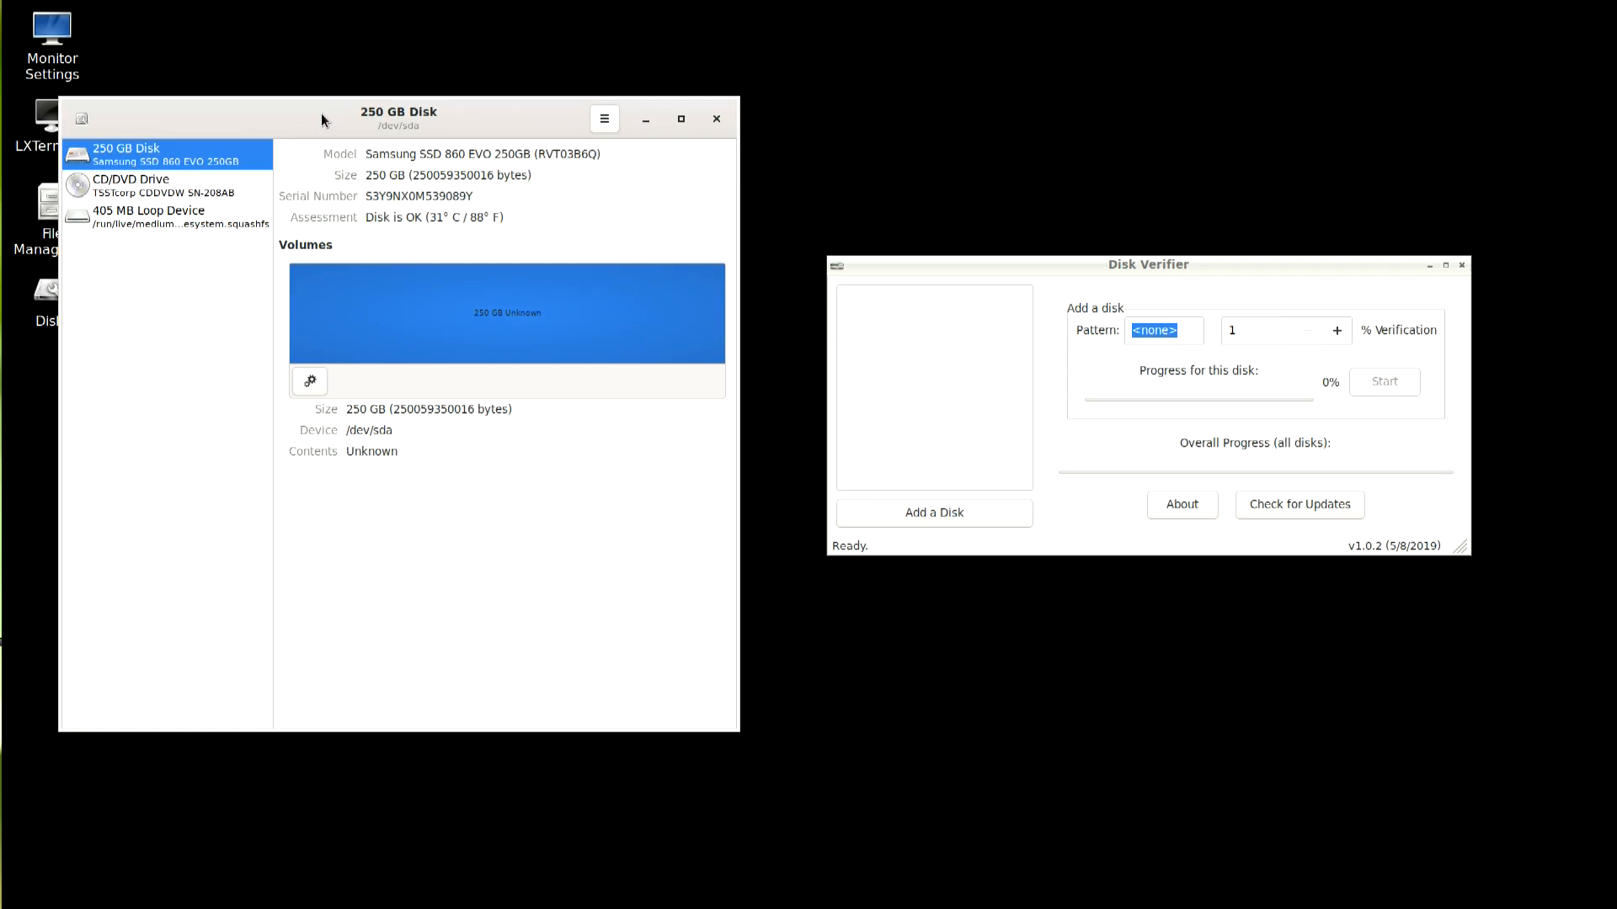
mouse_move(334, 124)
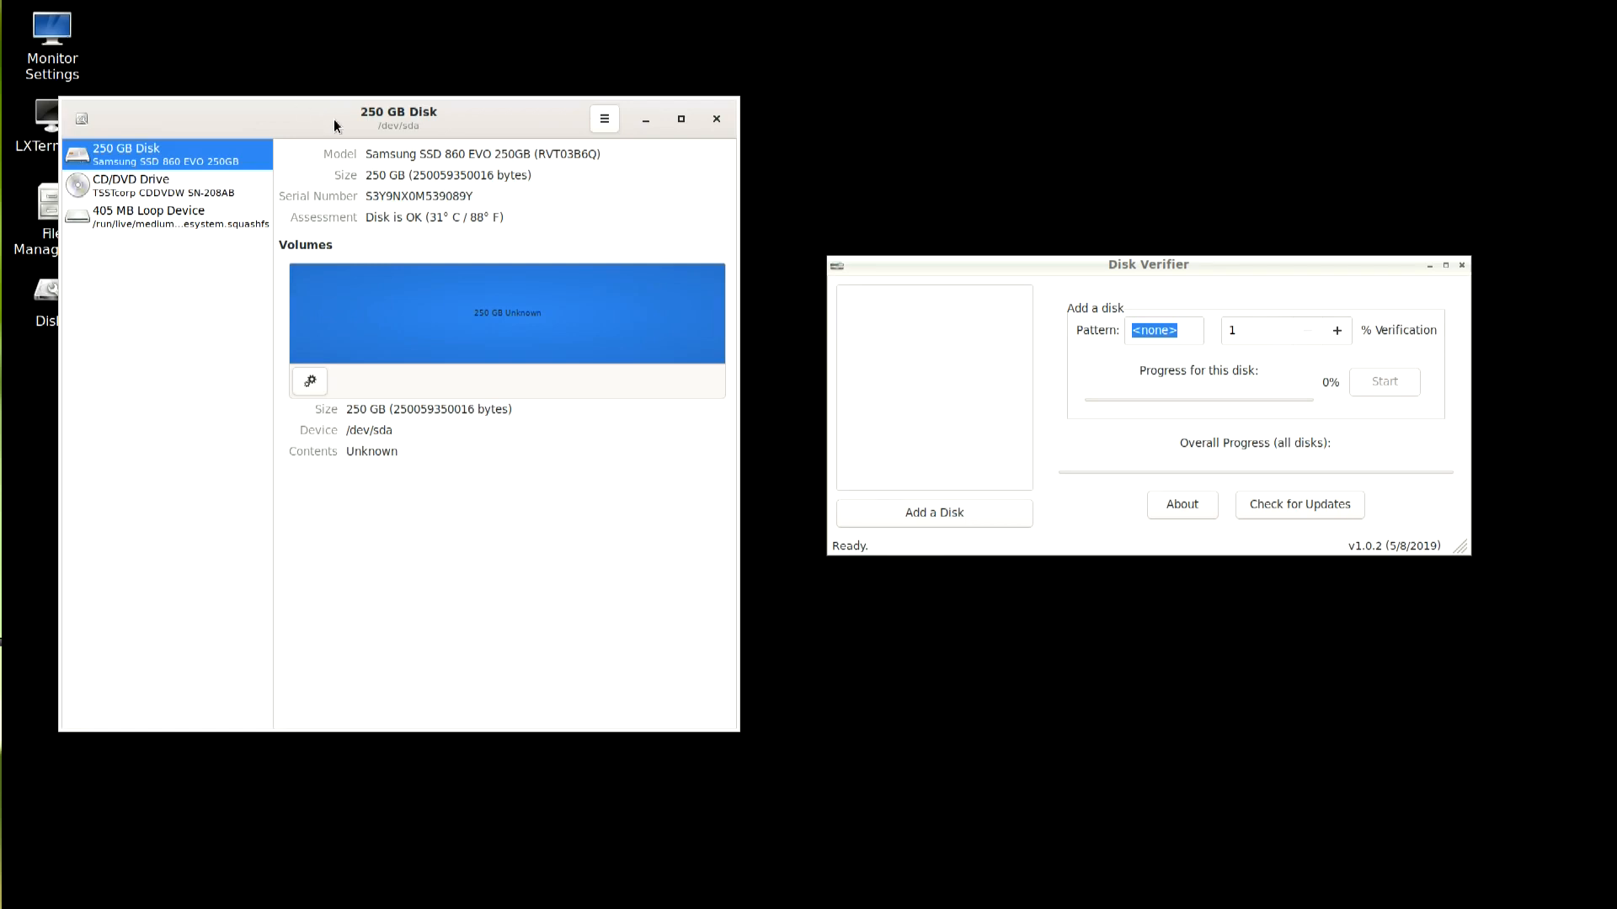
left_click(165, 185)
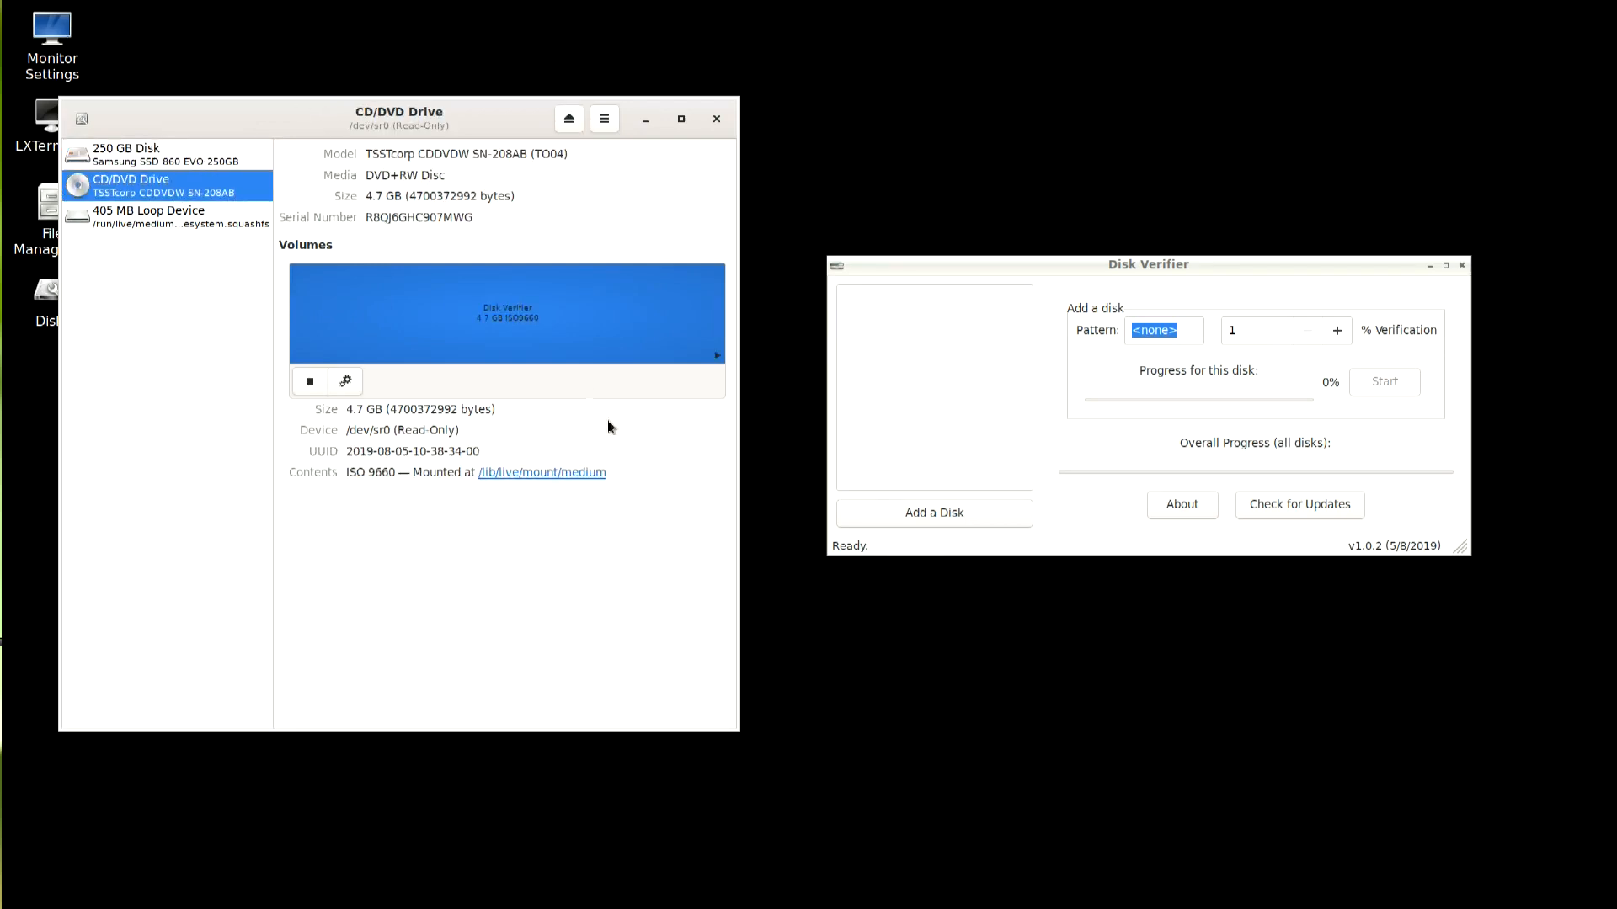
left_click(148, 216)
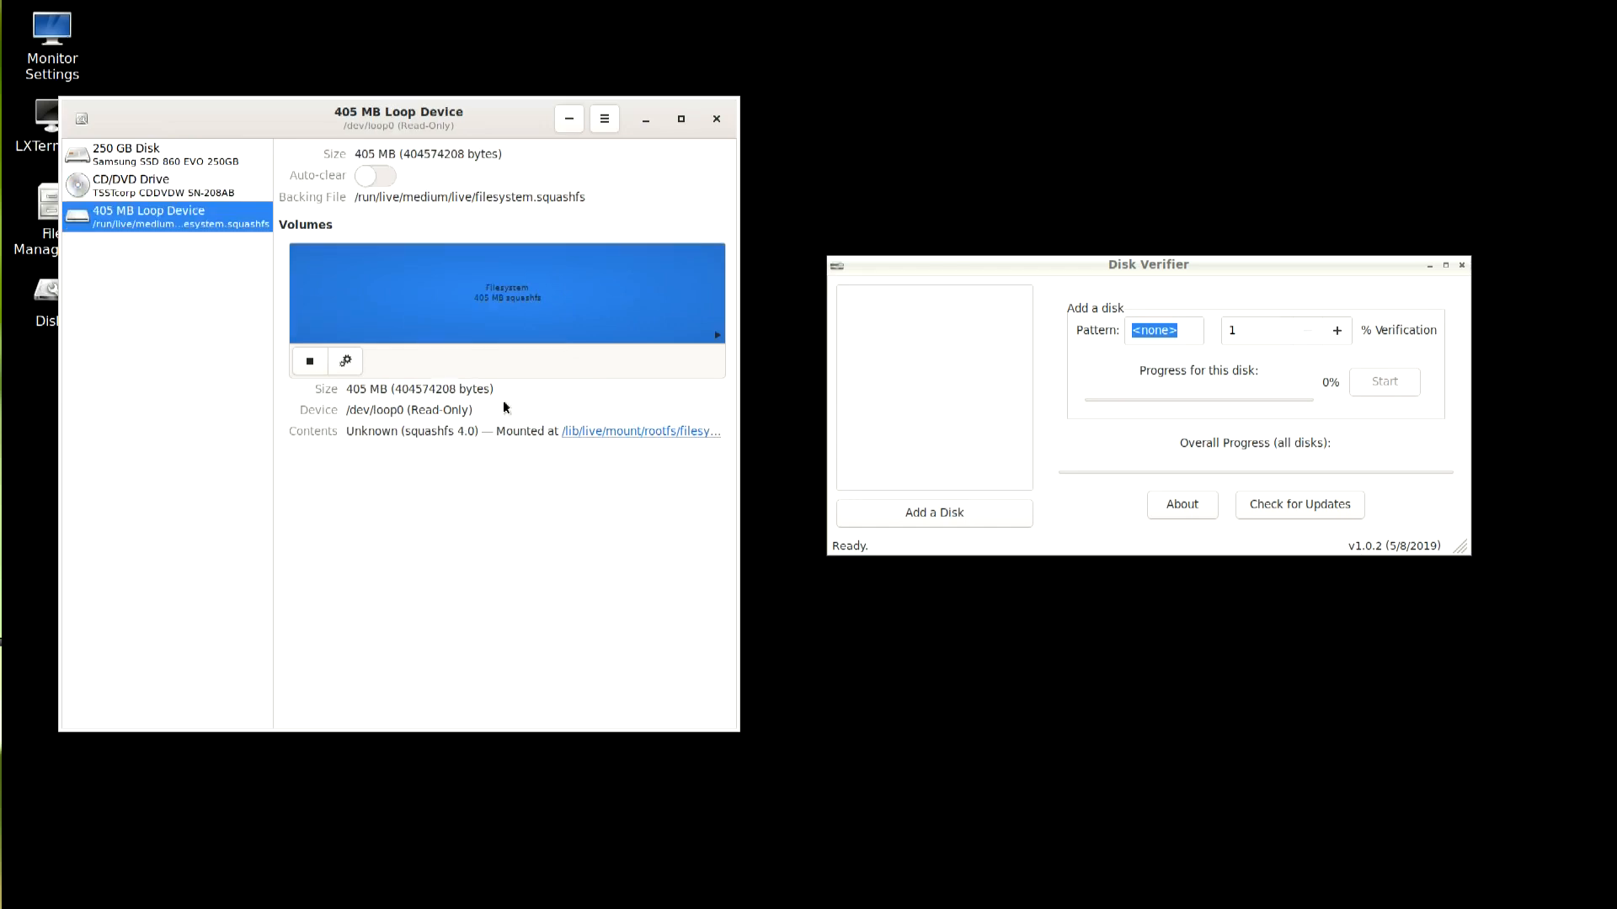
left_click(155, 155)
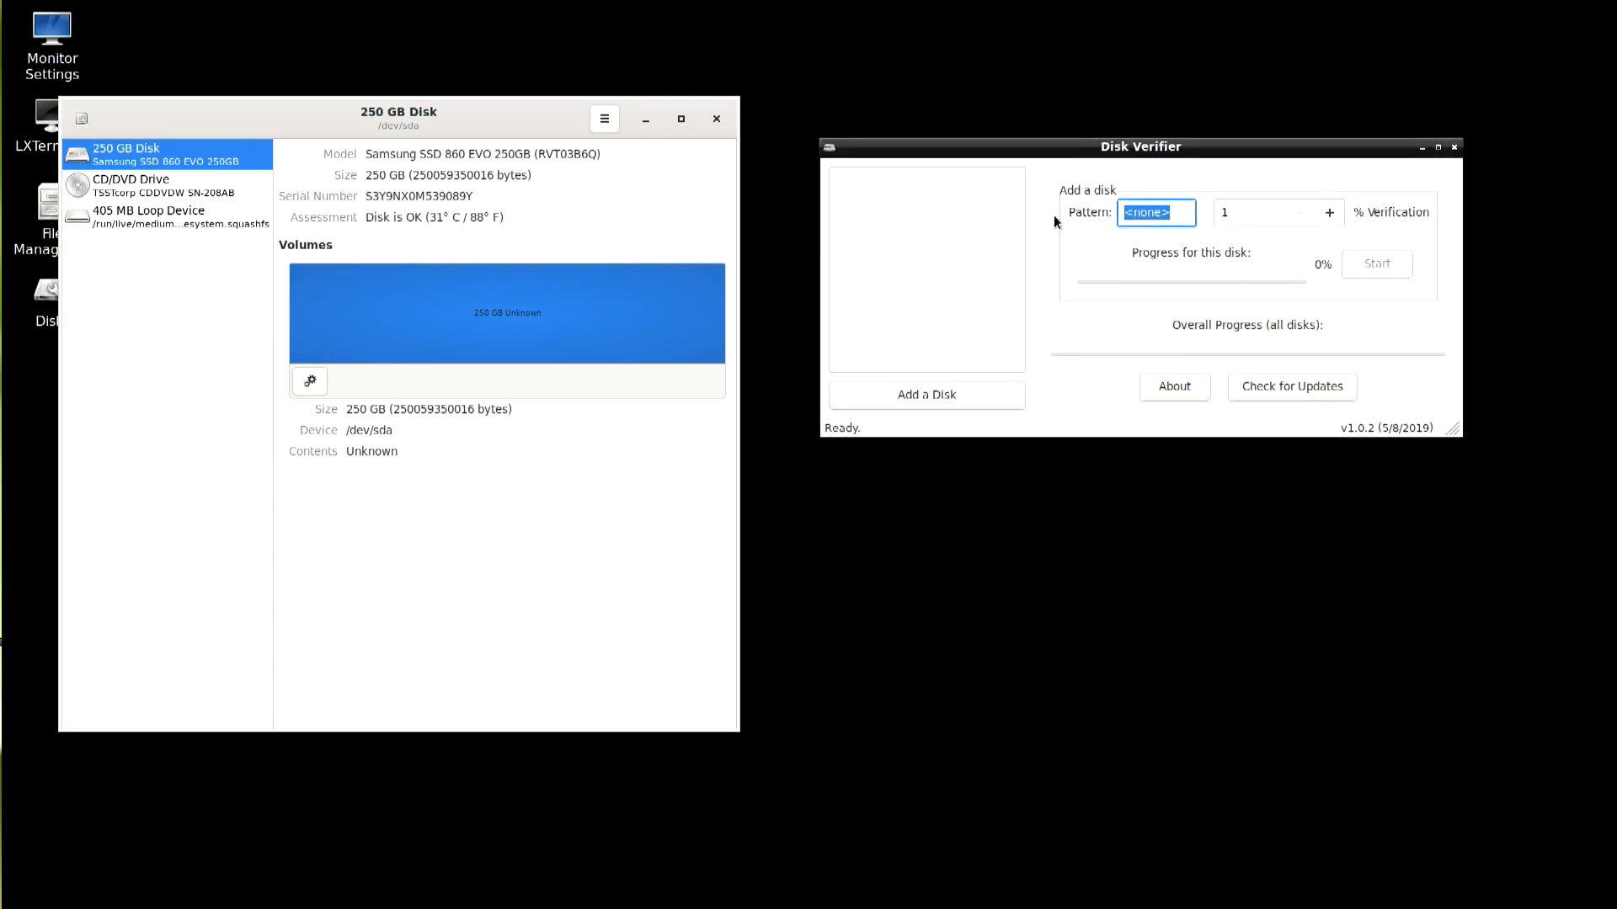
mouse_move(934, 377)
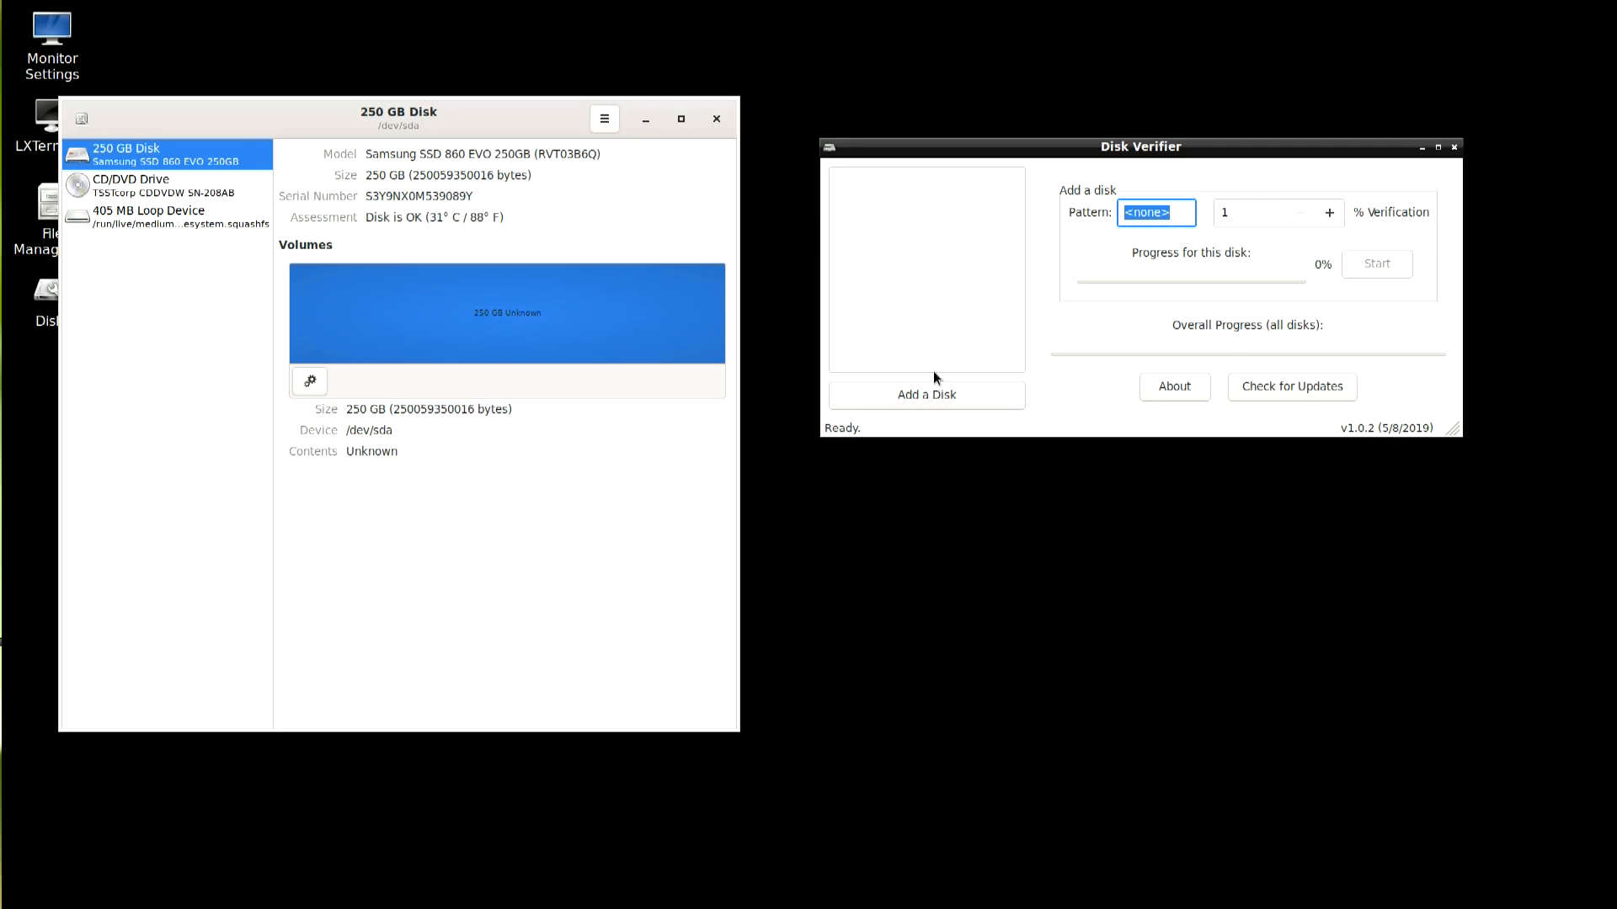
mouse_move(881, 404)
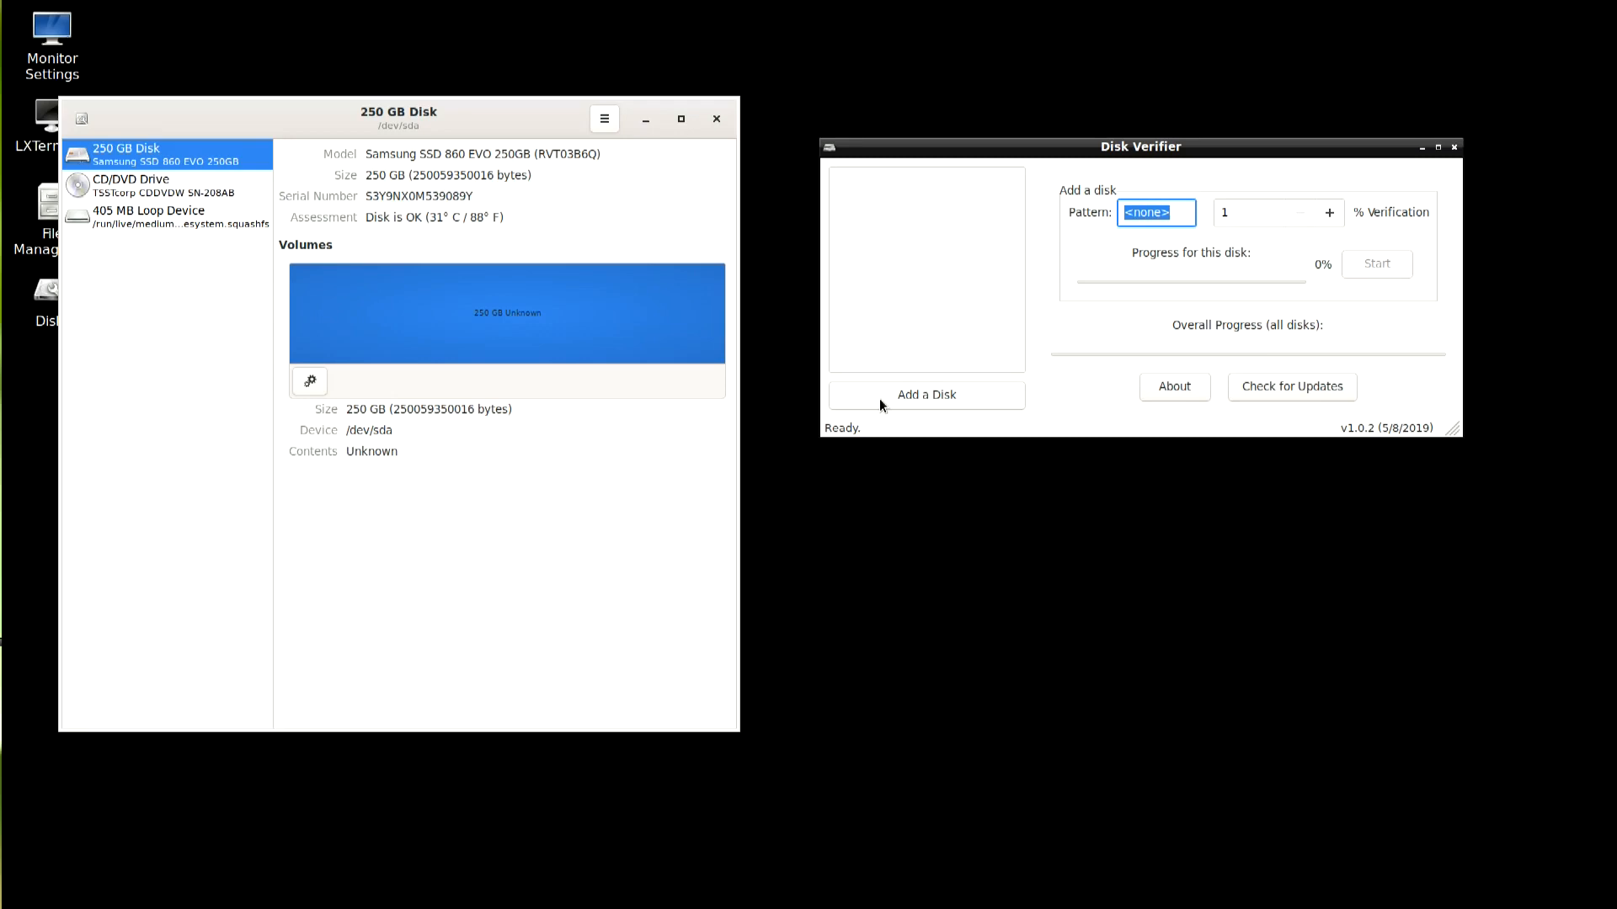
mouse_move(770, 280)
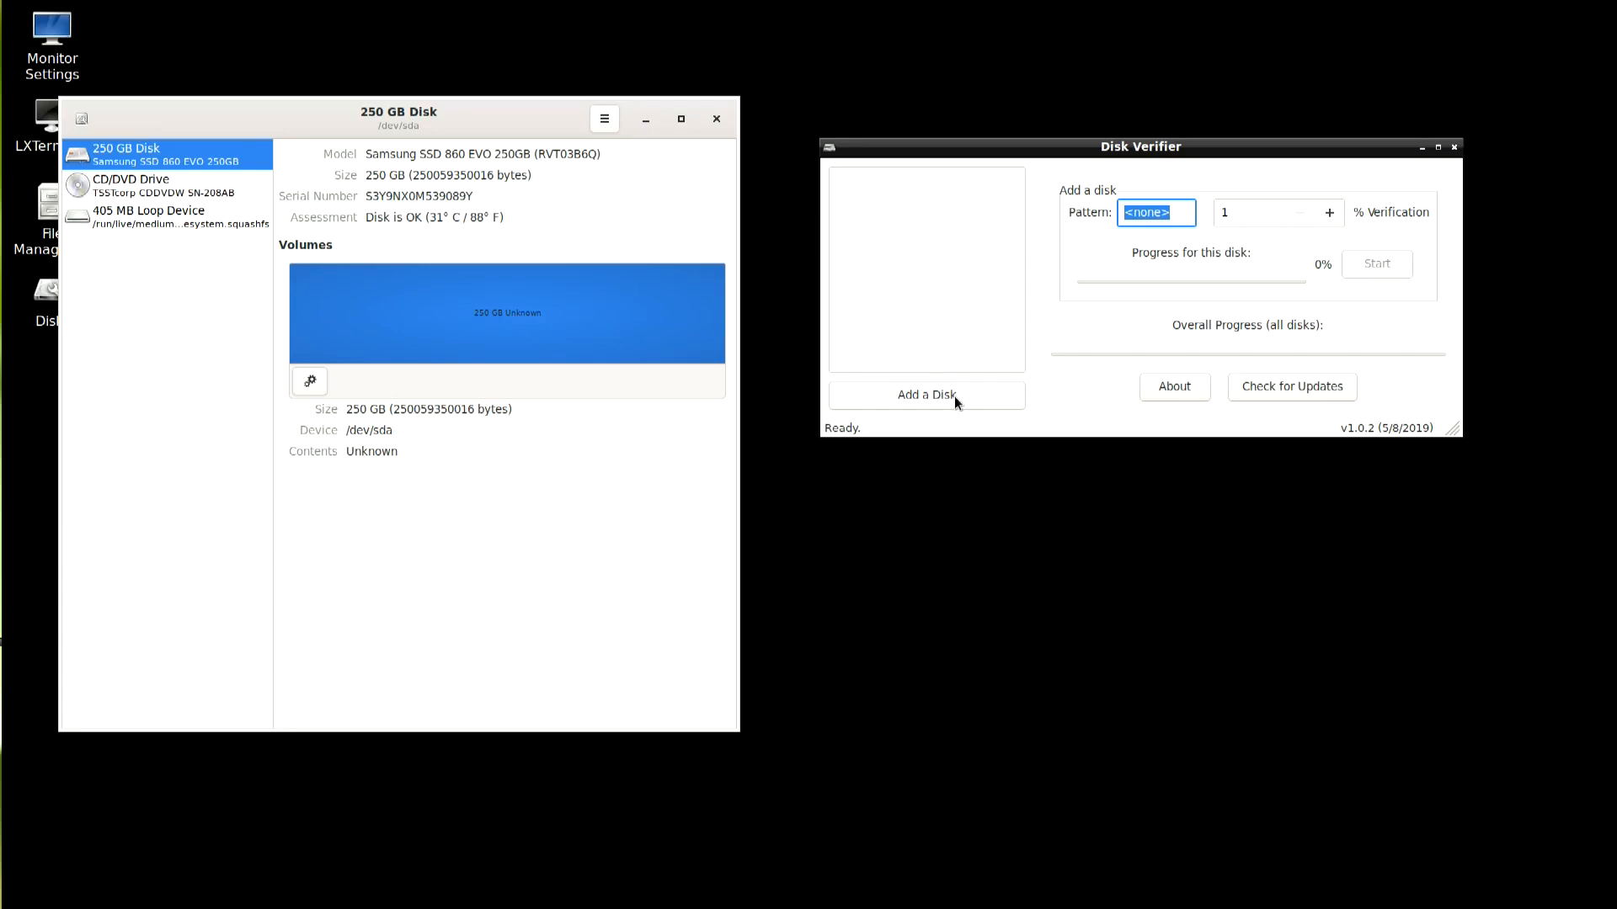
Step: Add the device /dev/sda to Disk Verifier's disk list
left_click(924, 394)
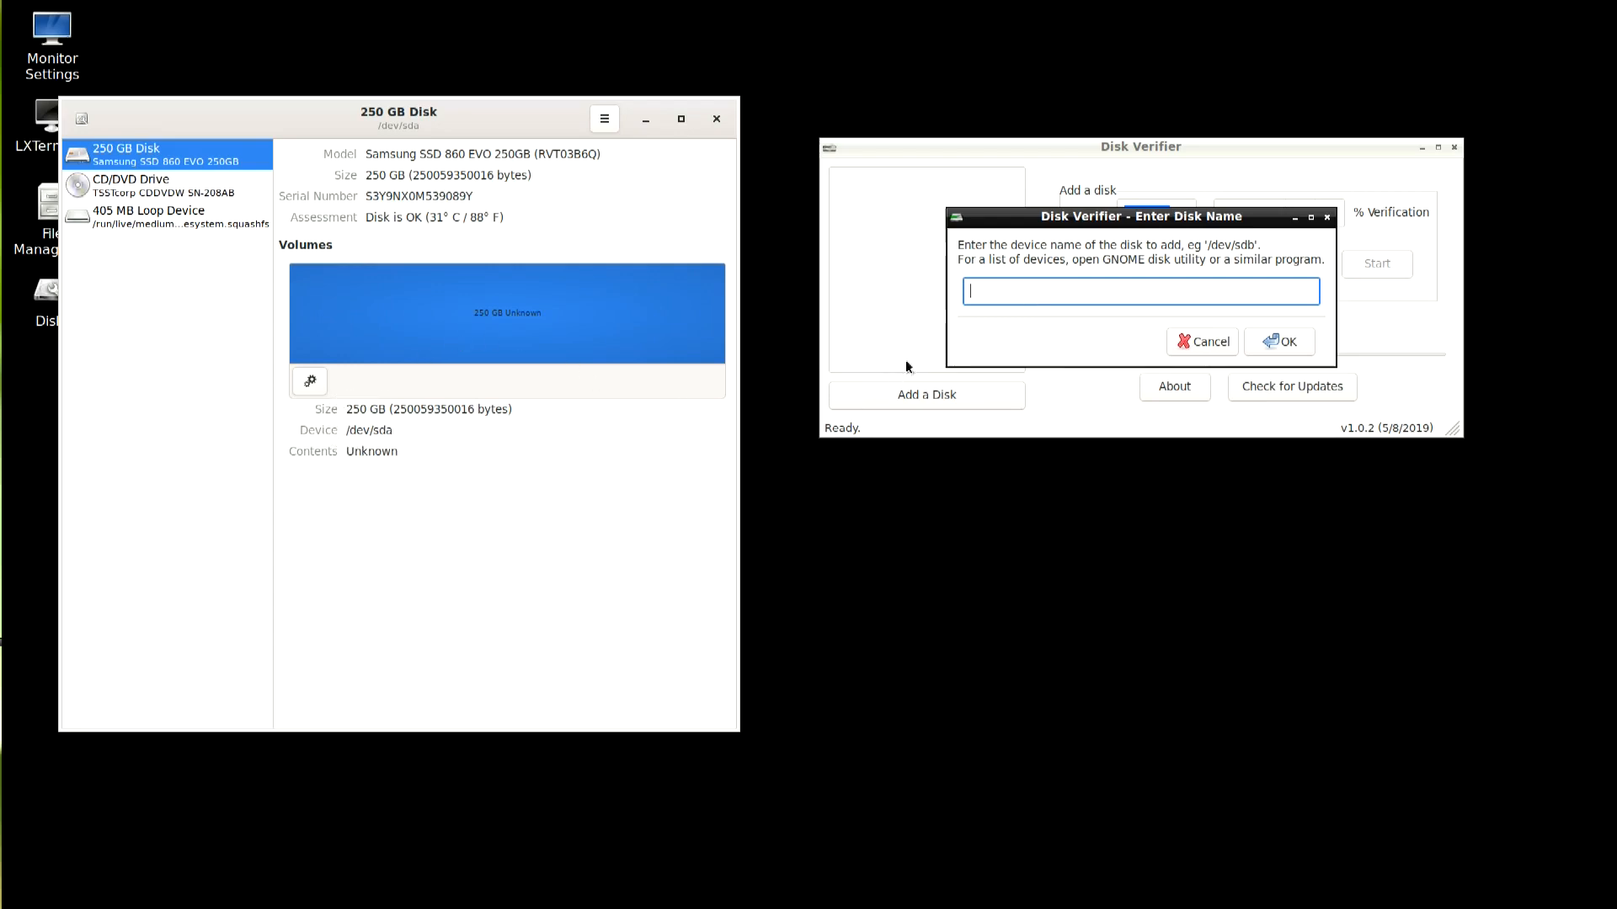
type("/dev/sda")
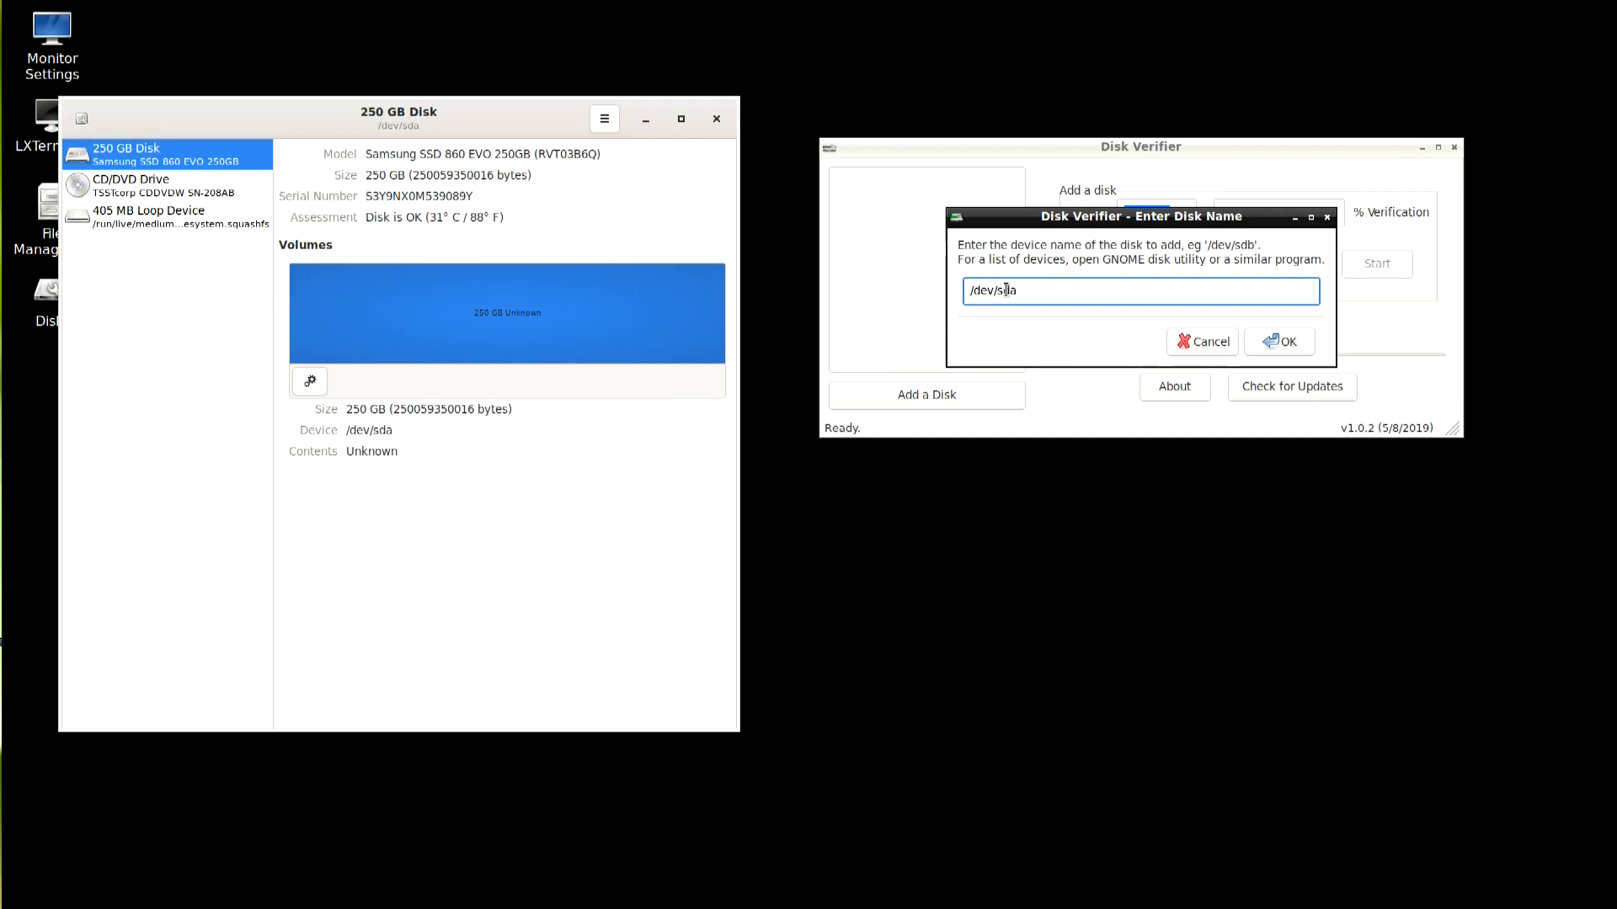
left_click(1278, 341)
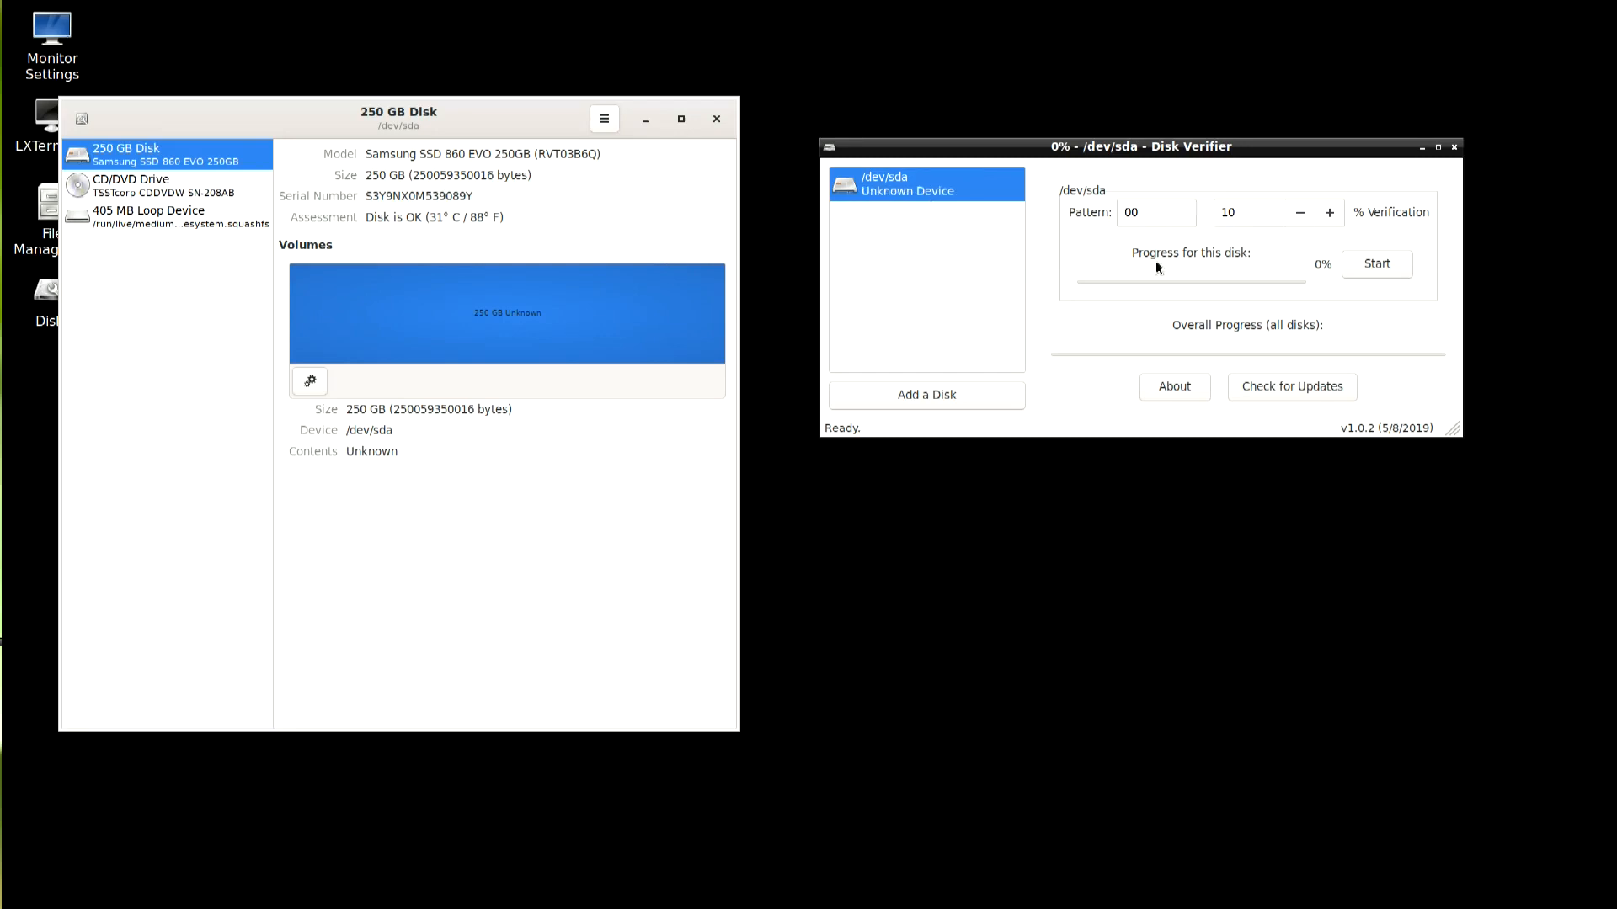
mouse_move(1466, 324)
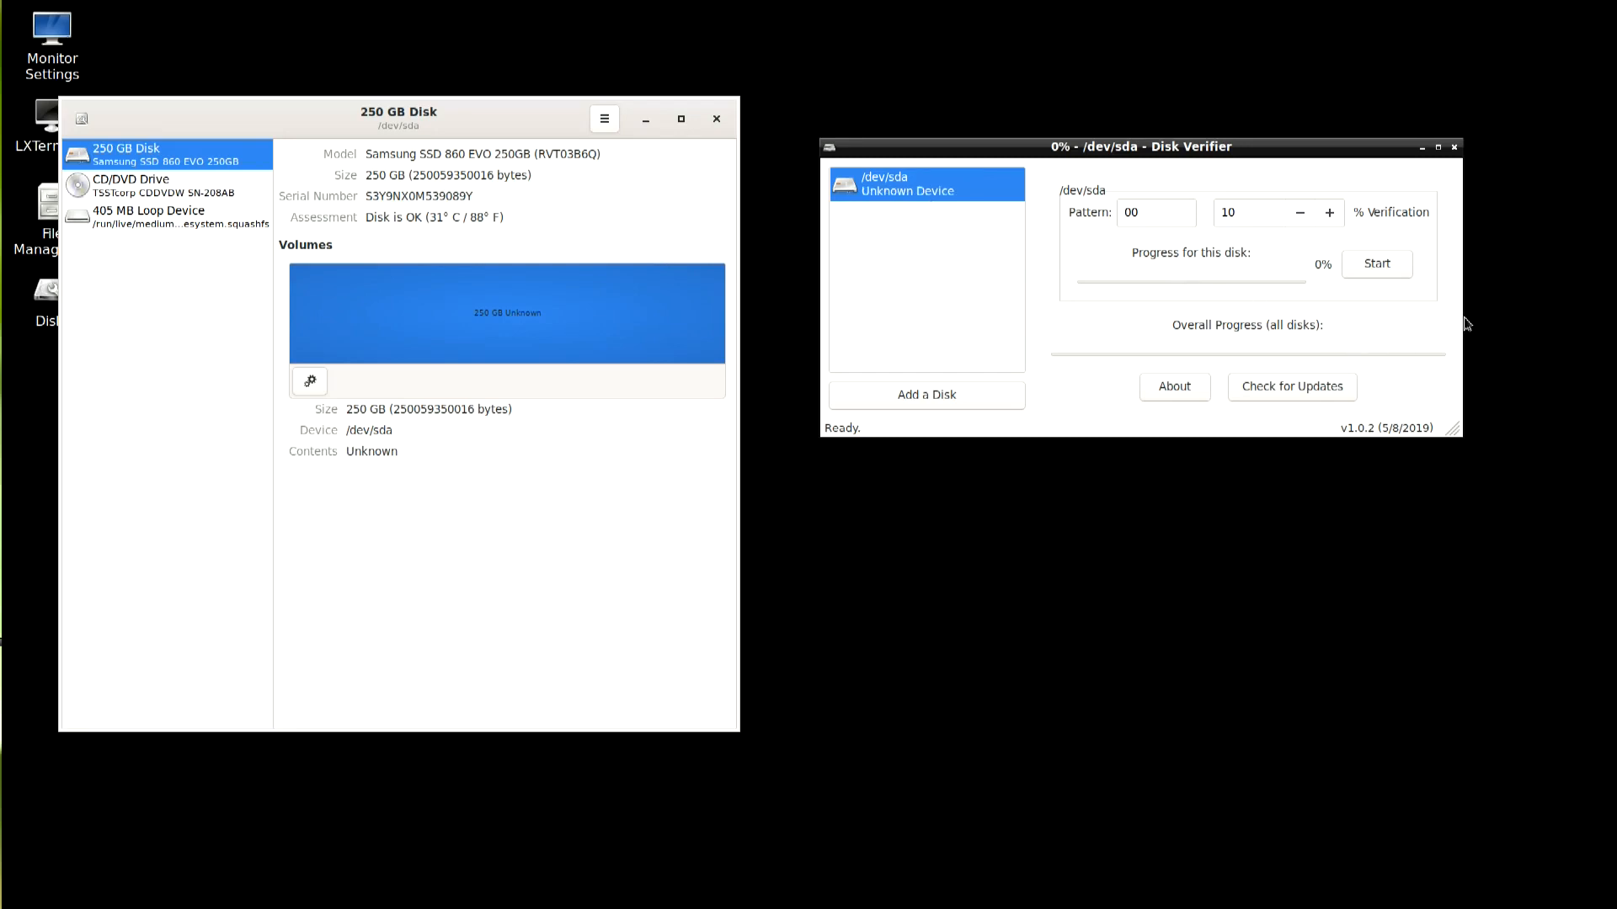
mouse_move(482, 405)
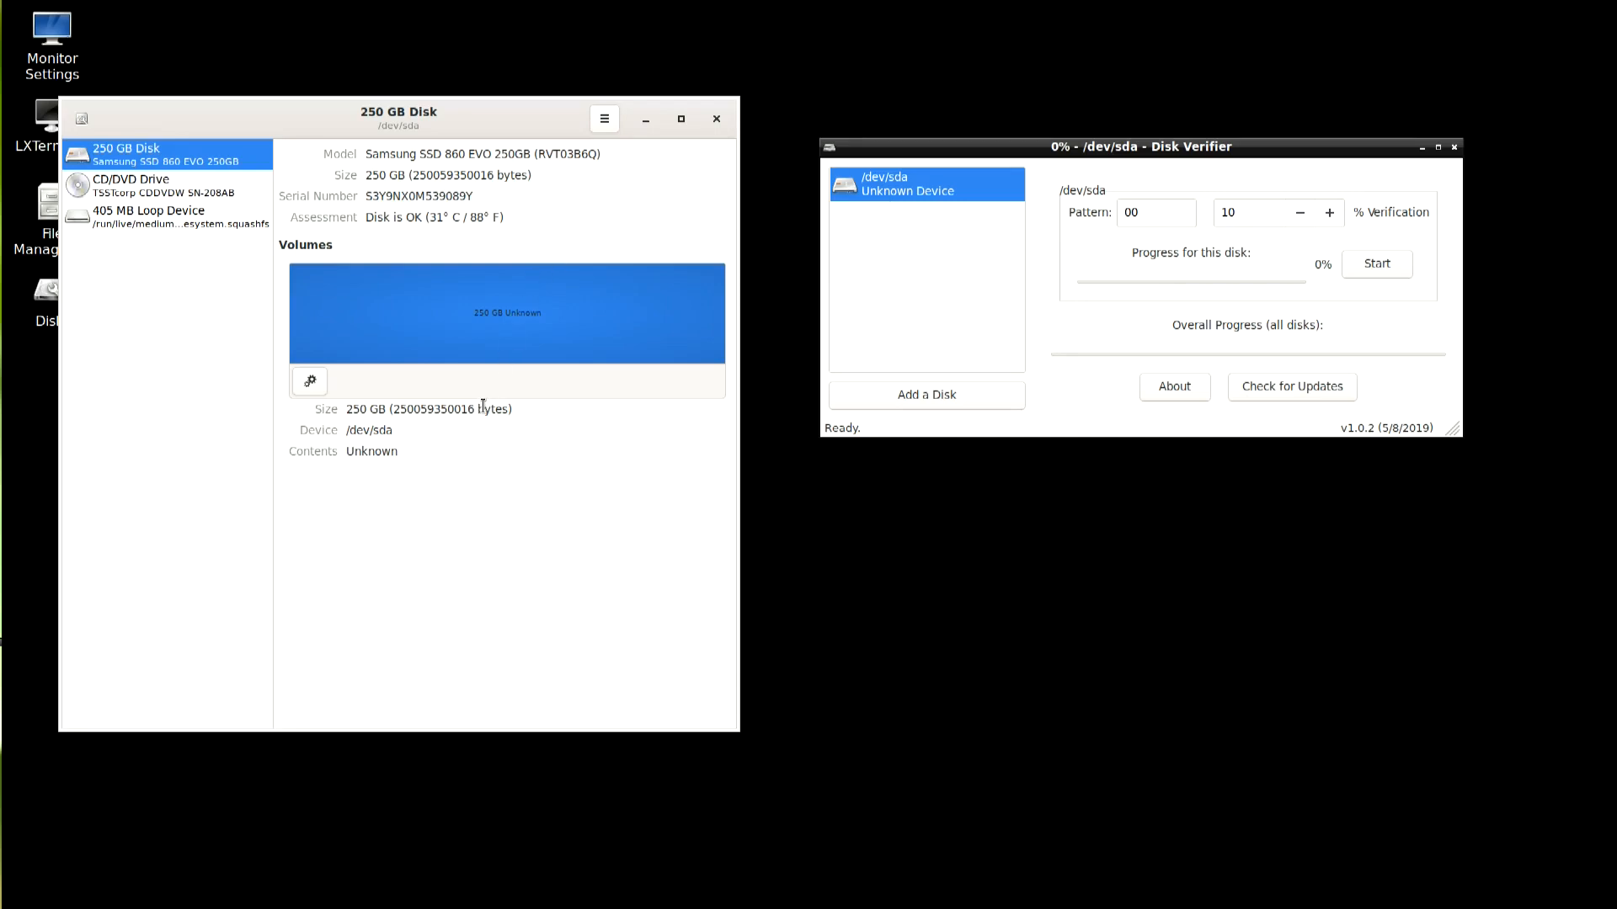
mouse_move(449, 175)
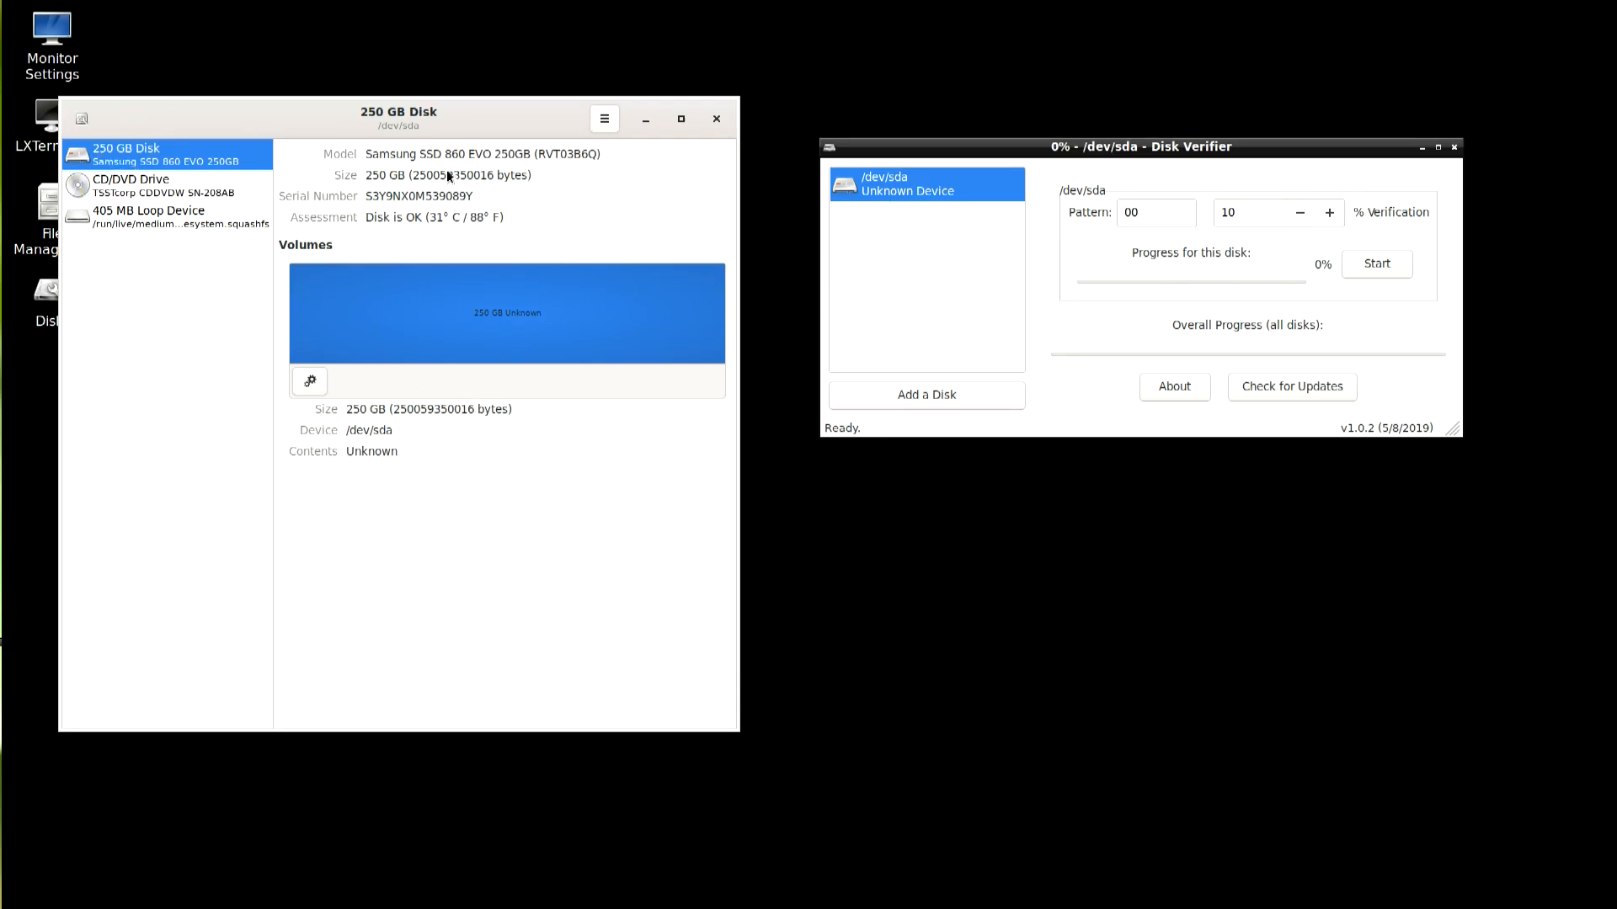
mouse_move(1148, 202)
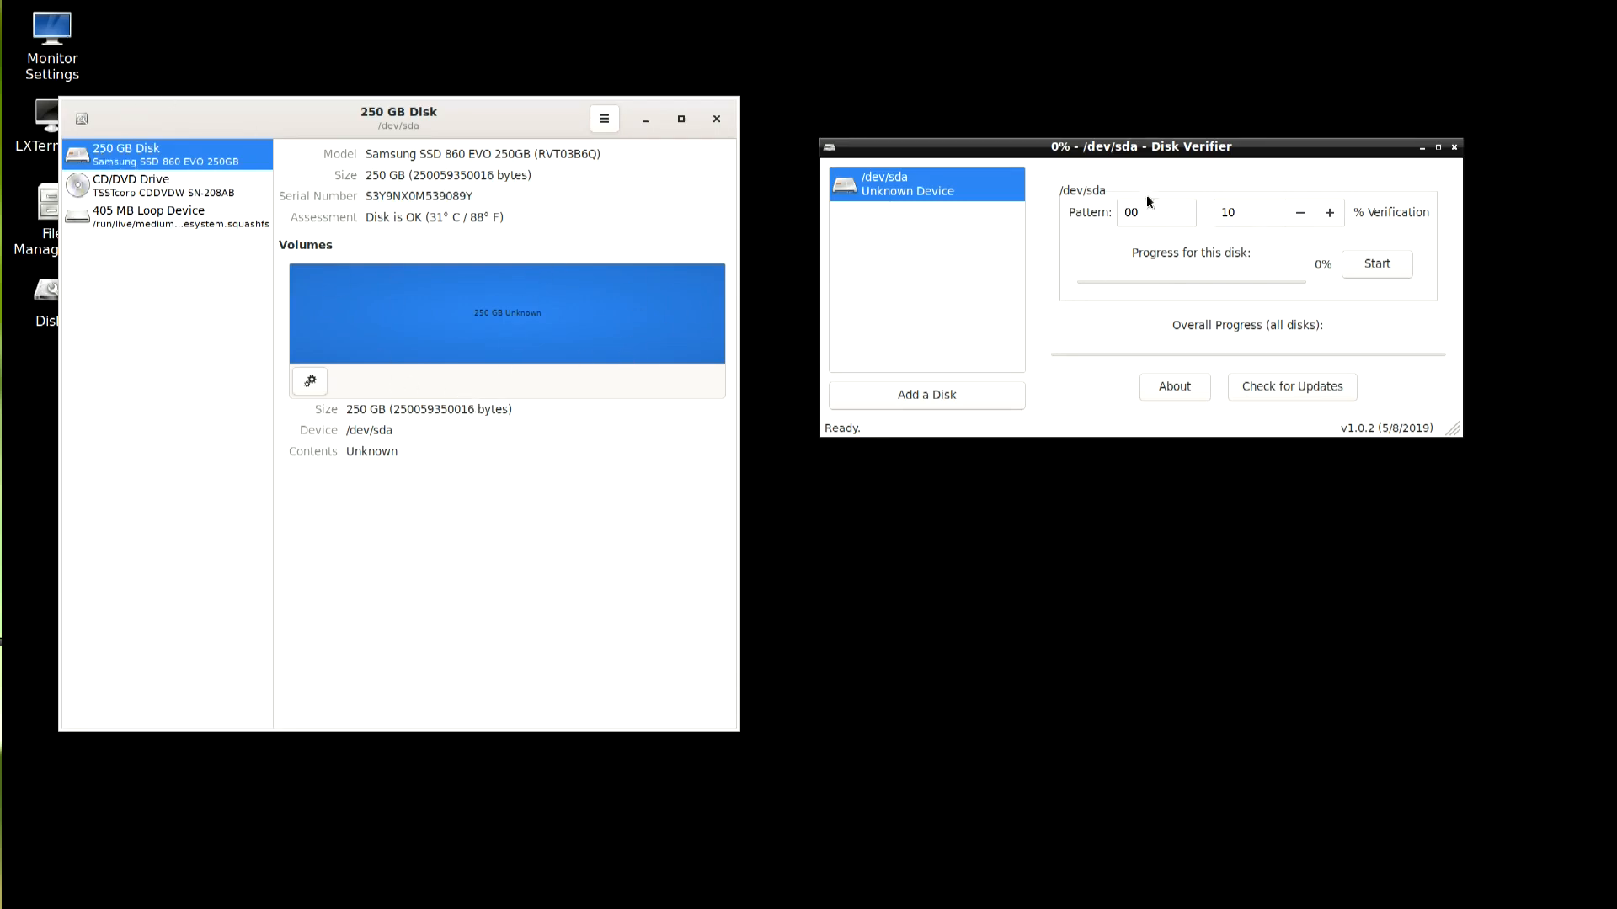
Step: Lower /dev/sda's verification amount from 10% to 3% and nudge the window up
left_click(1154, 212)
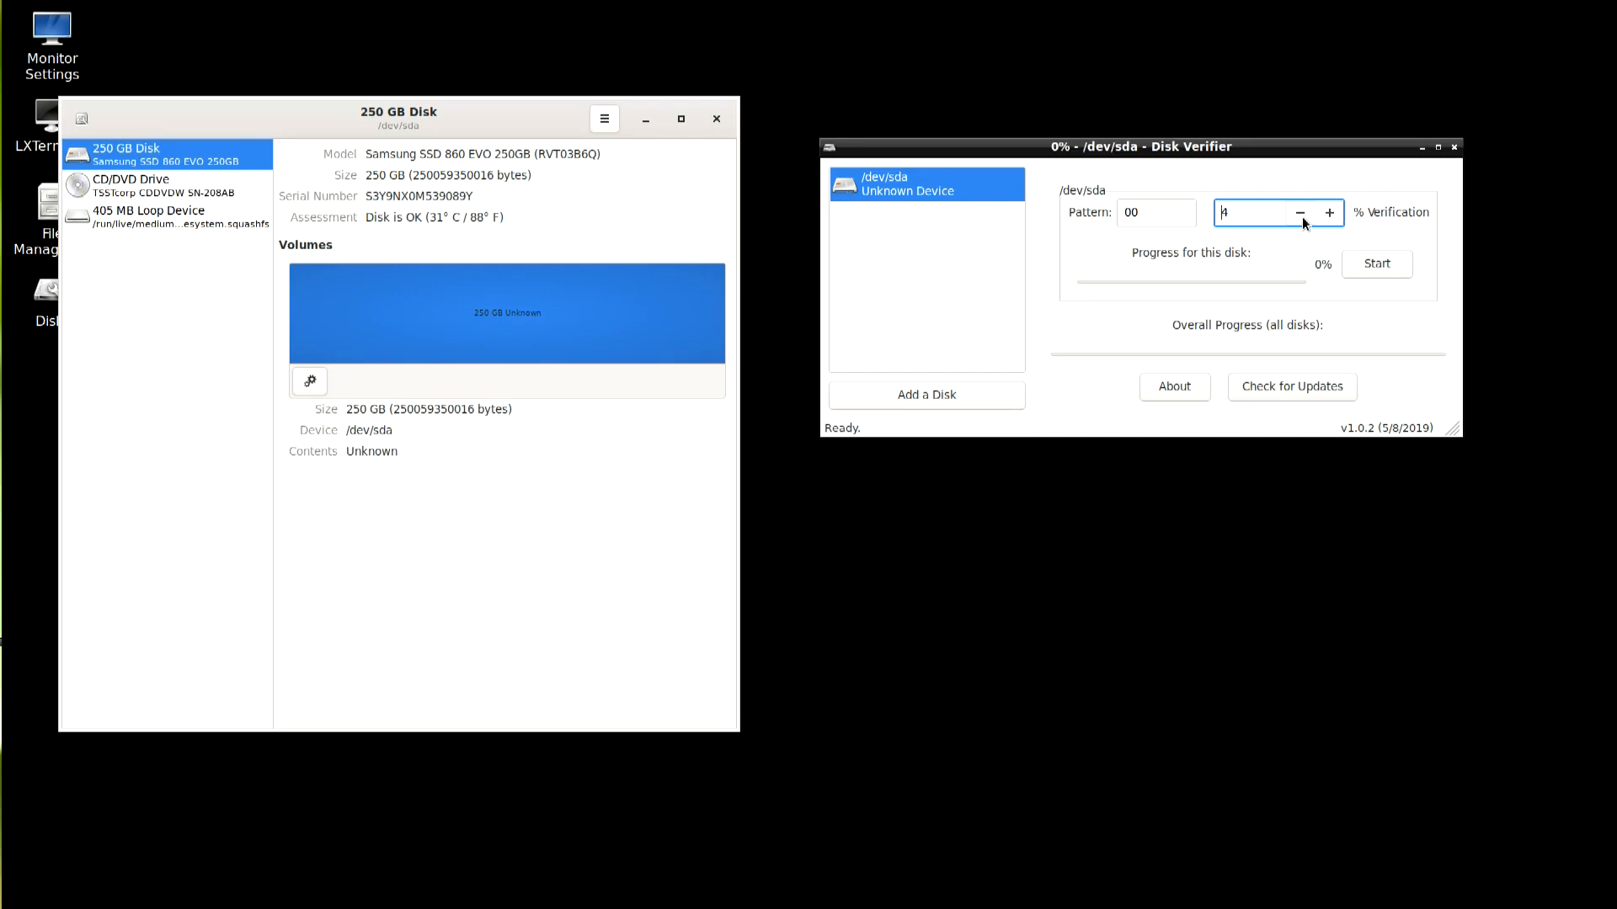
type("3")
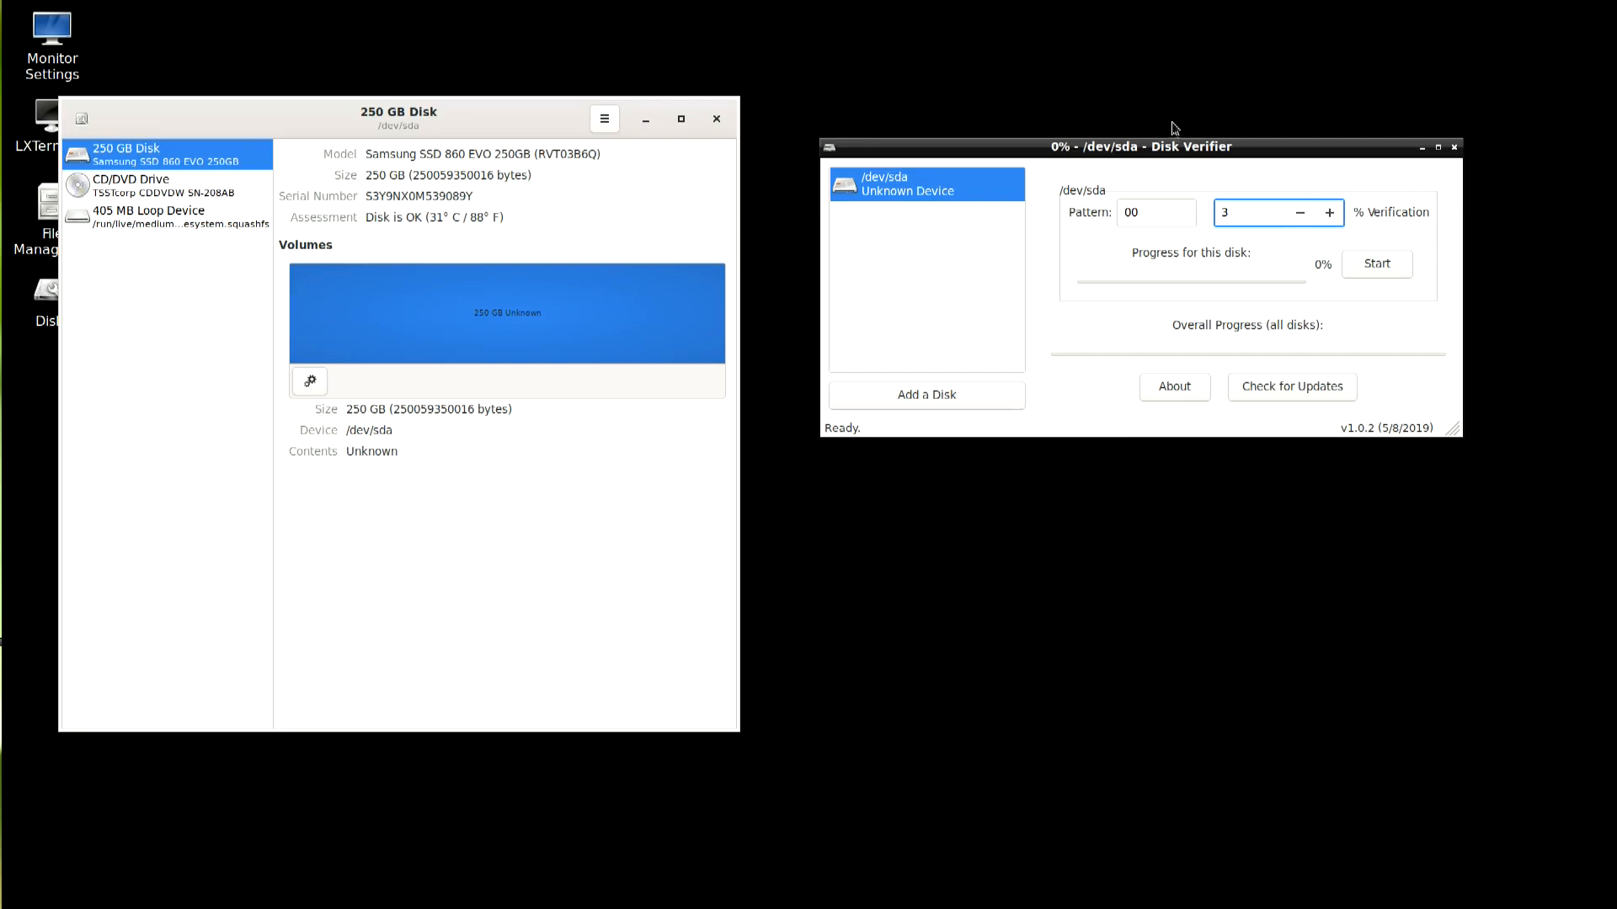
left_click_drag(1172, 146, 1171, 111)
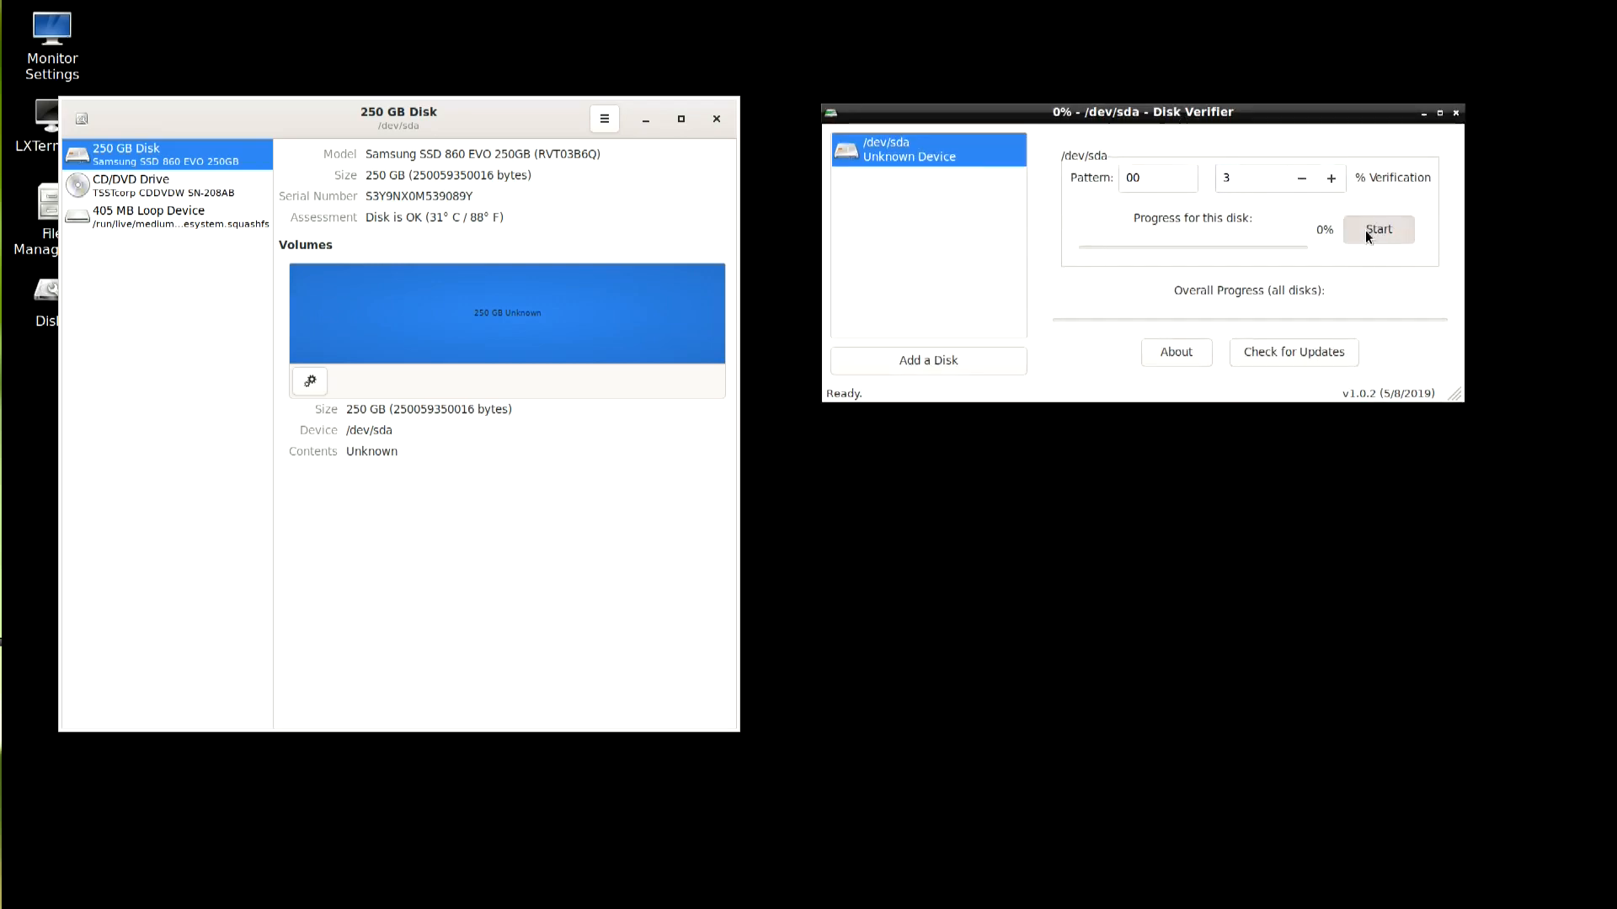
Step: Start the 3% pattern-00 verification of /dev/sda
left_click(1378, 229)
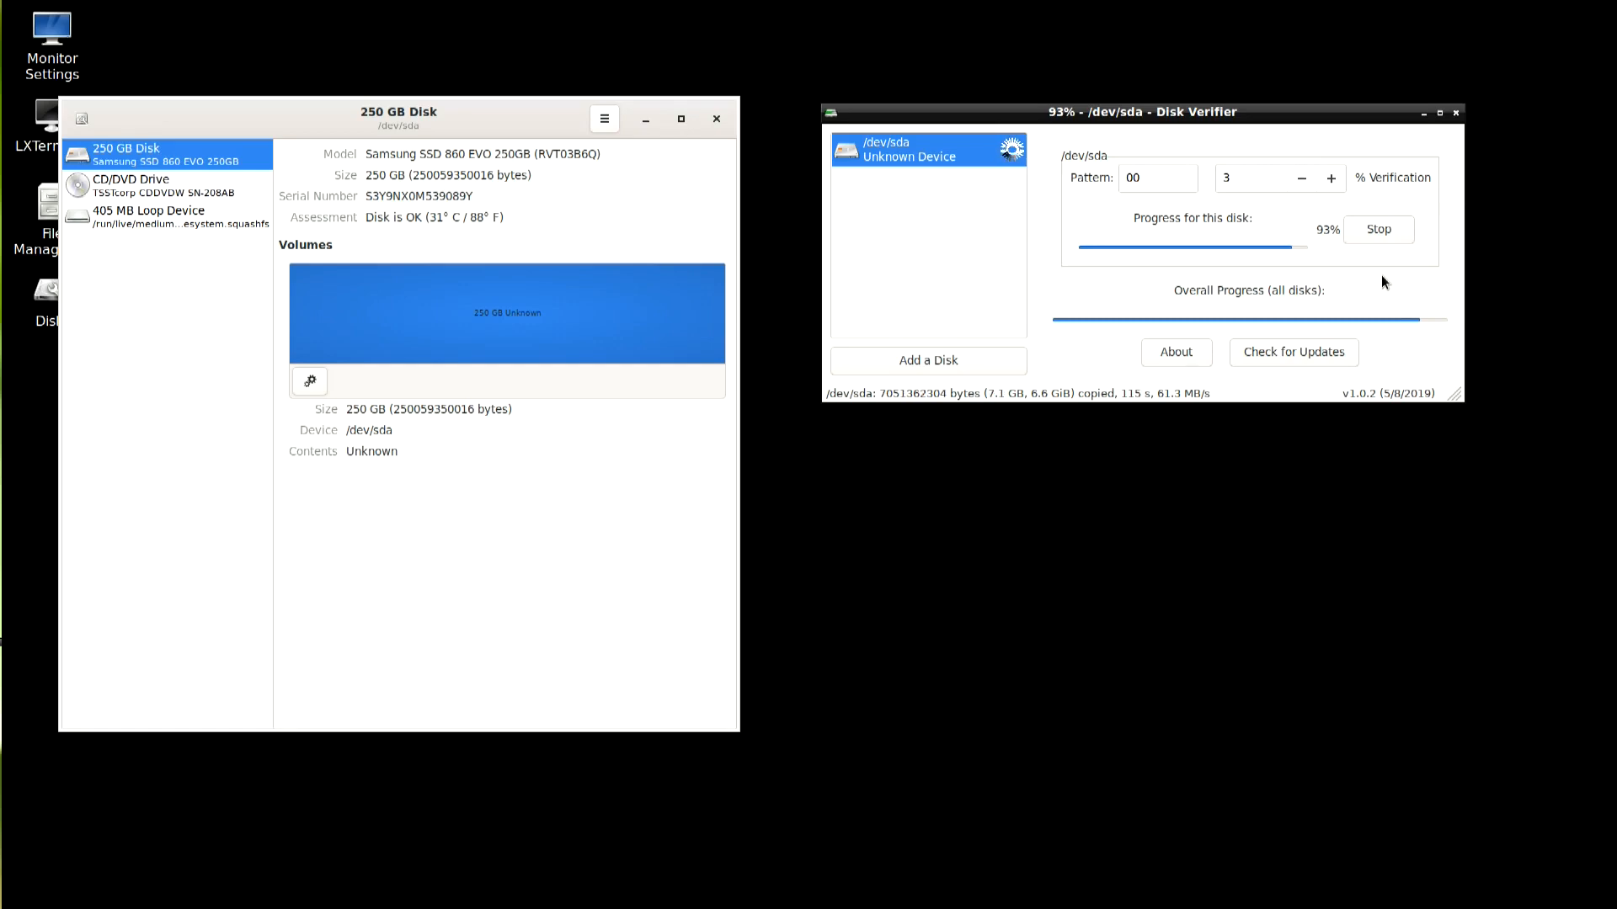
mouse_move(1007, 101)
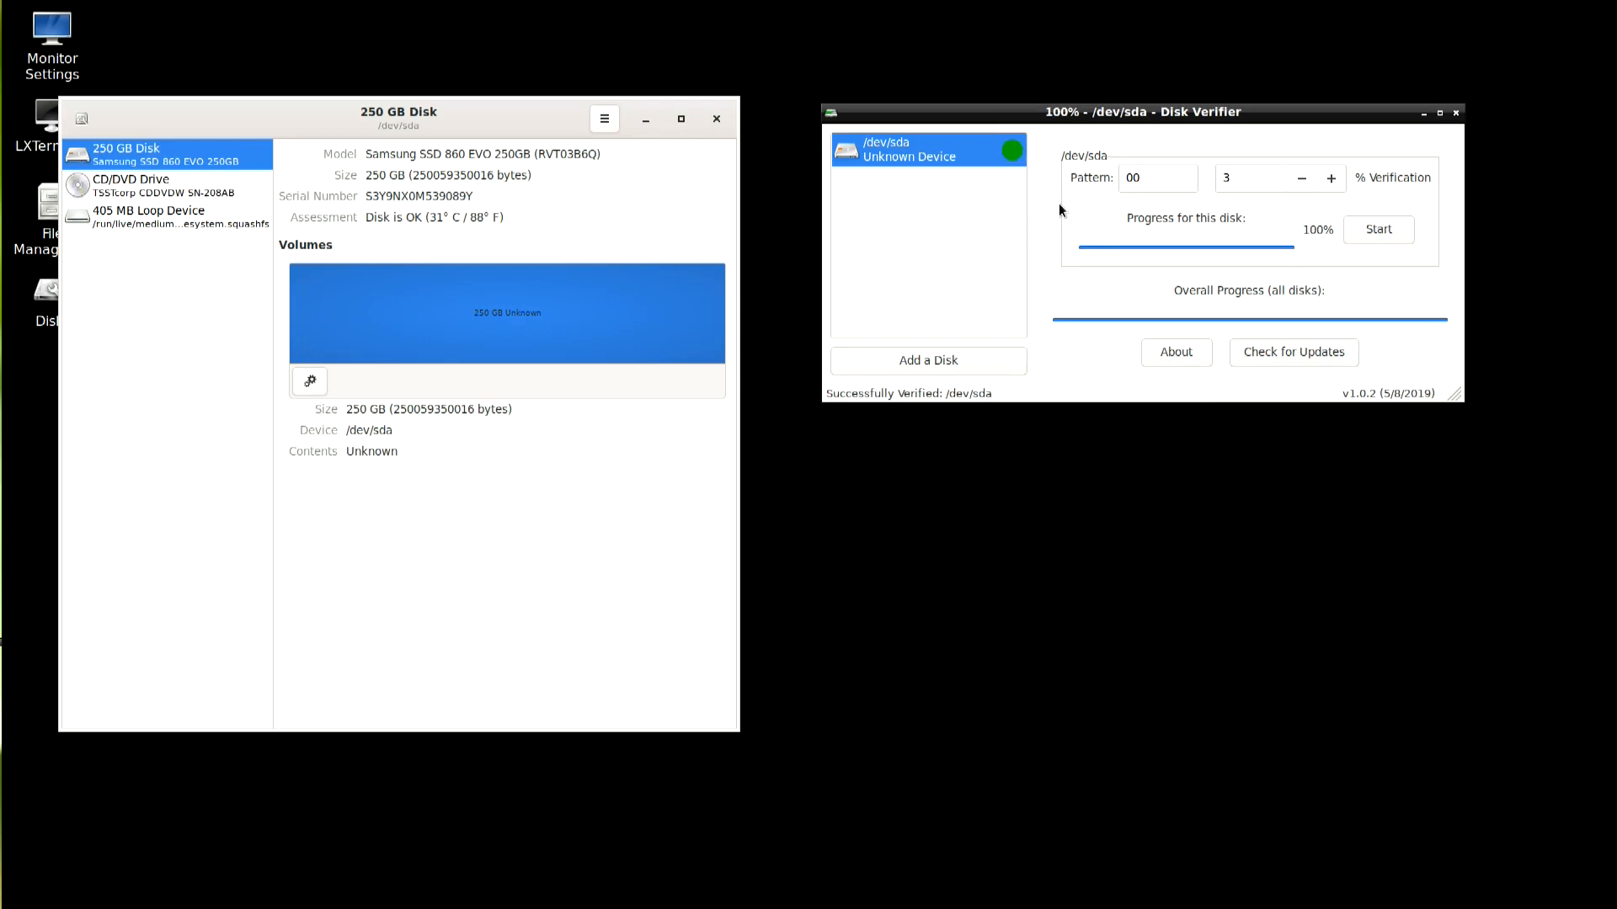
Step: Replace the 00 test pattern with EF, correcting a typo along the way
left_click(1157, 178)
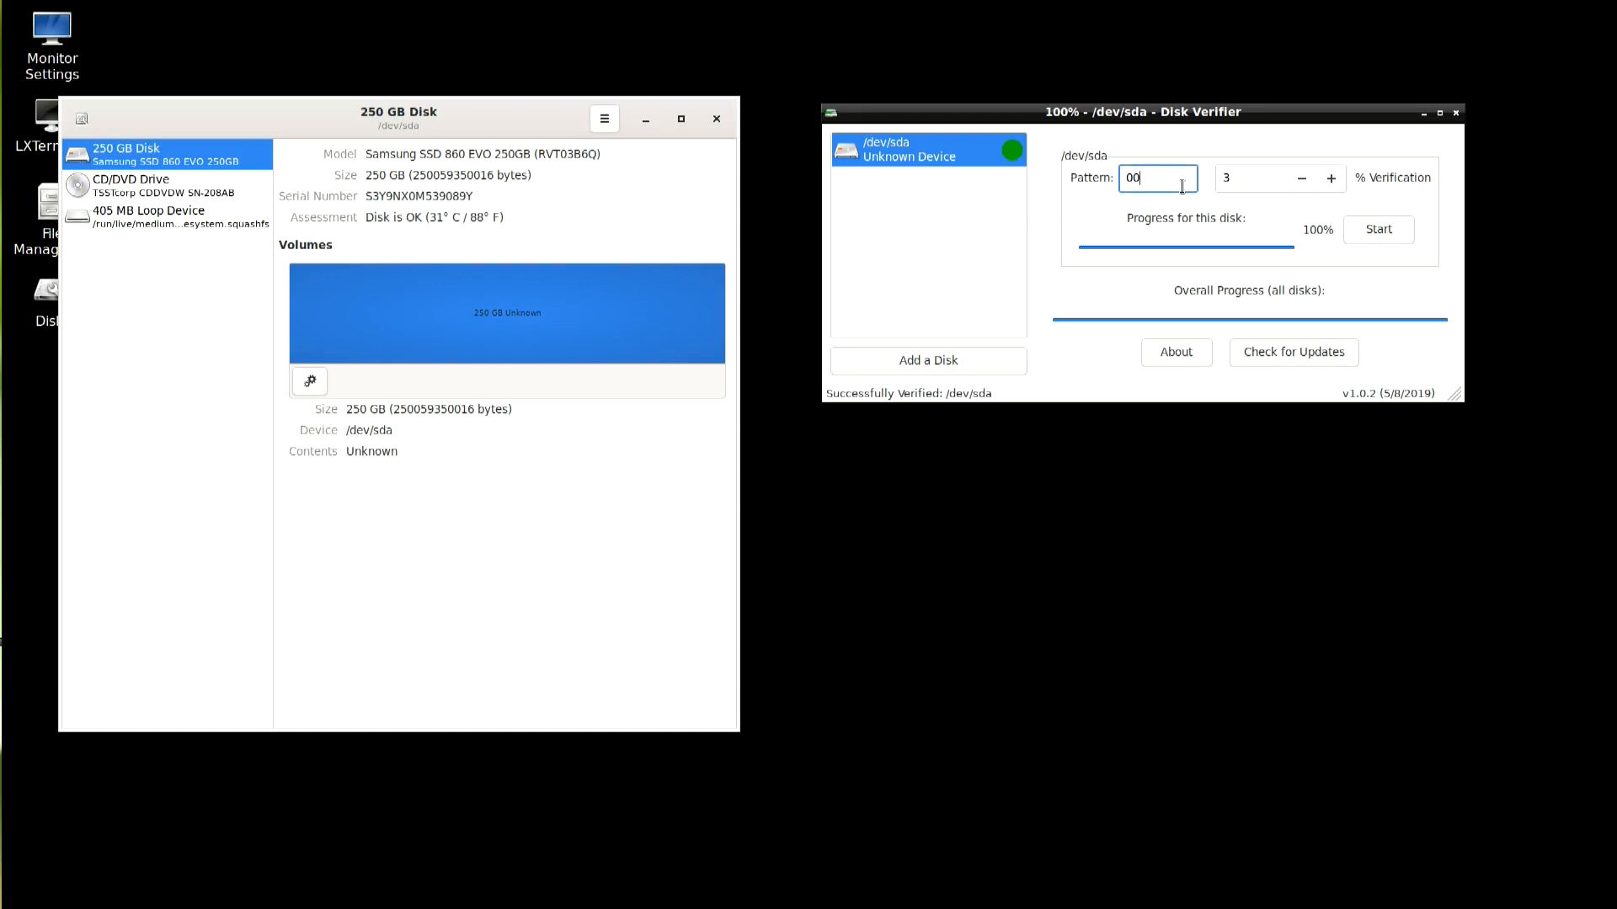
key("BackSpace")
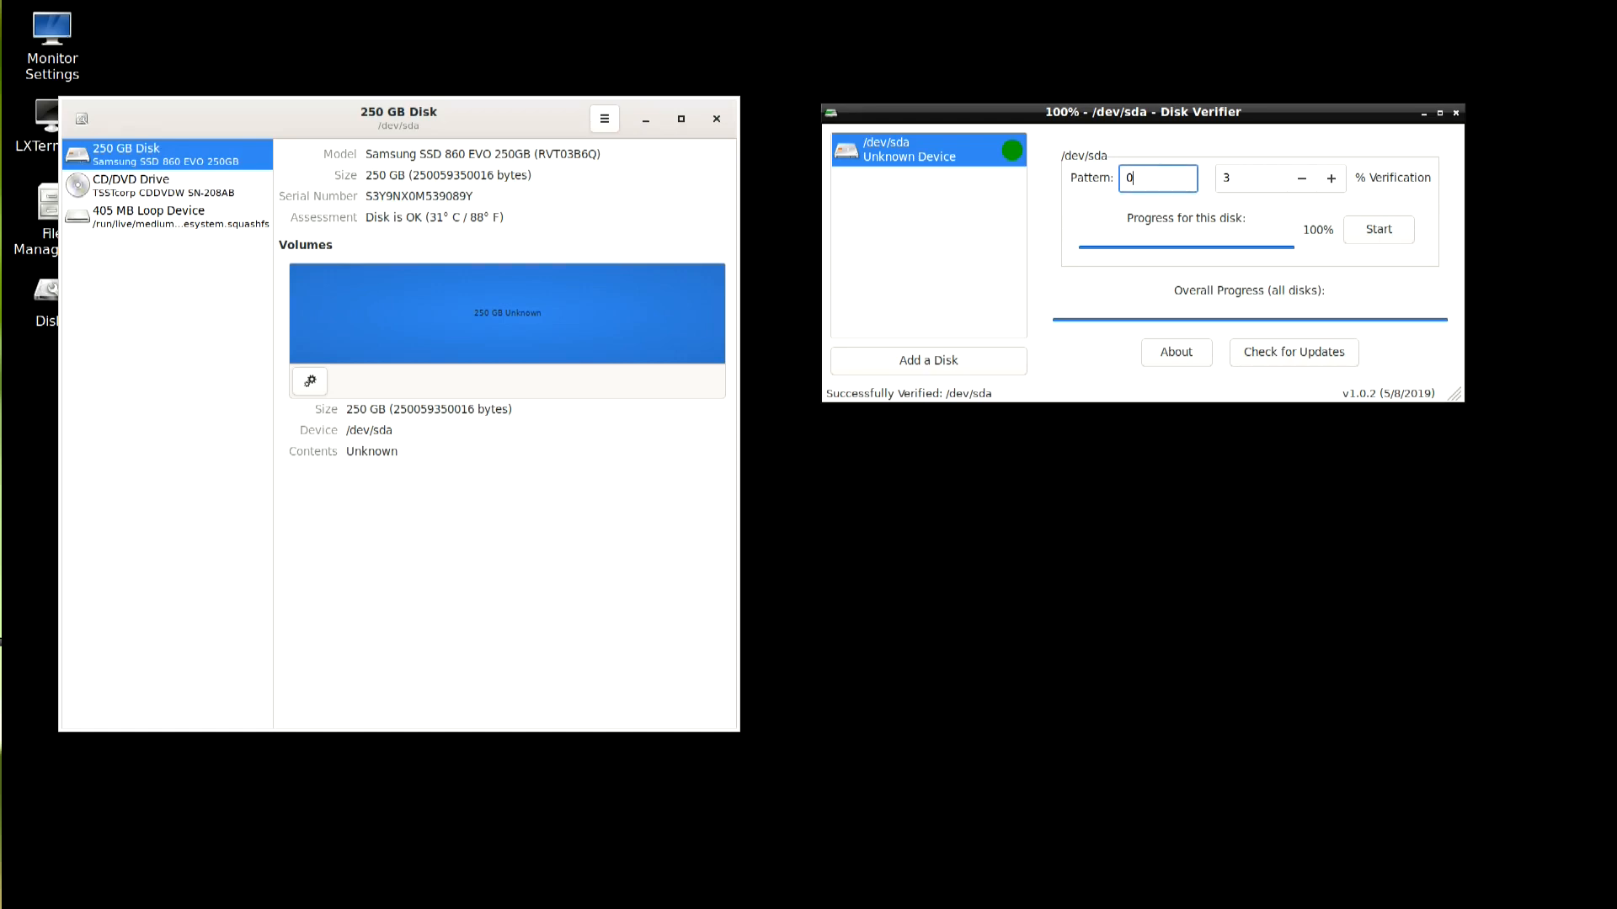
key("Backspace")
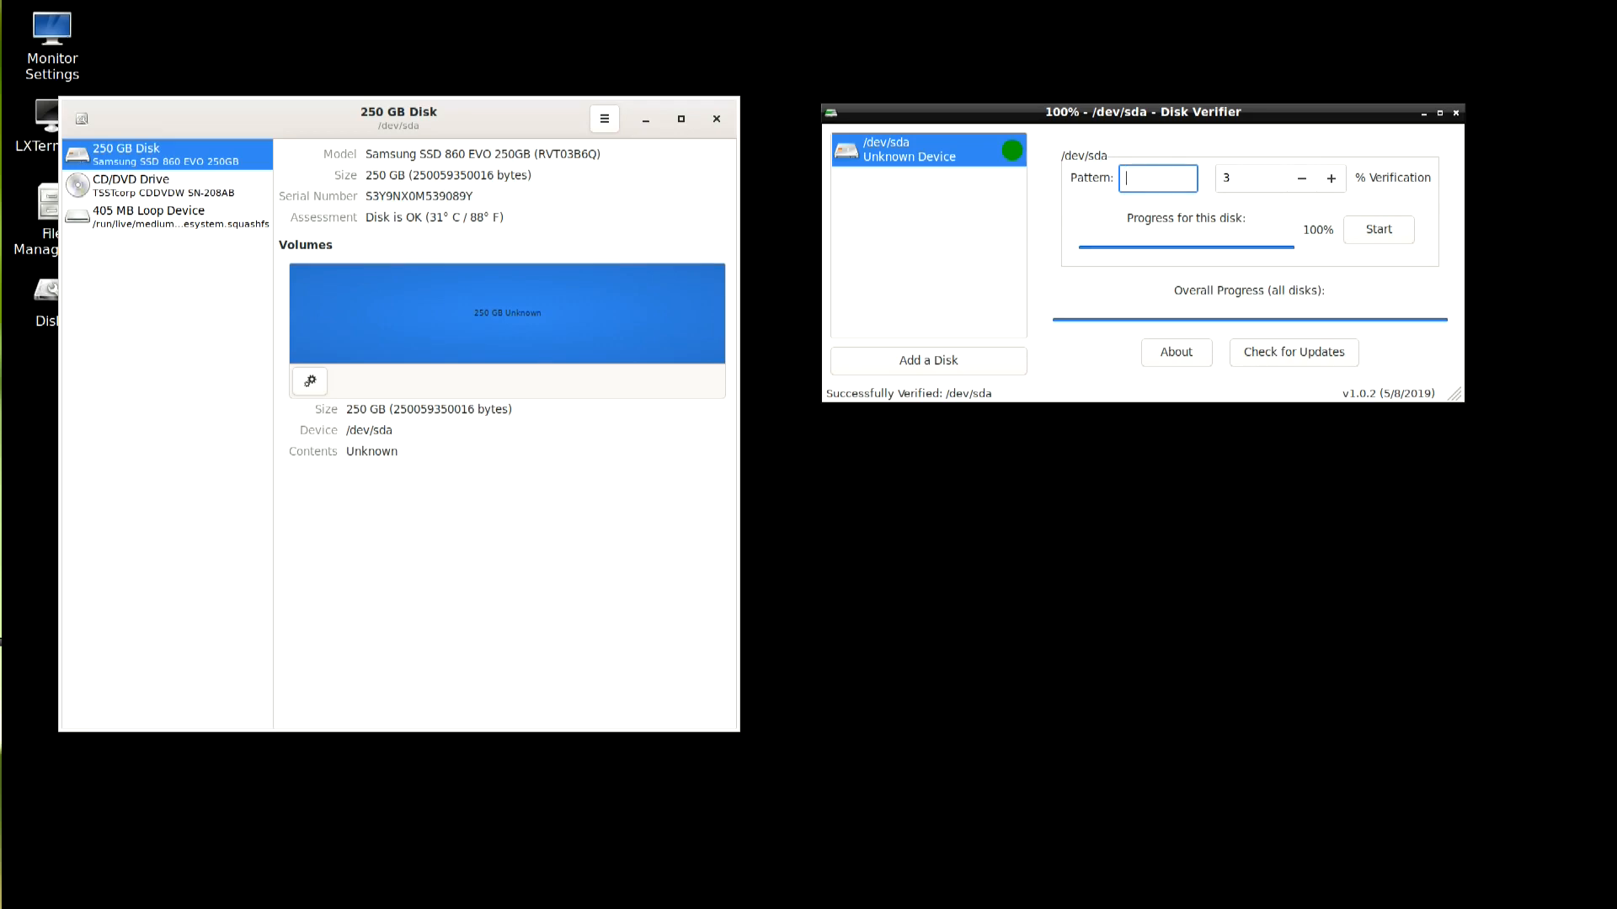
type("49")
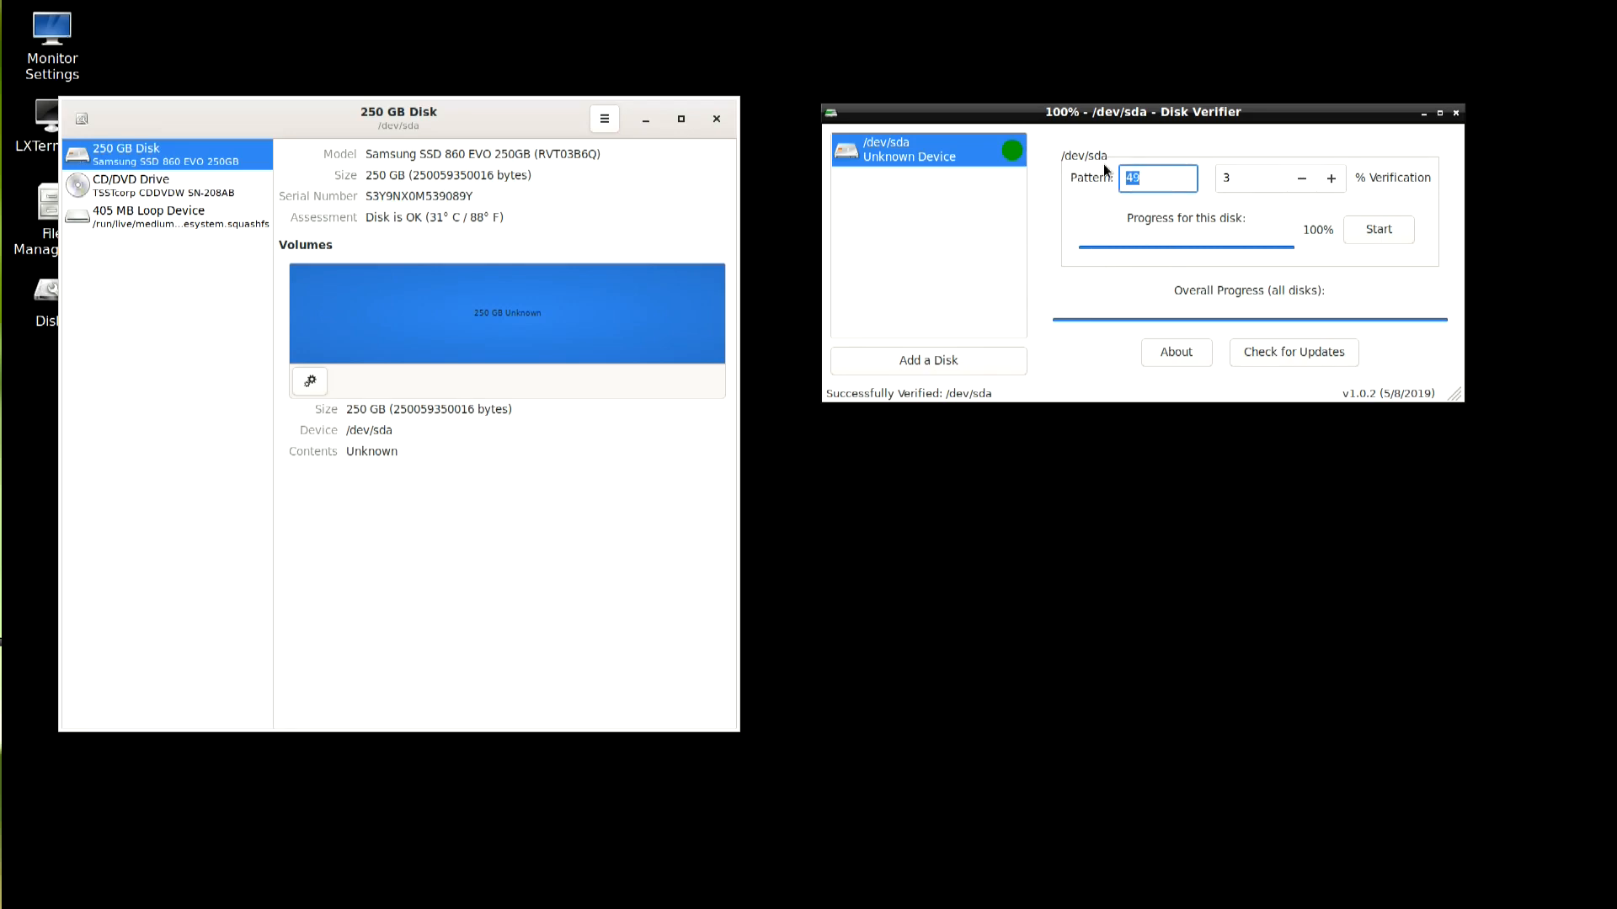
type("EF")
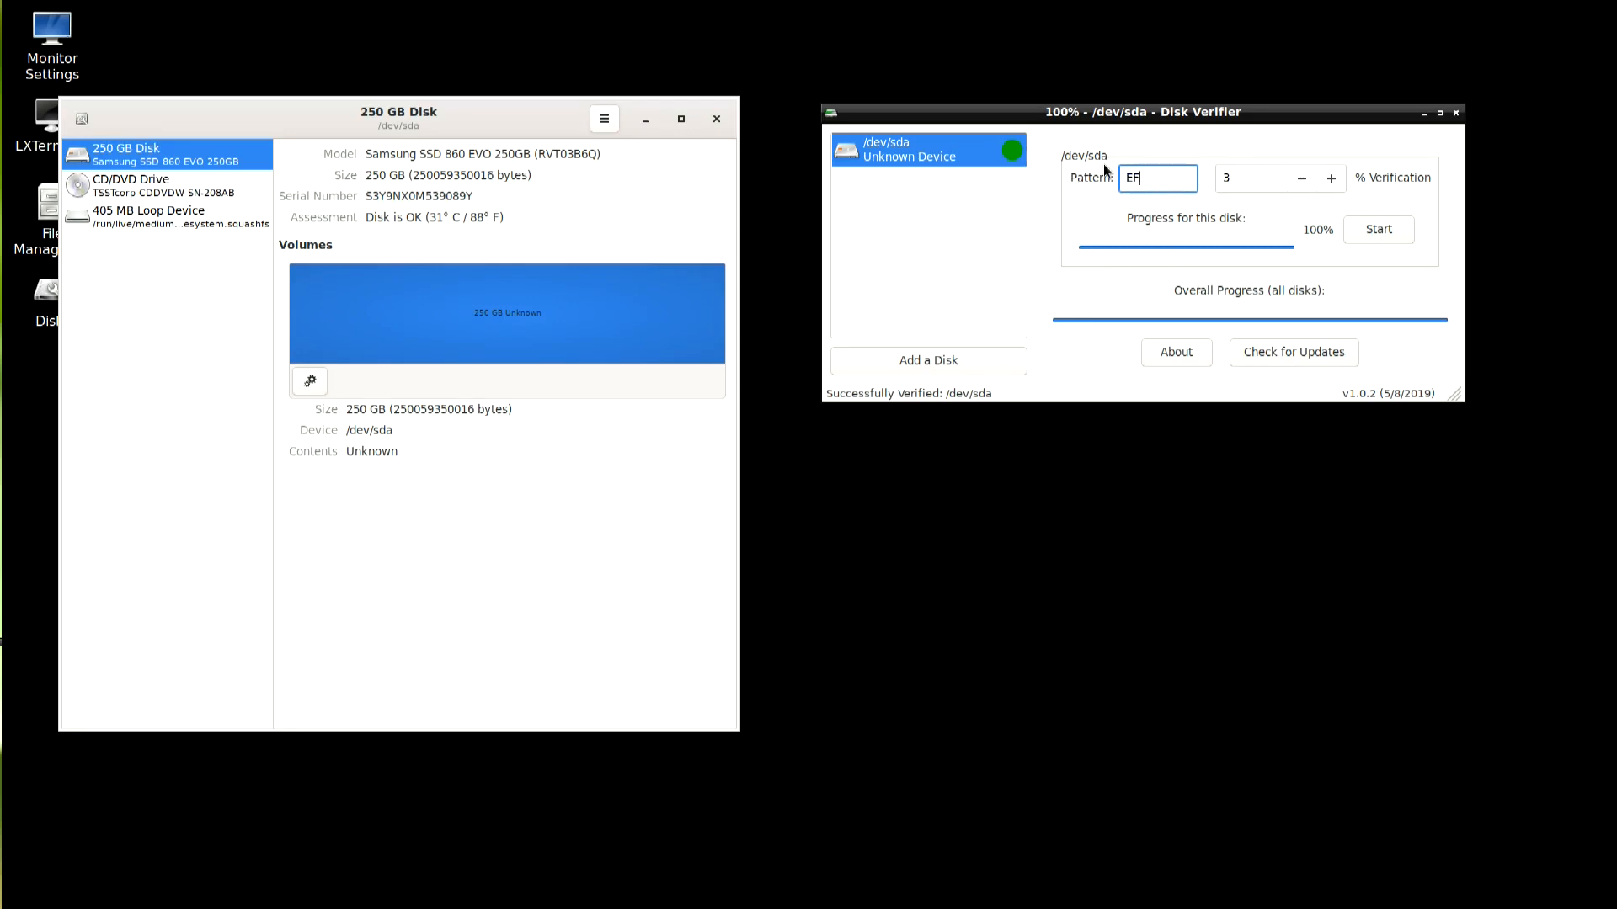
key("Backspace")
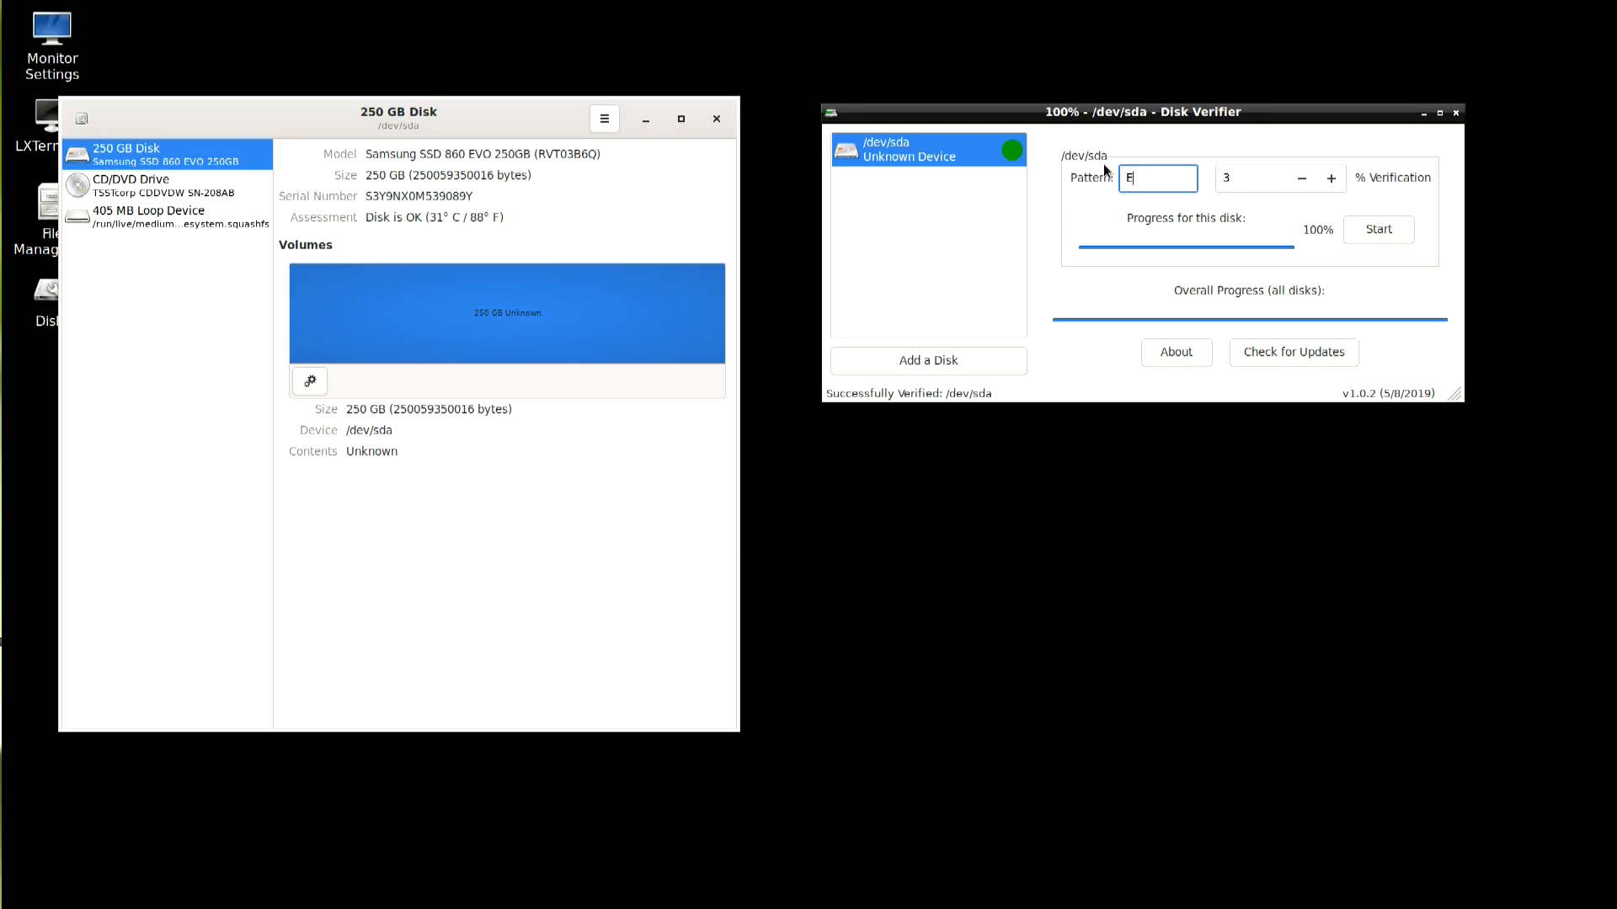
type("F")
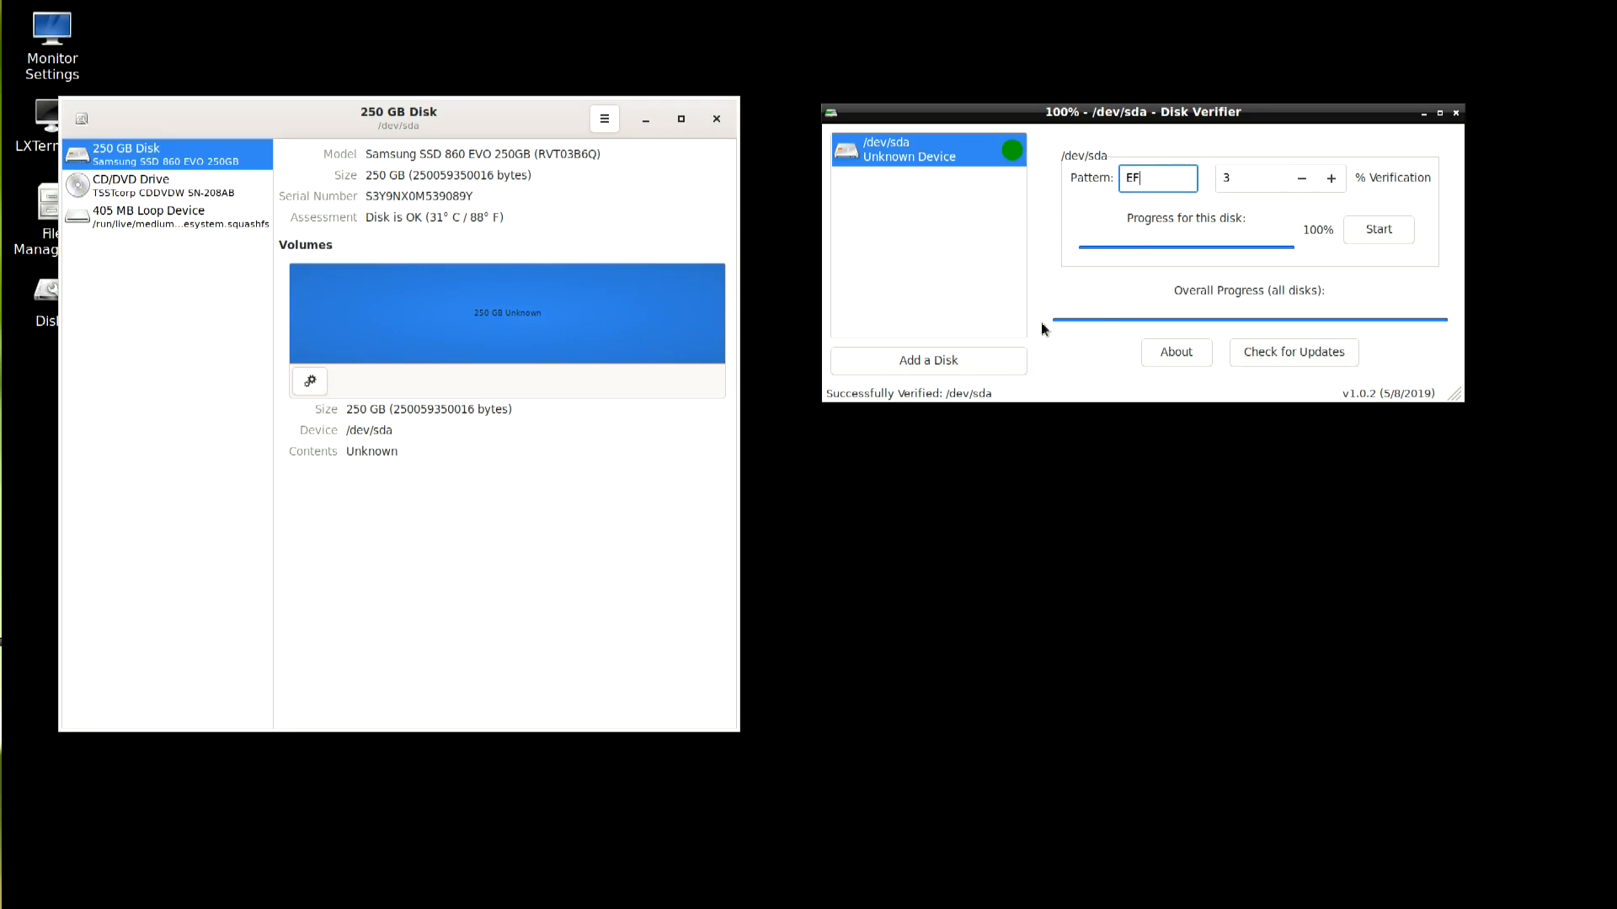
mouse_move(1076, 369)
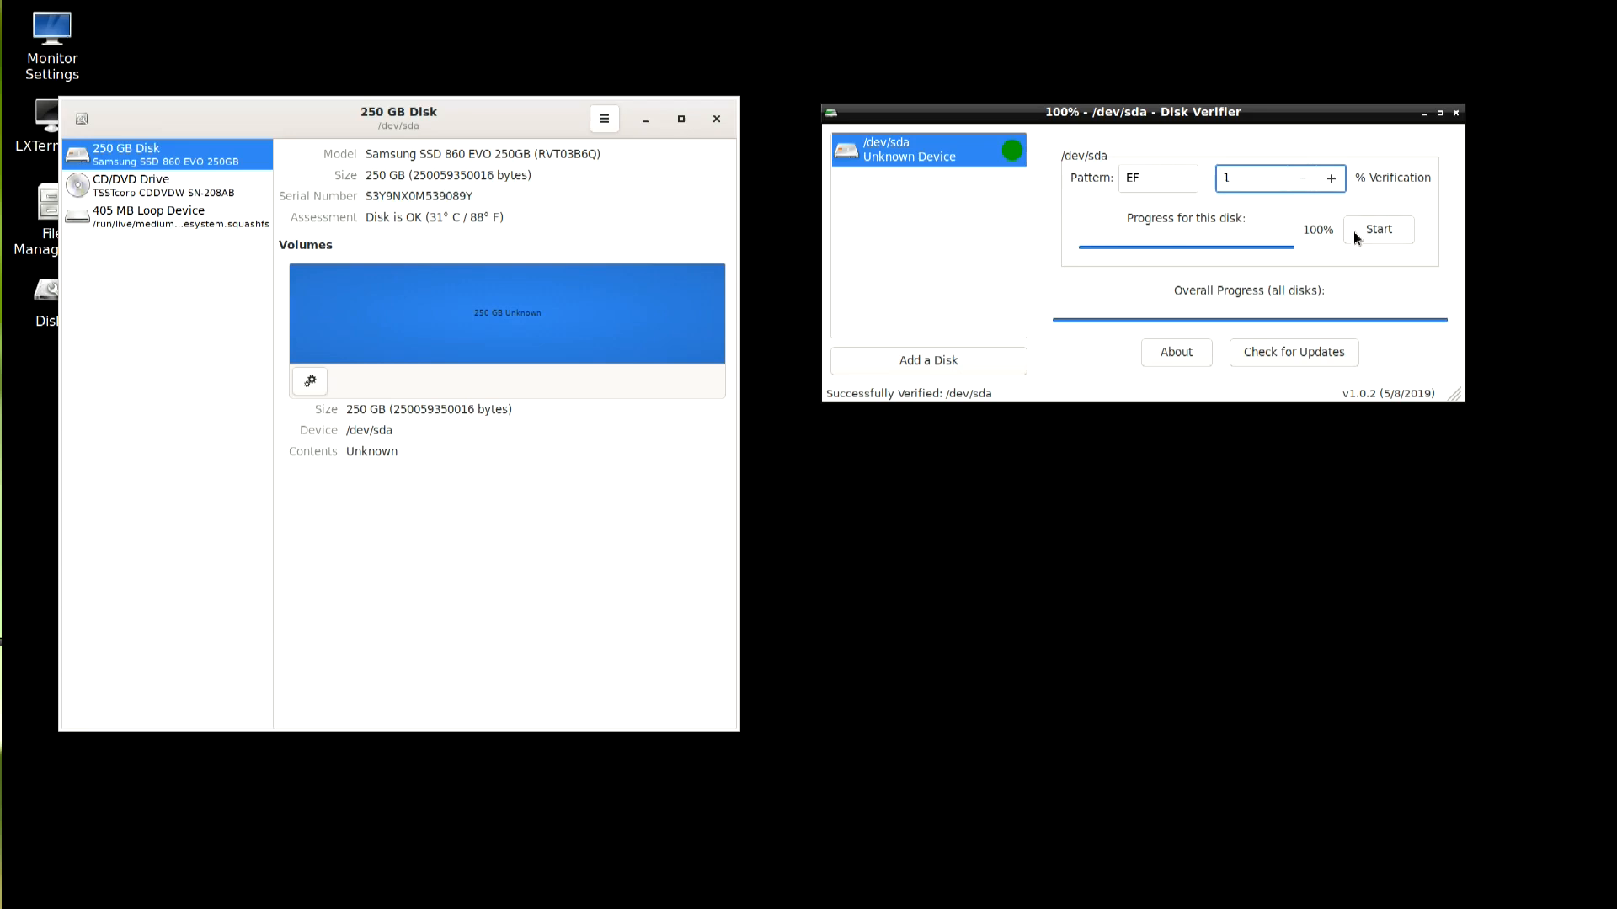
Step: Run the 1% EF-pattern verification of /dev/sda, stopping it at 79%
left_click(1377, 229)
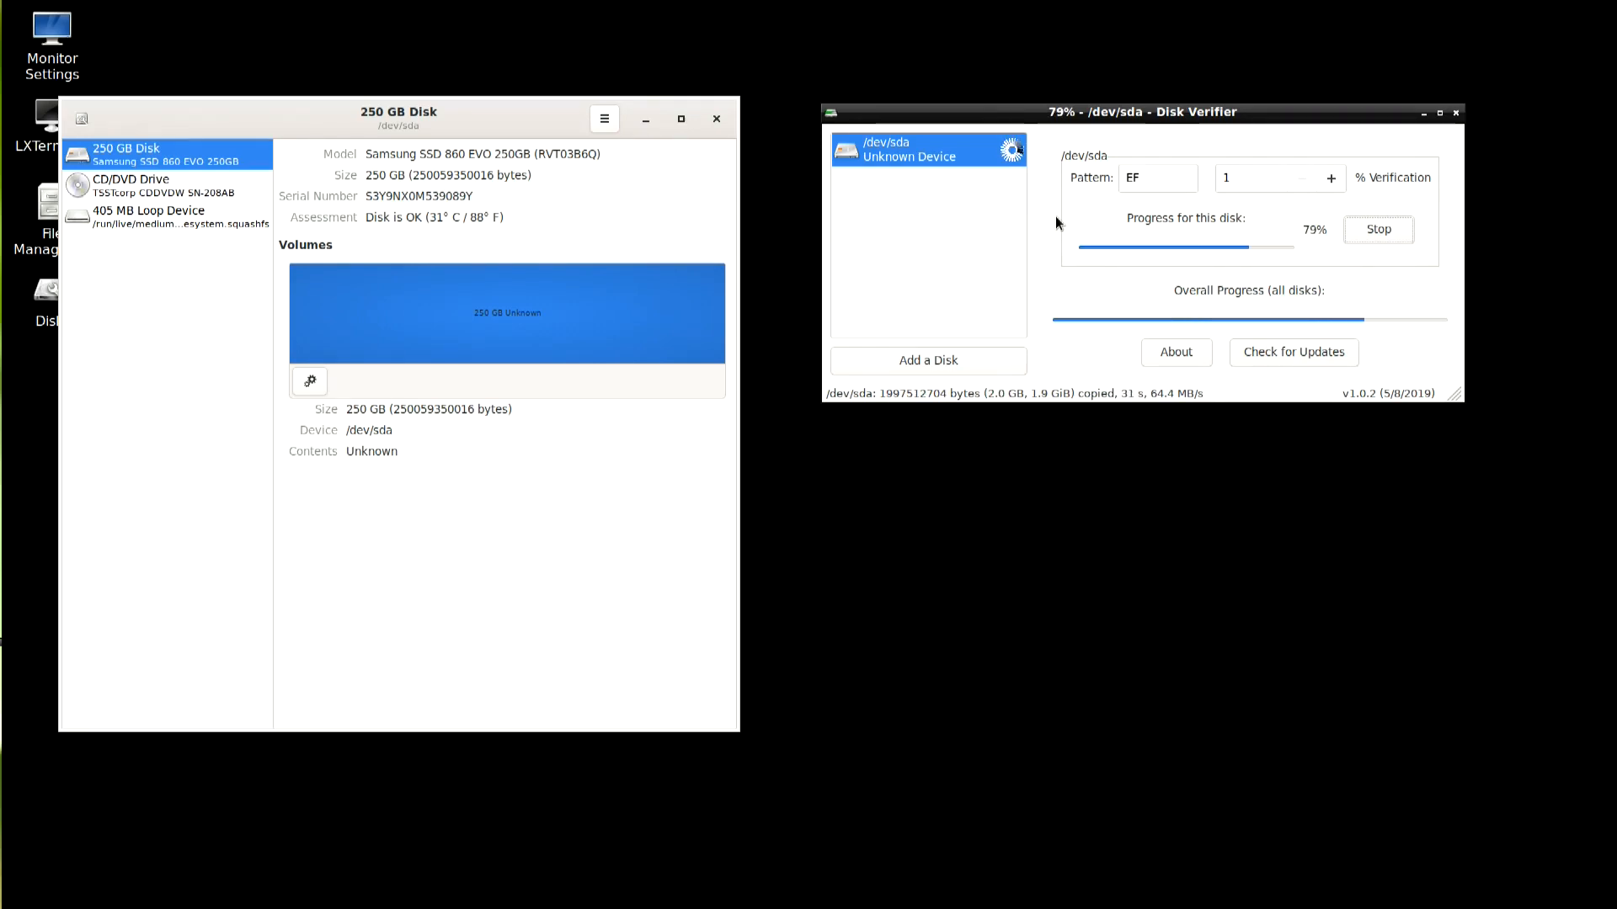
left_click(1378, 229)
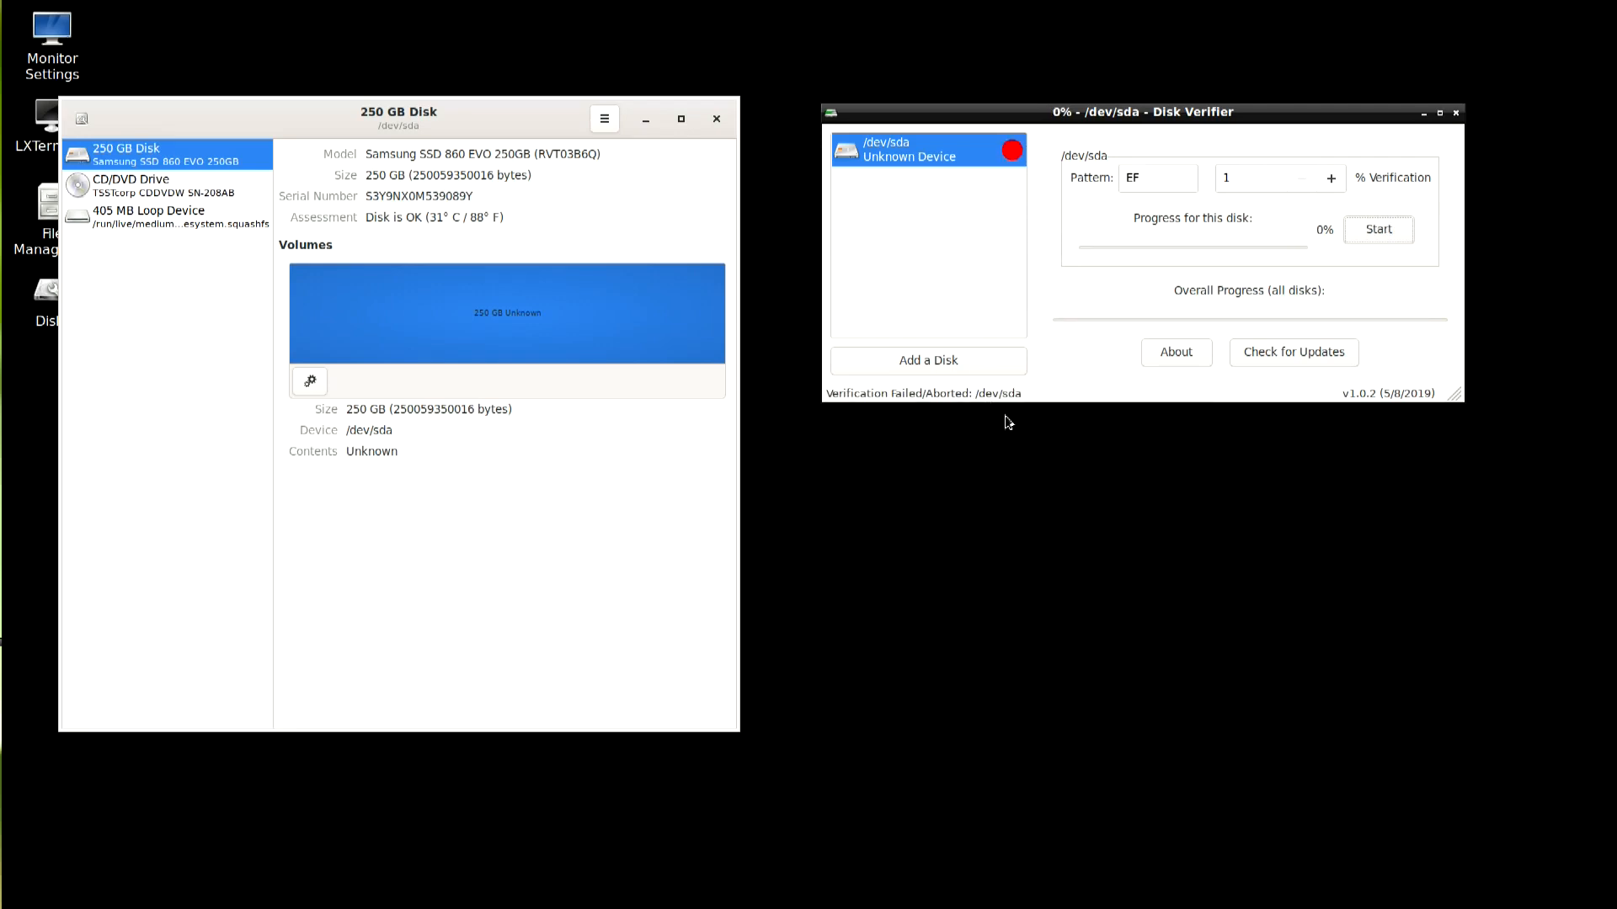
mouse_move(1181, 165)
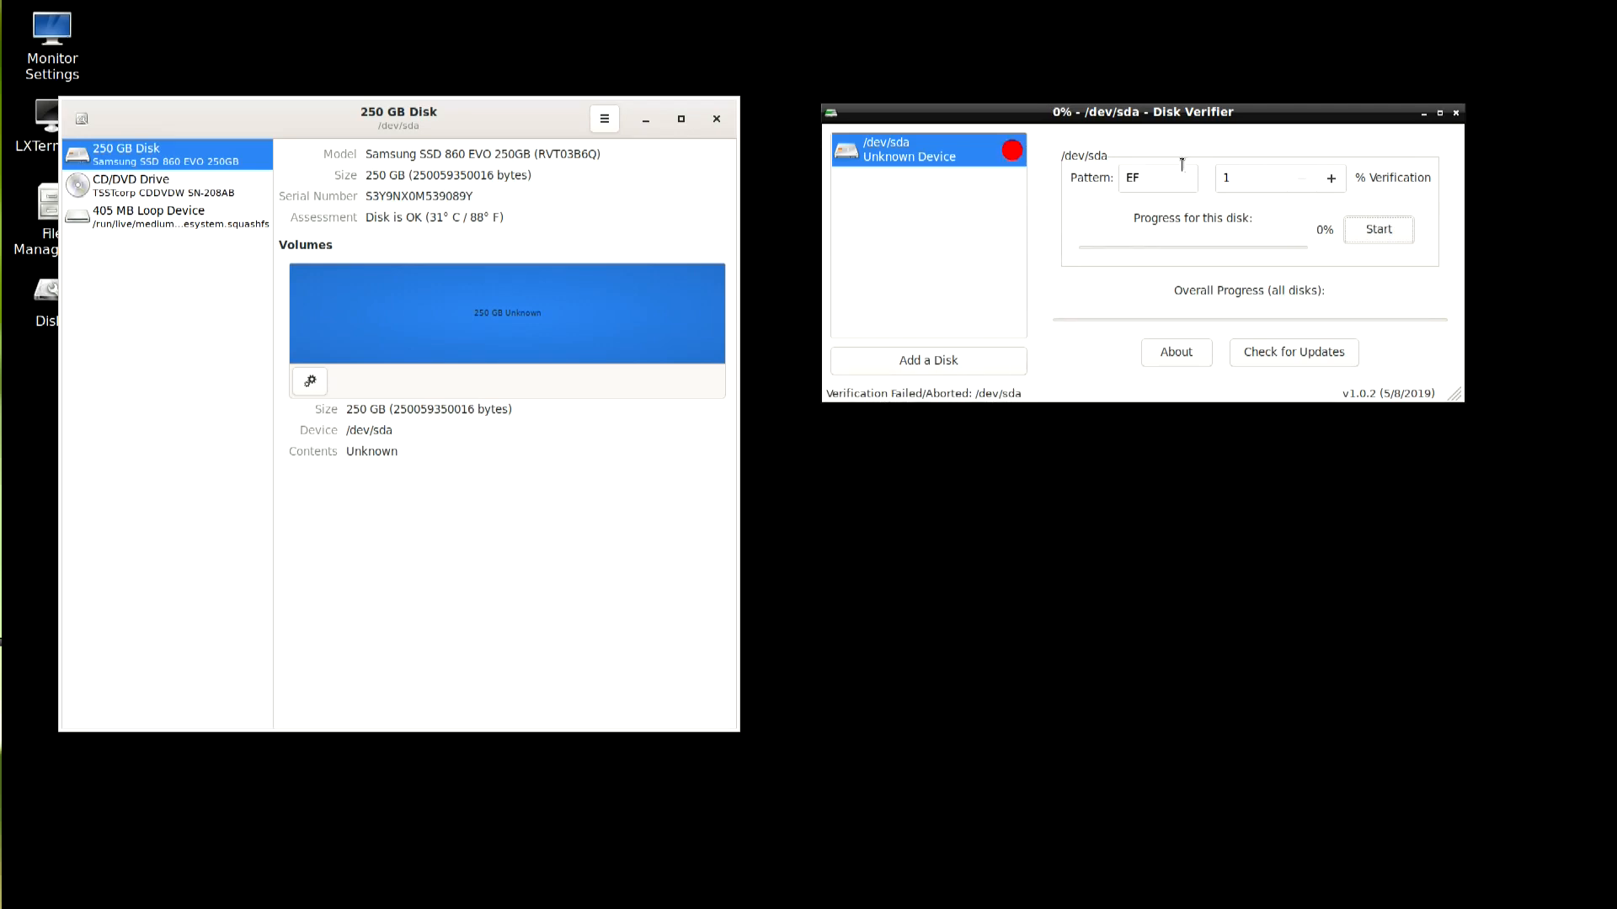
Step: Restore pattern 00, start a 5% verification, and abort it around 3%
left_click(1157, 176)
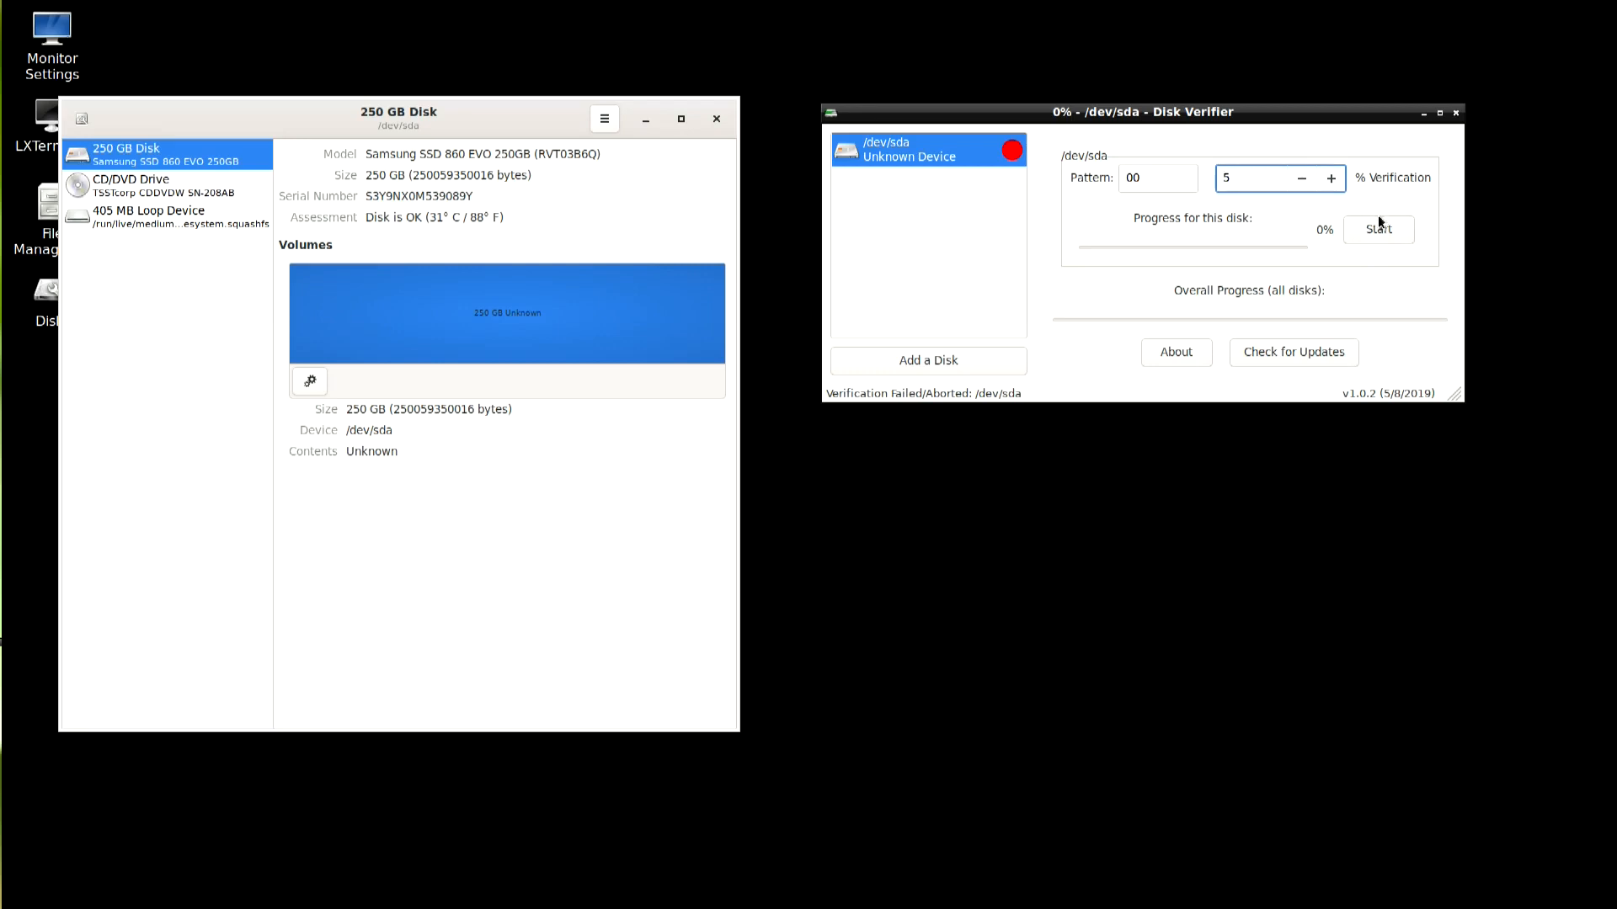
left_click(1378, 229)
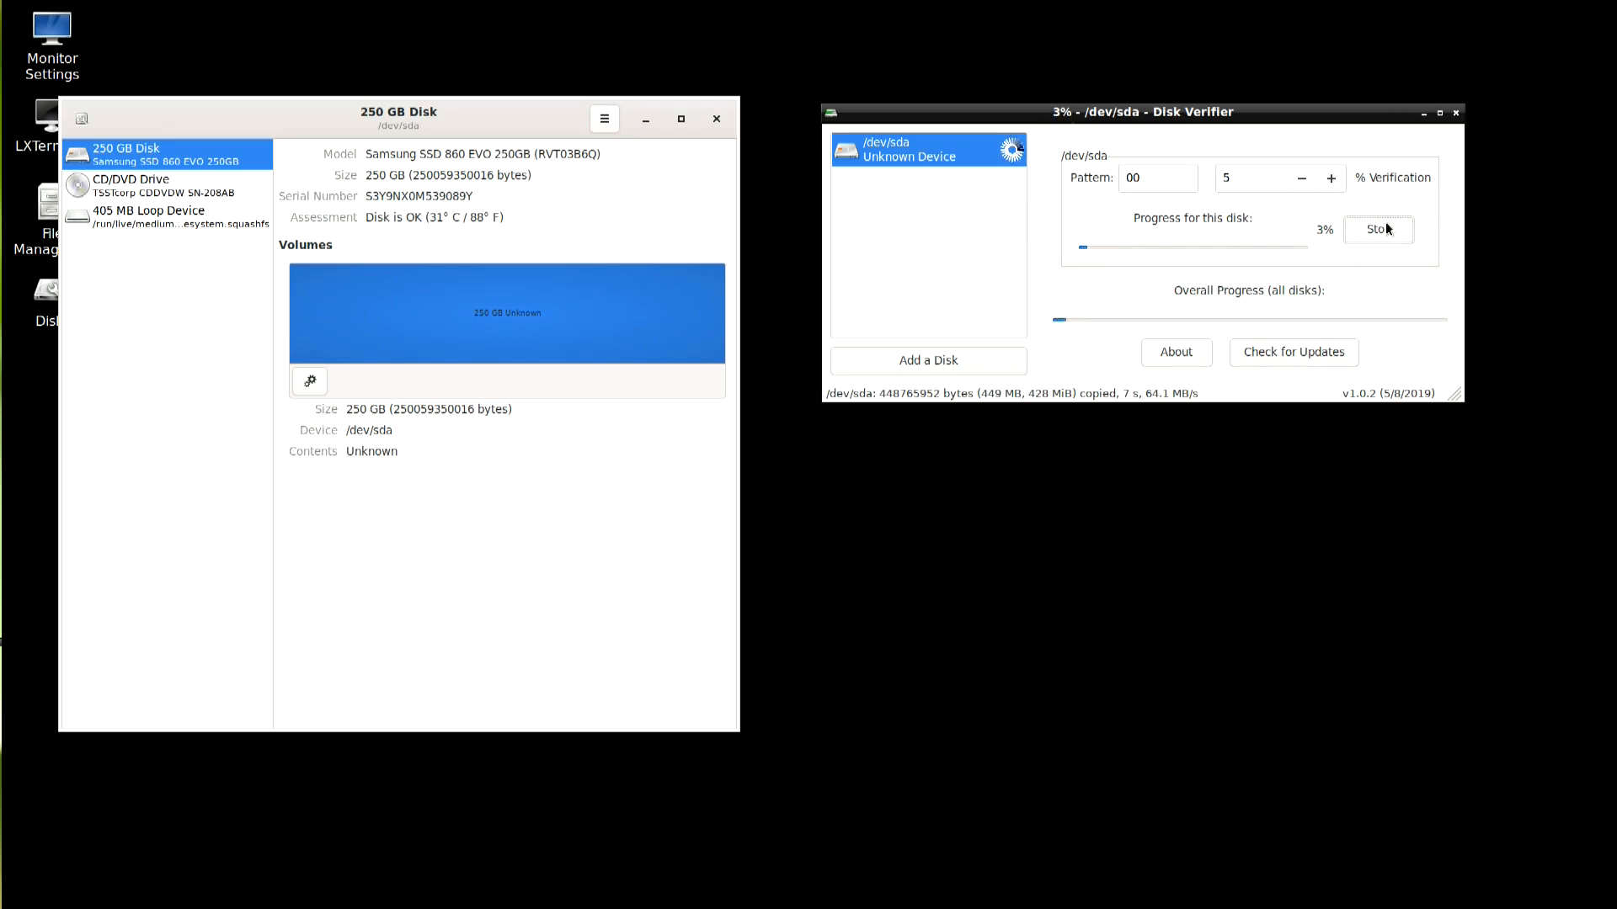
left_click(1377, 229)
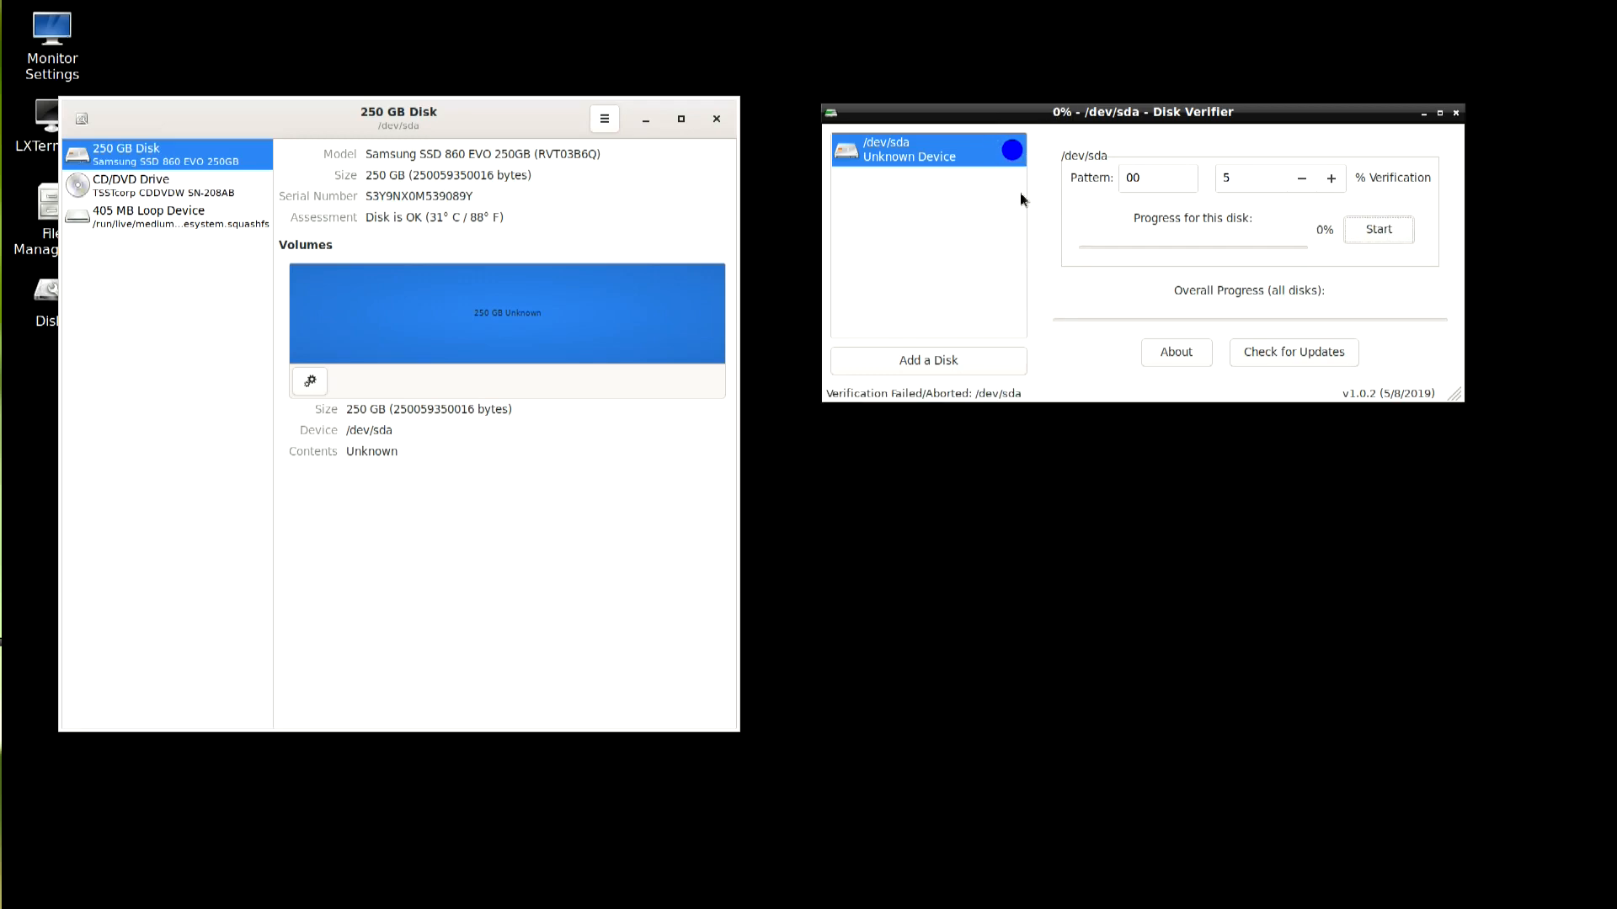
mouse_move(1015, 174)
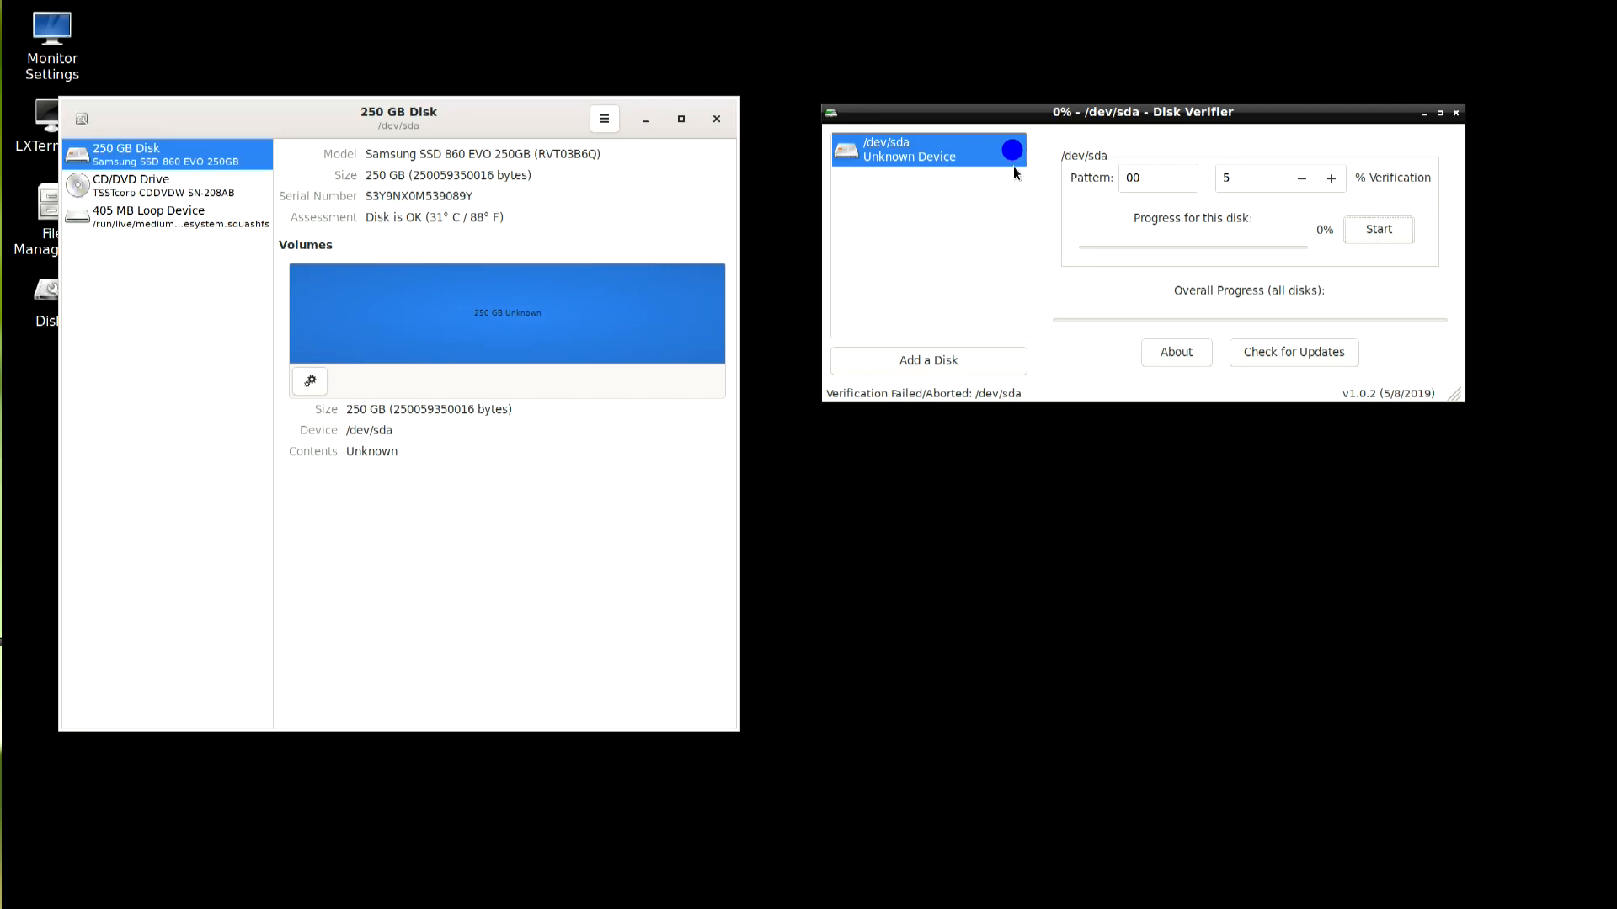
mouse_move(1053, 169)
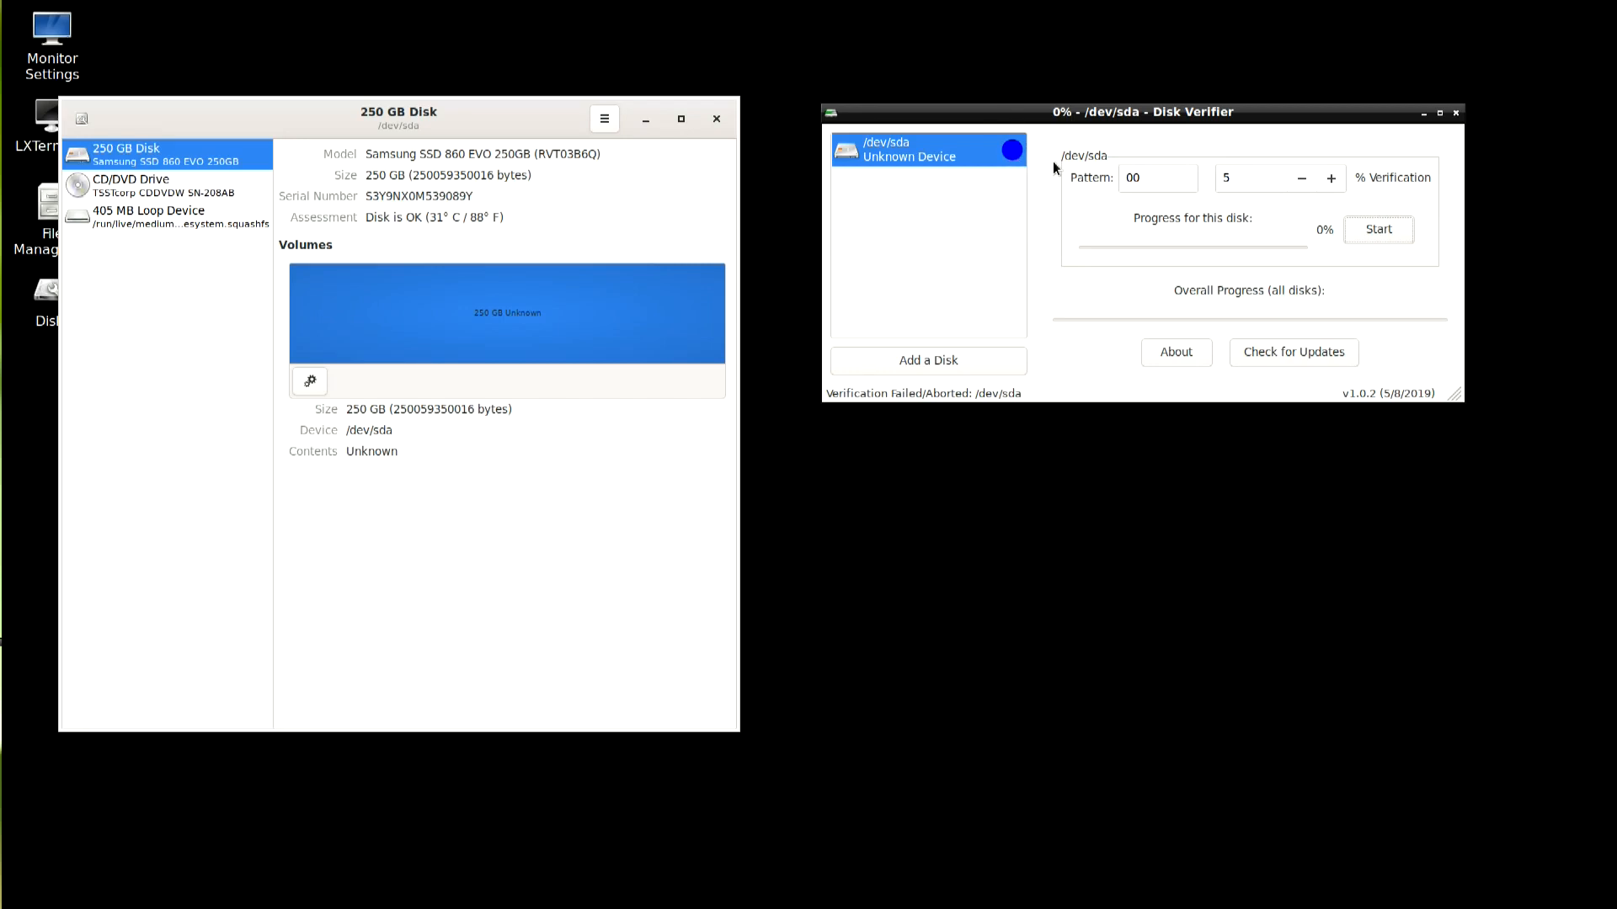
mouse_move(1088, 251)
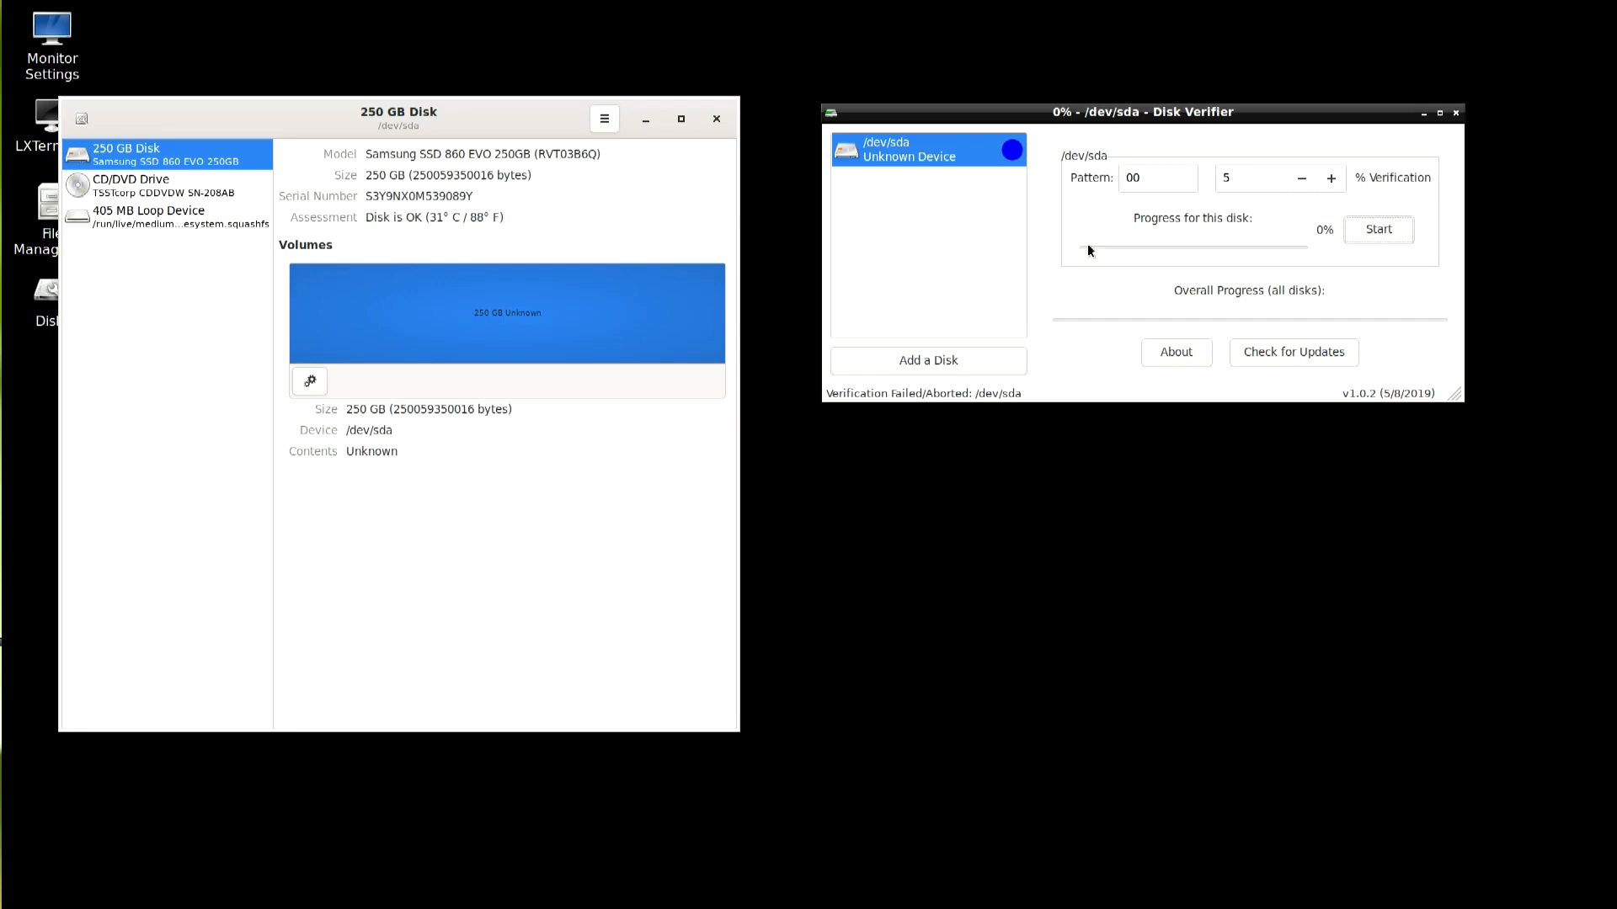
mouse_move(1075, 343)
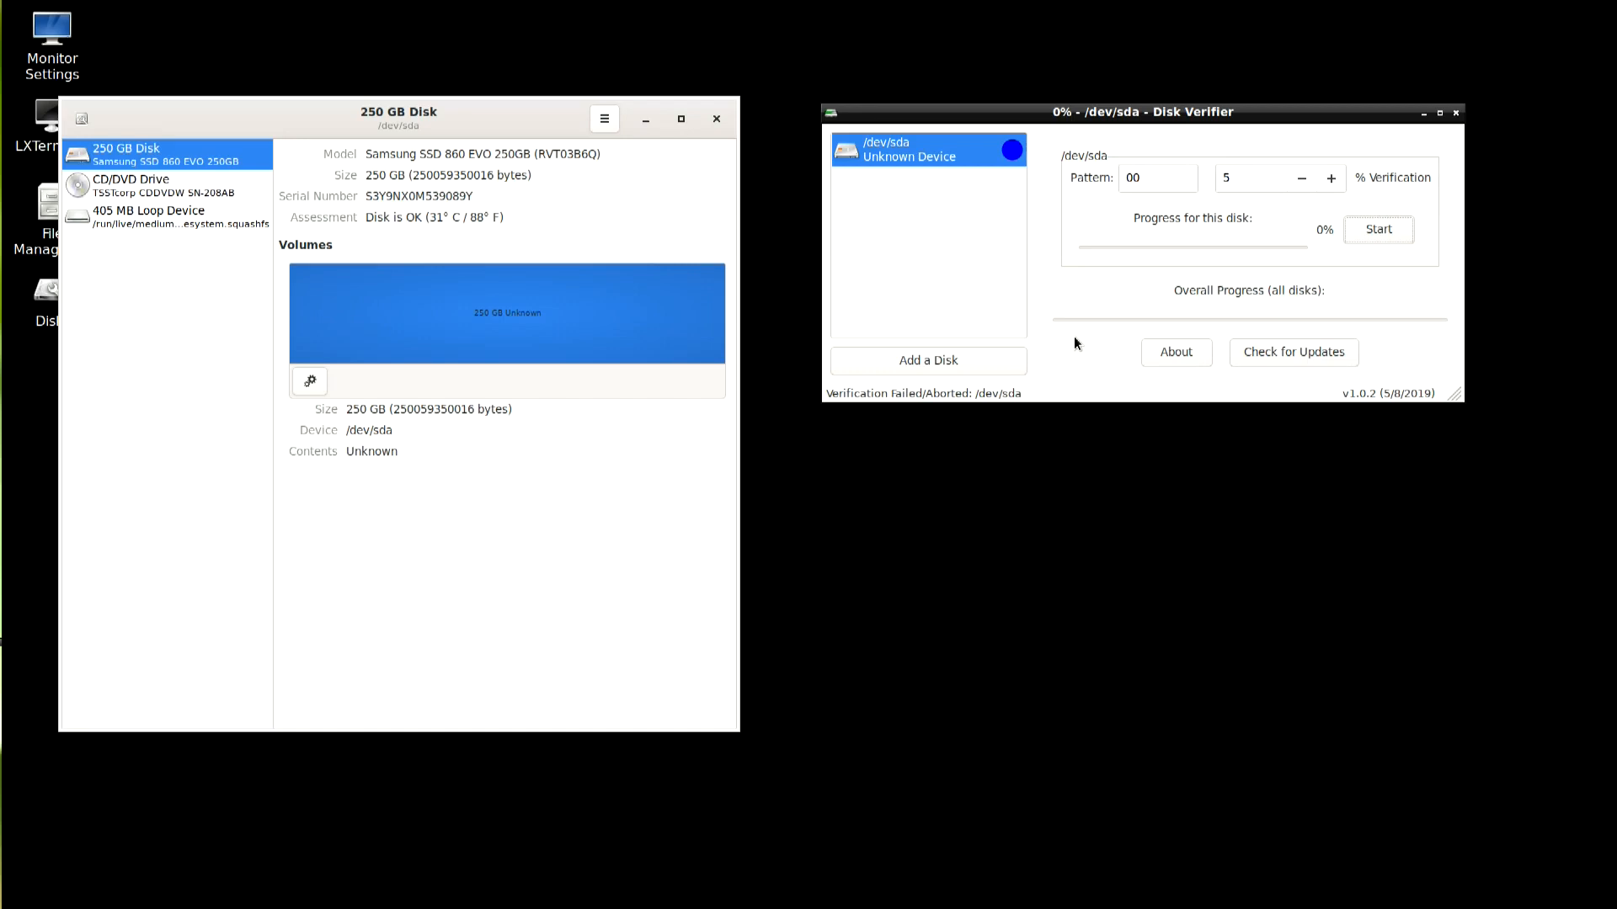
mouse_move(1167, 390)
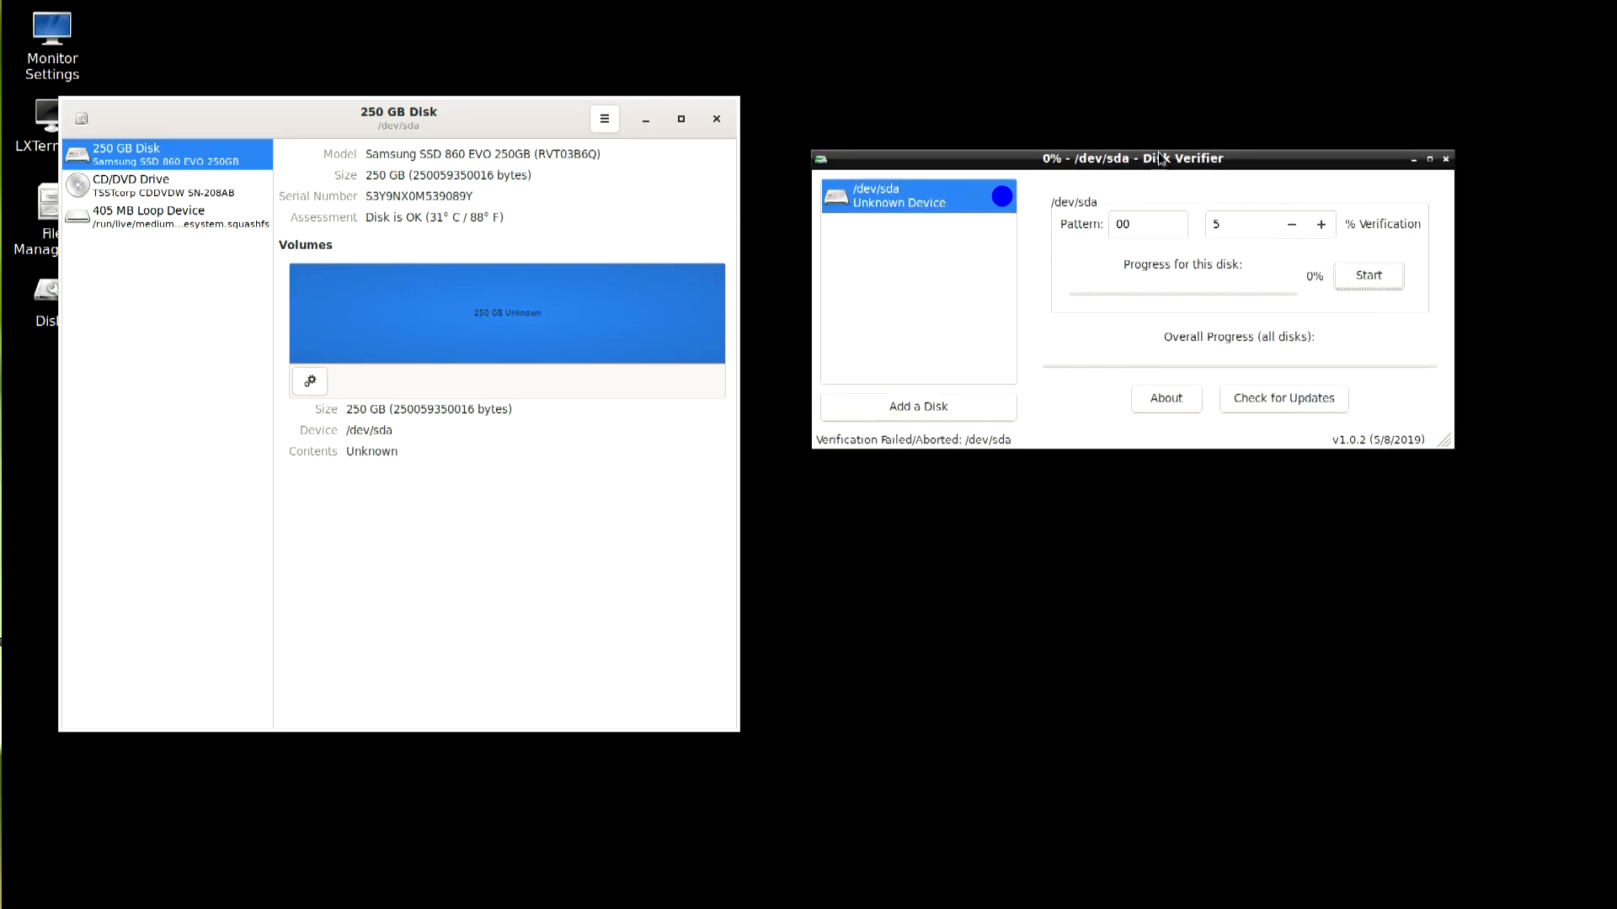
Step: Close the Disk Verifier window and answer Yes to the exit prompt
left_click(1445, 157)
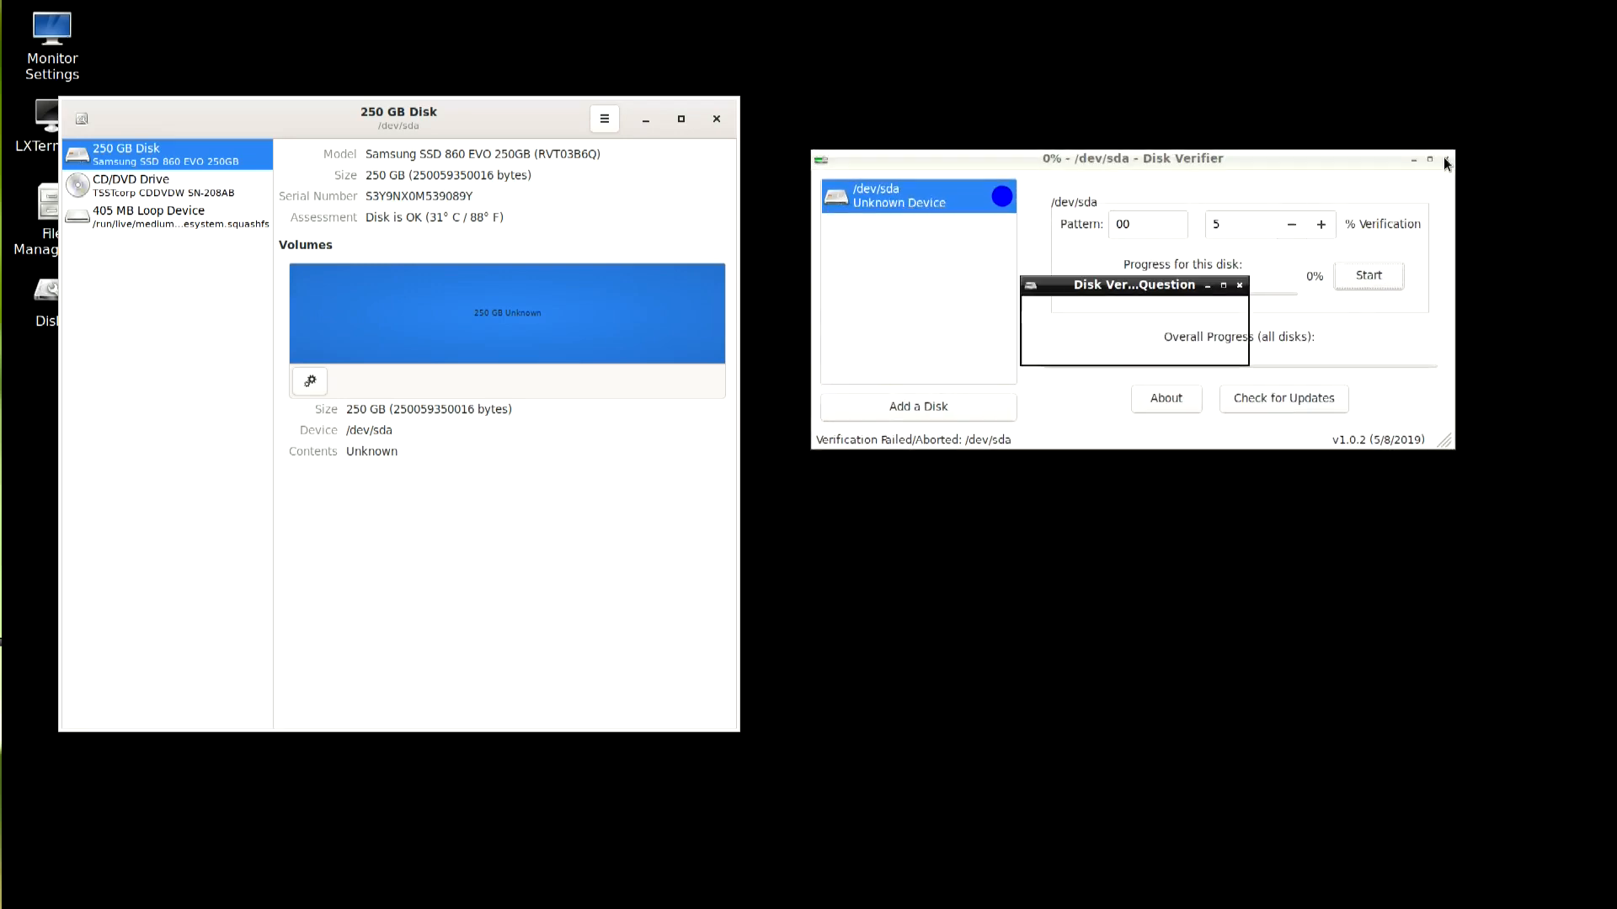
left_click(1445, 160)
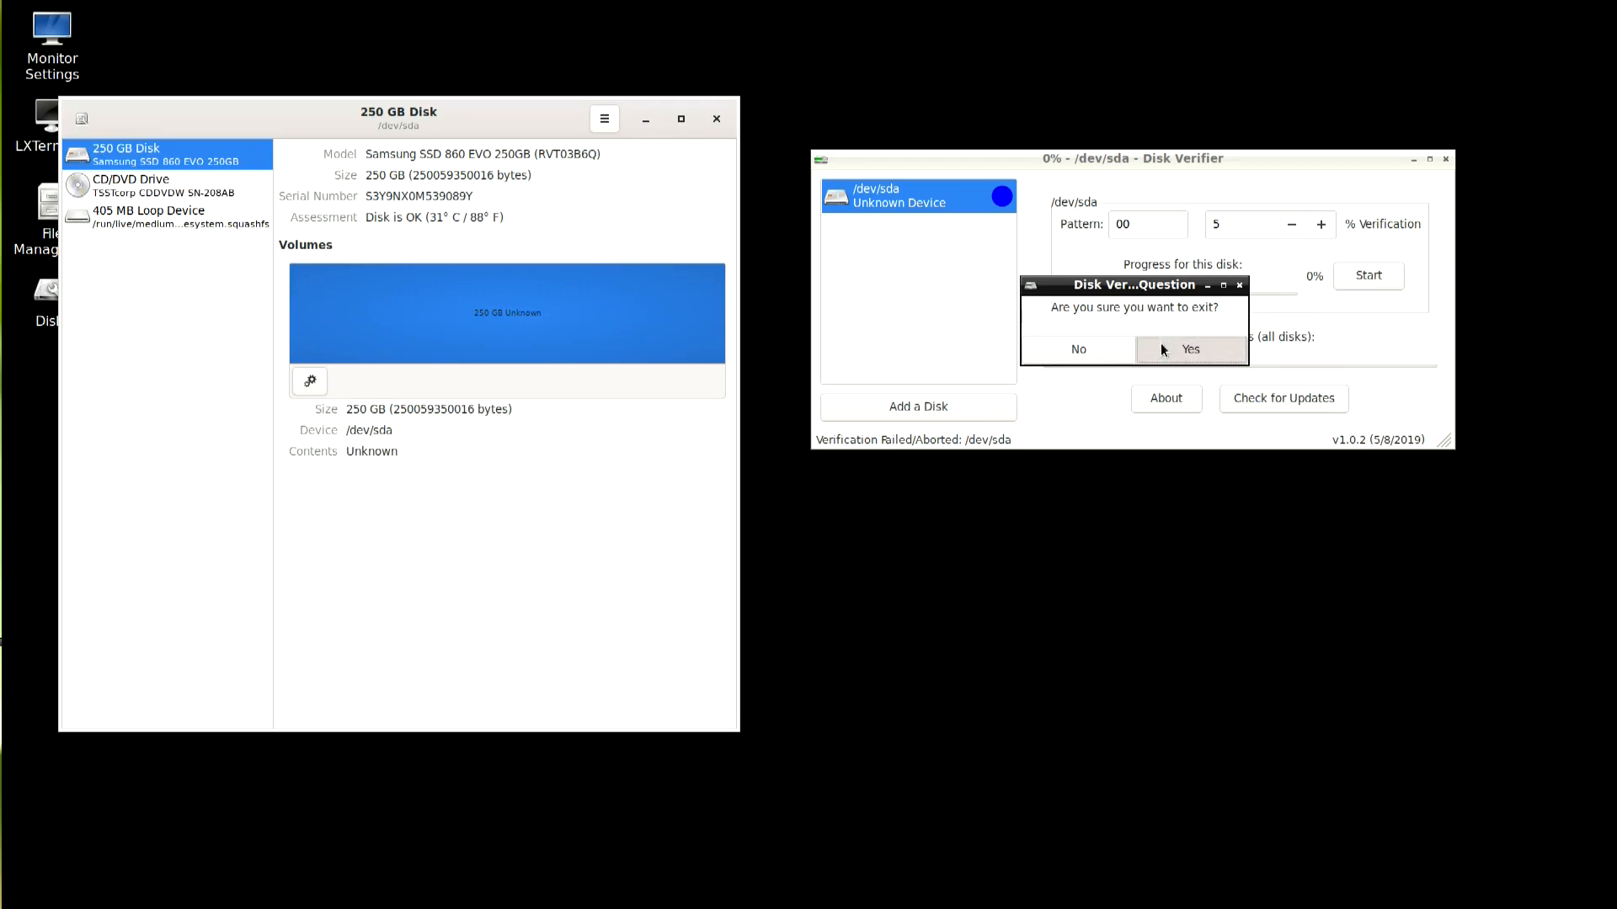
left_click(1189, 349)
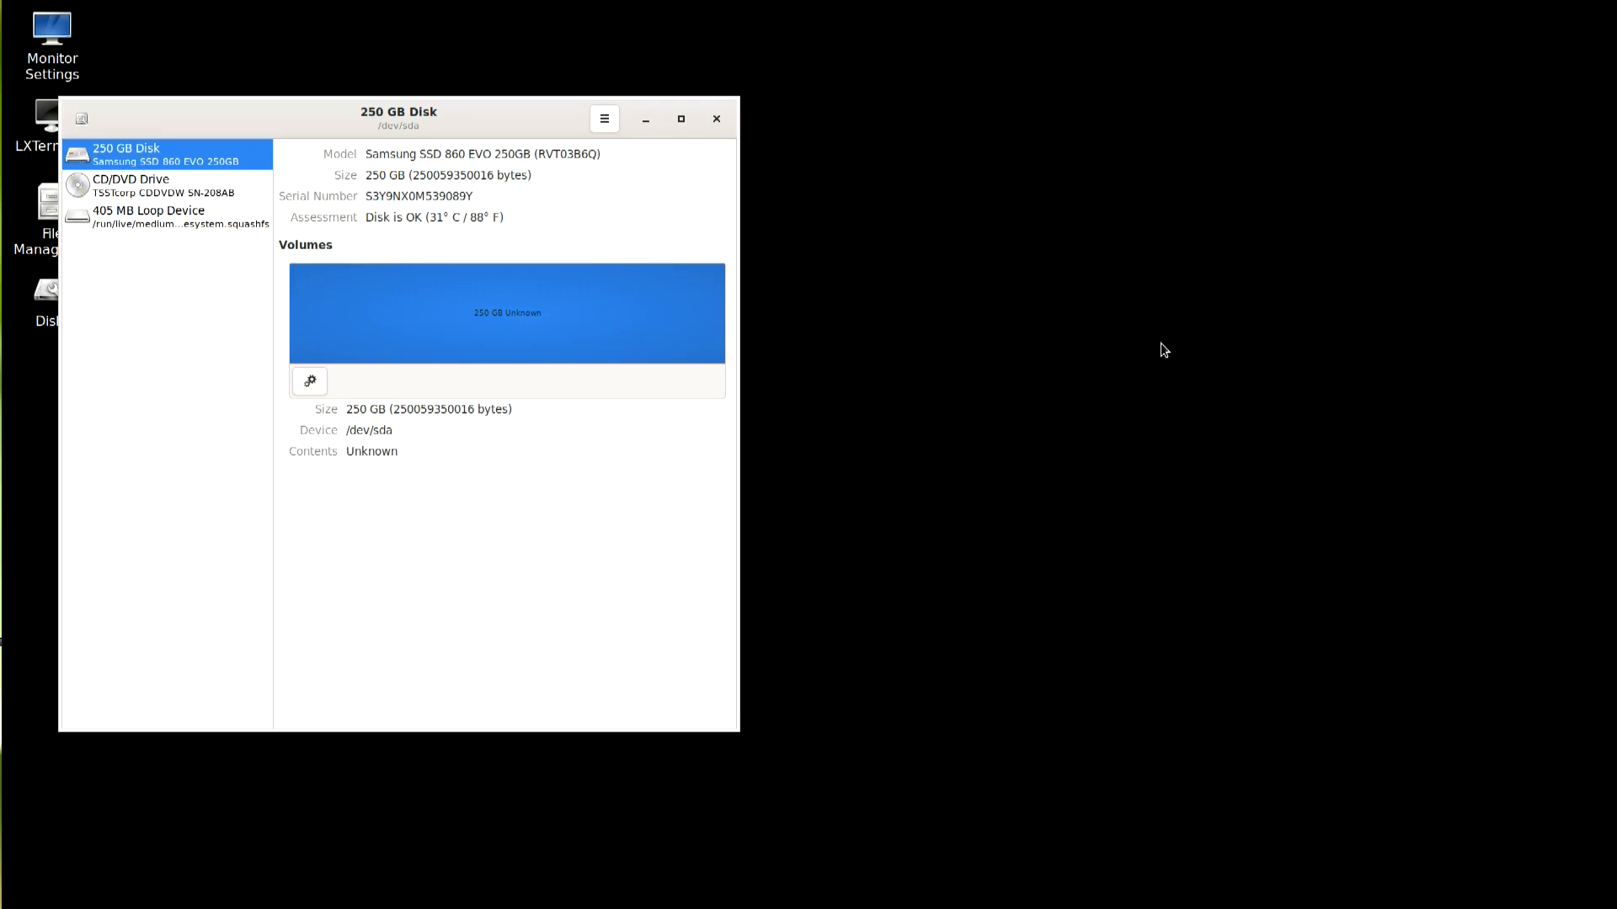